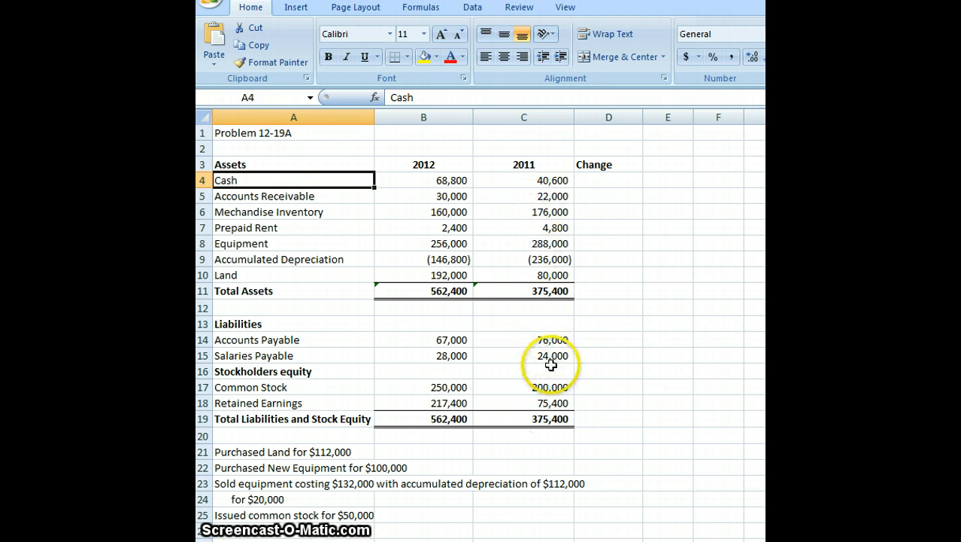
mouse_move(411, 224)
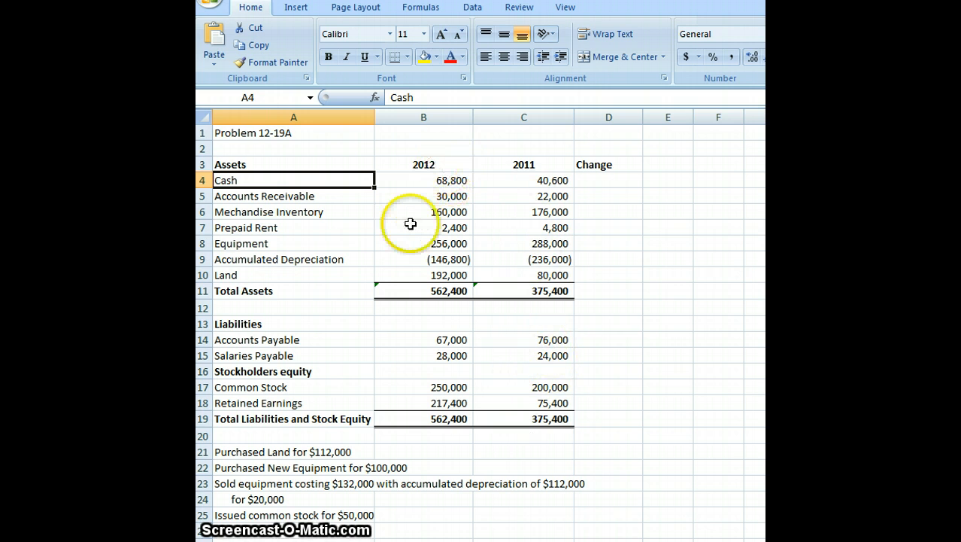
mouse_move(360, 442)
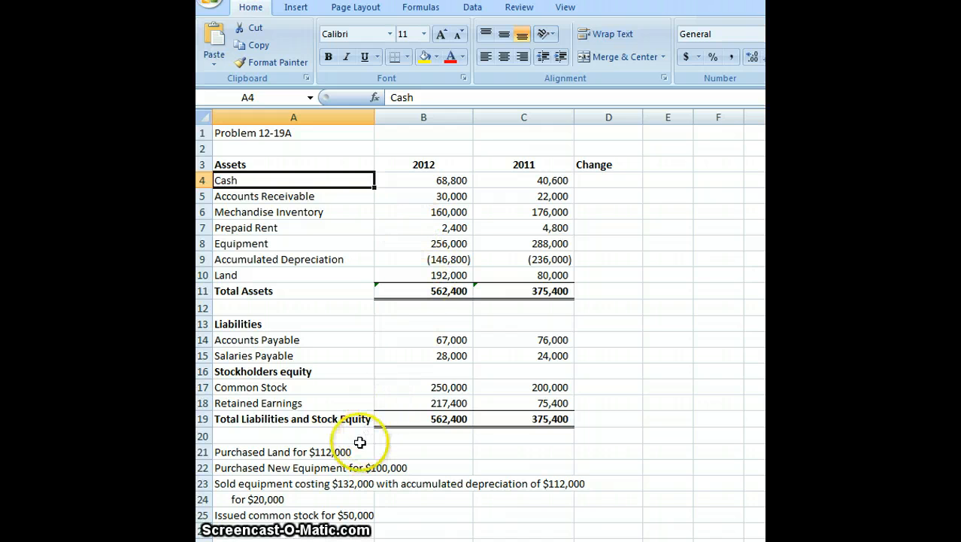
mouse_move(324, 454)
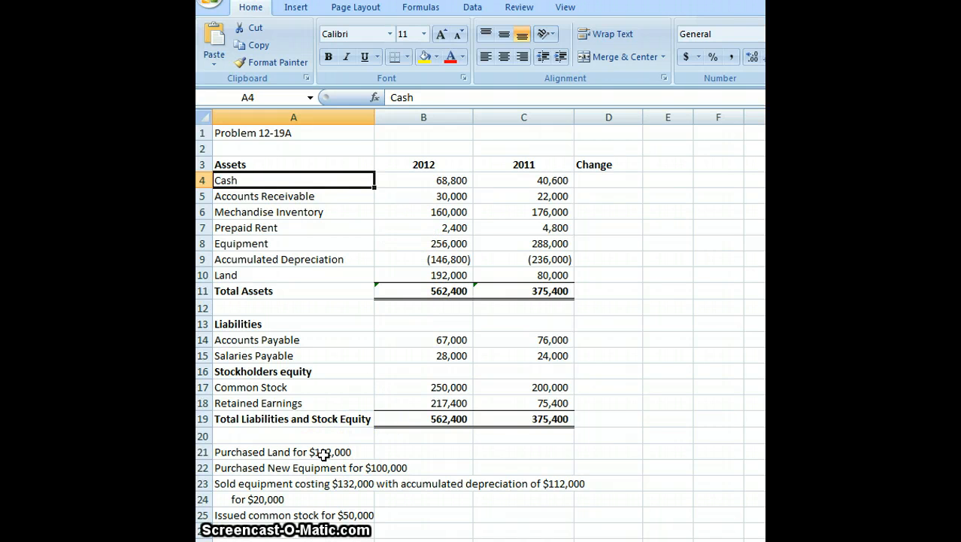
mouse_move(399, 468)
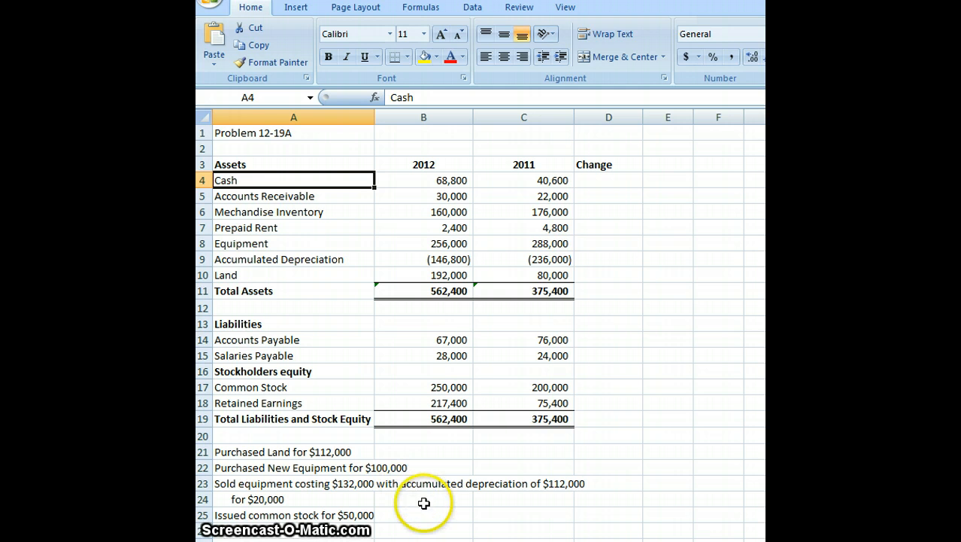
mouse_move(499, 505)
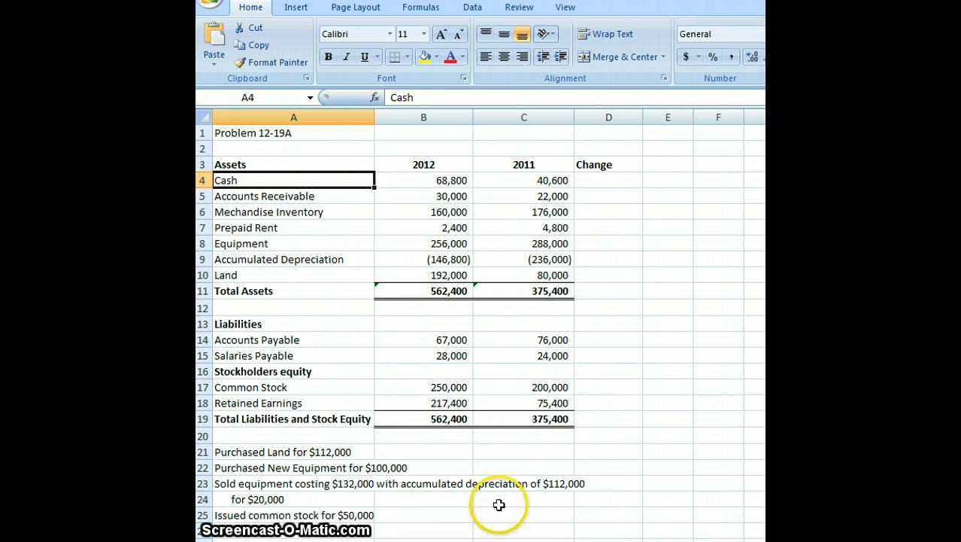
mouse_move(343, 502)
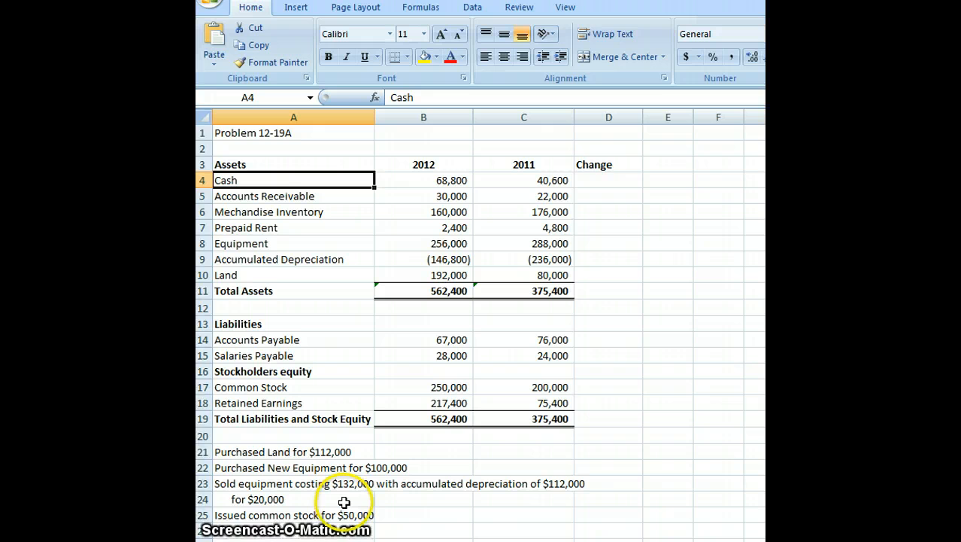
mouse_move(508, 445)
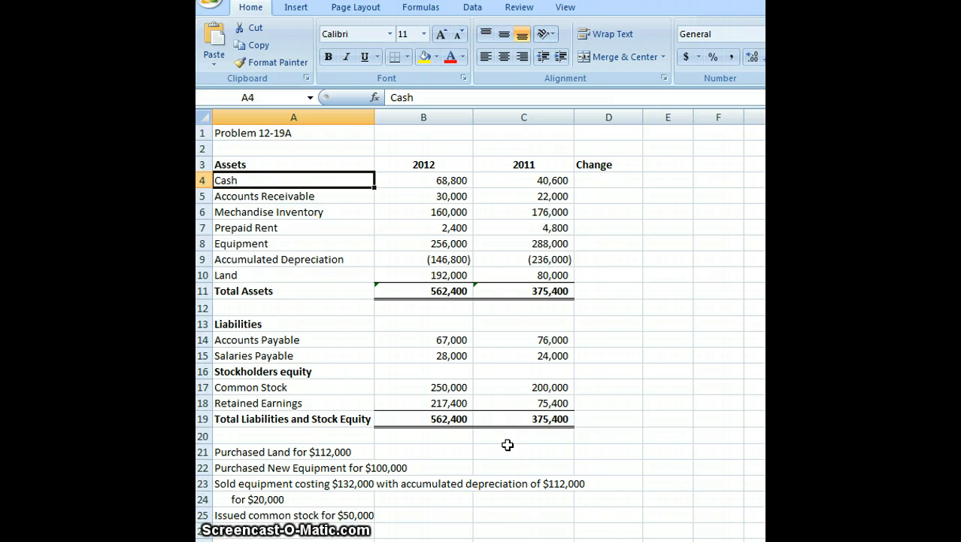
mouse_move(563, 315)
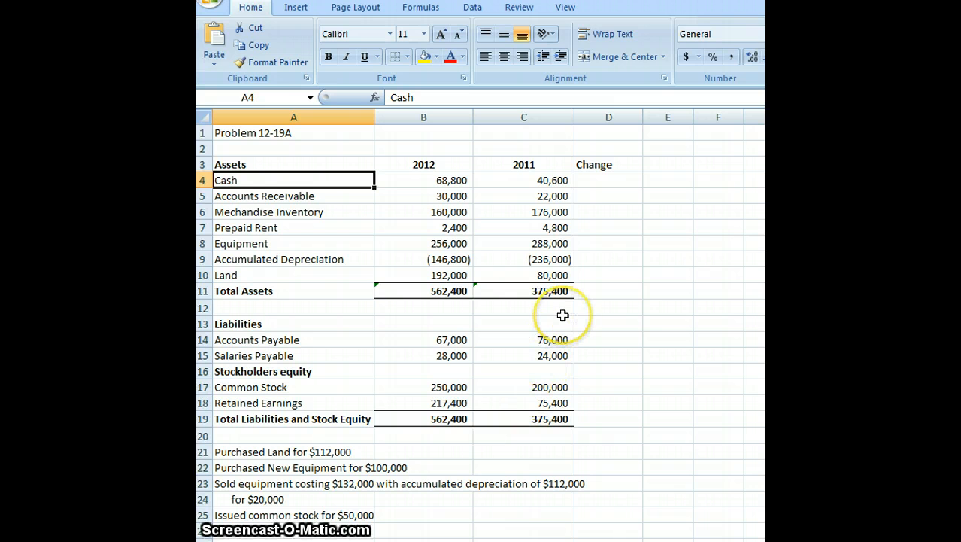
mouse_move(563, 314)
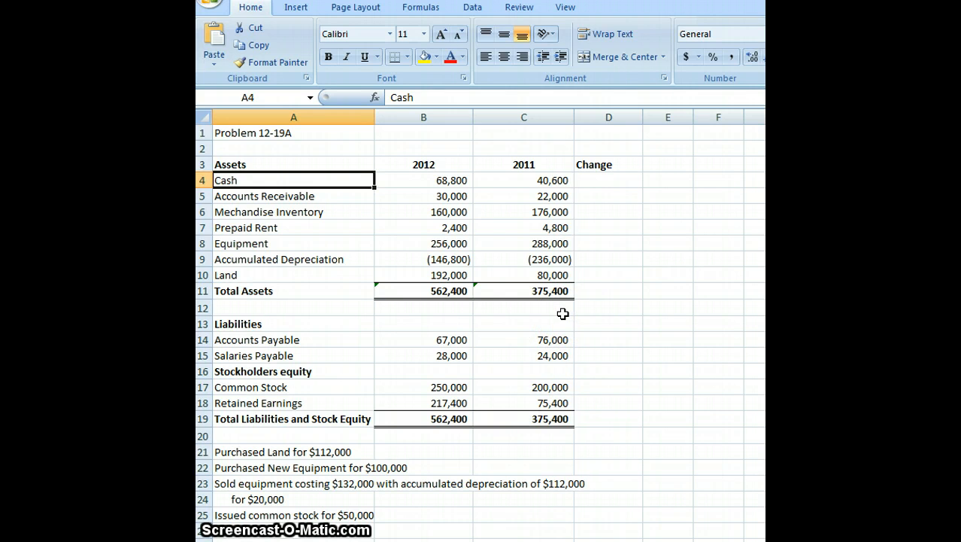
mouse_move(619, 181)
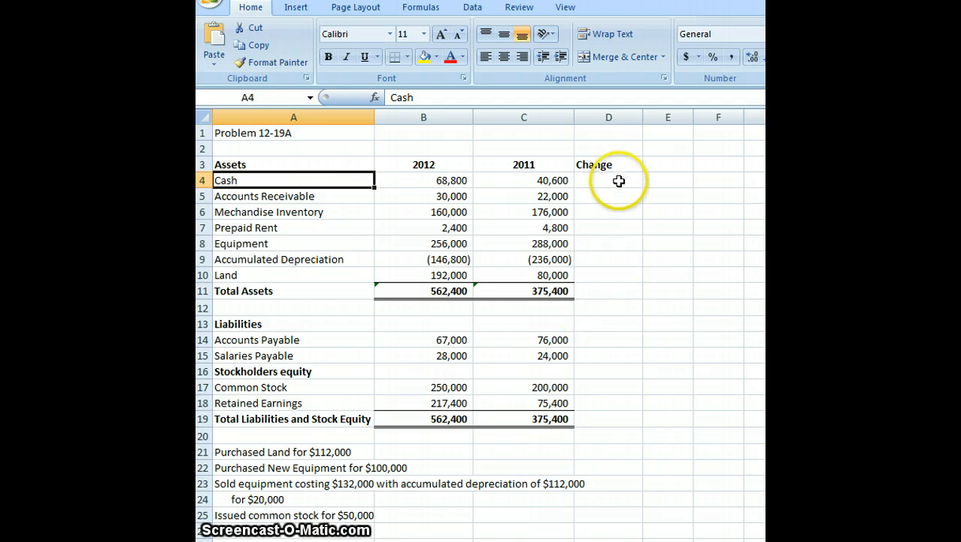
- Enter the Cash change formula =B4-C4 in D4
click(609, 180)
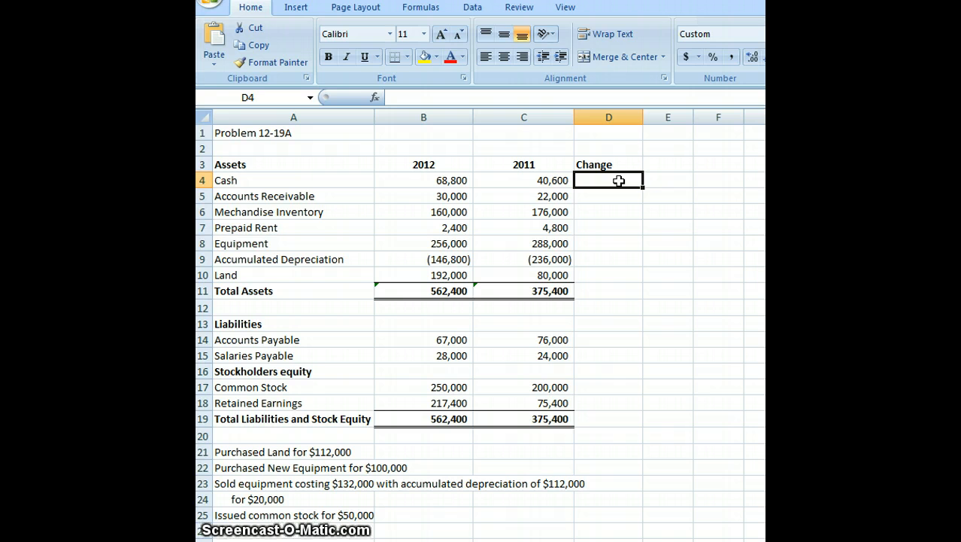
text(=)
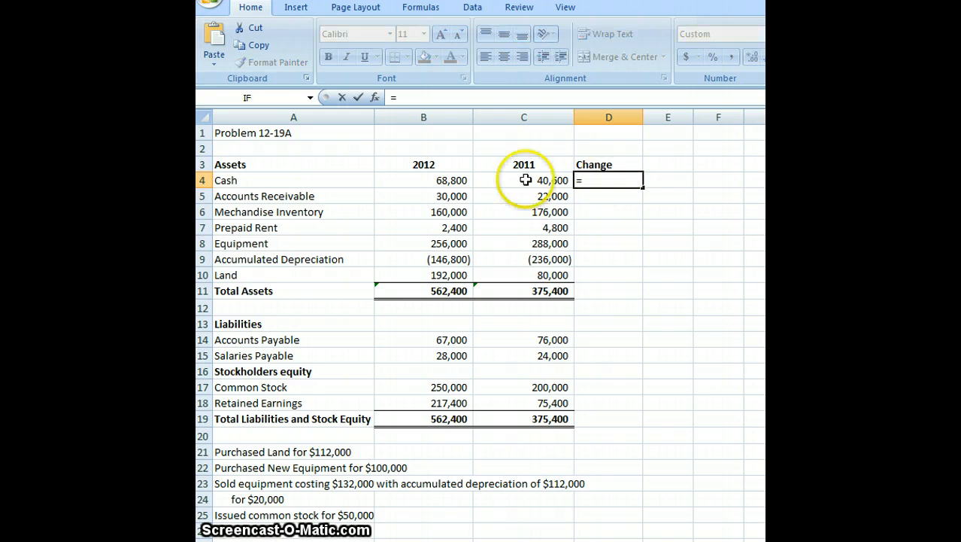
click(424, 180)
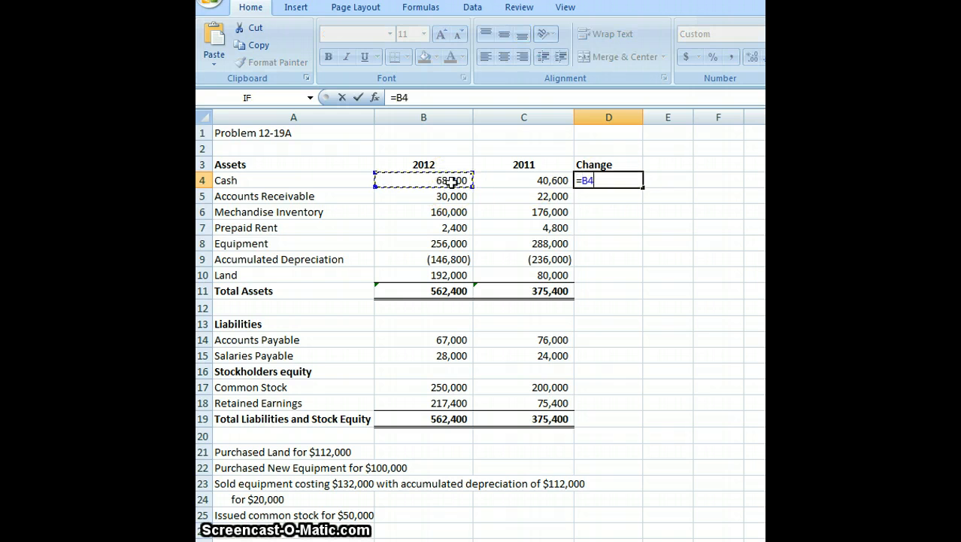
text(-)
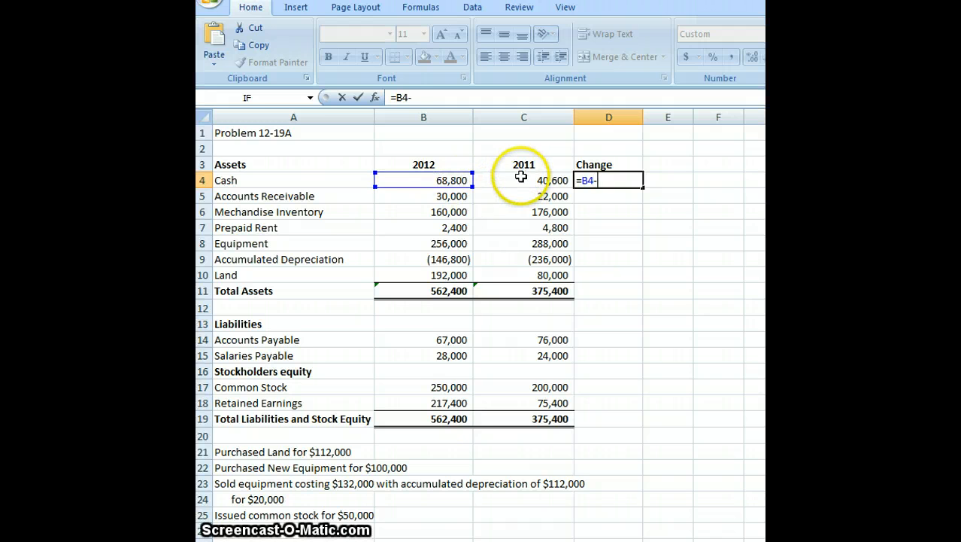
key(Return)
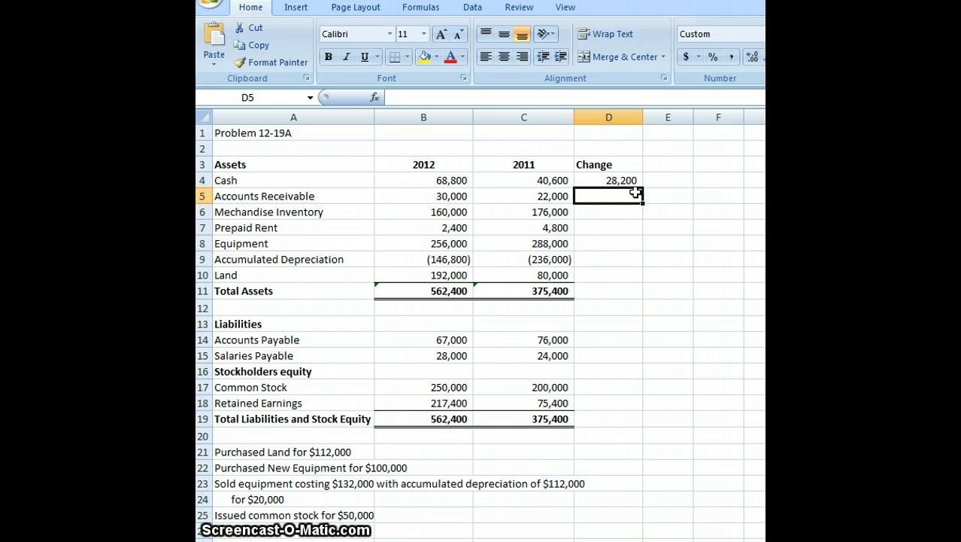
- Enter the Accounts Receivable change formula, fill down to Land, and paste into D14:D18
text(=)
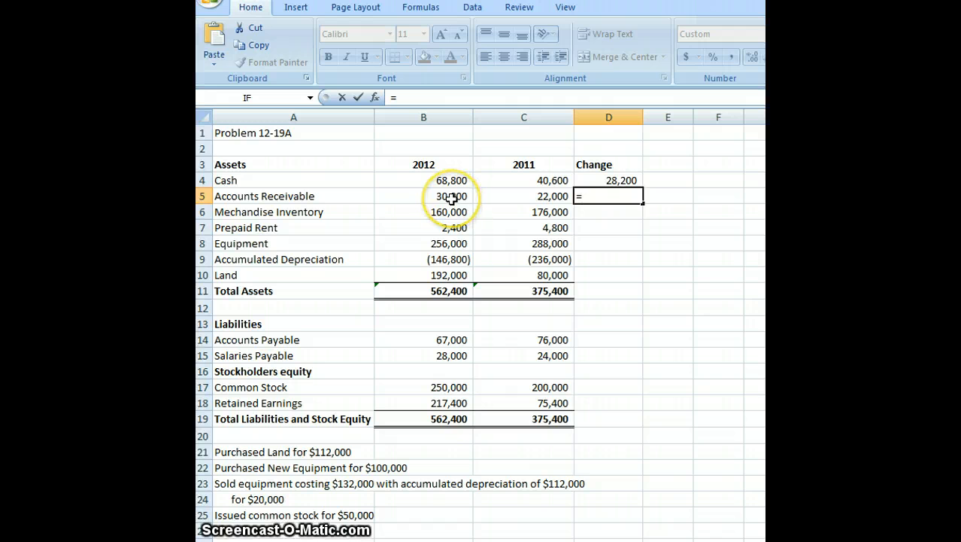
click(424, 195)
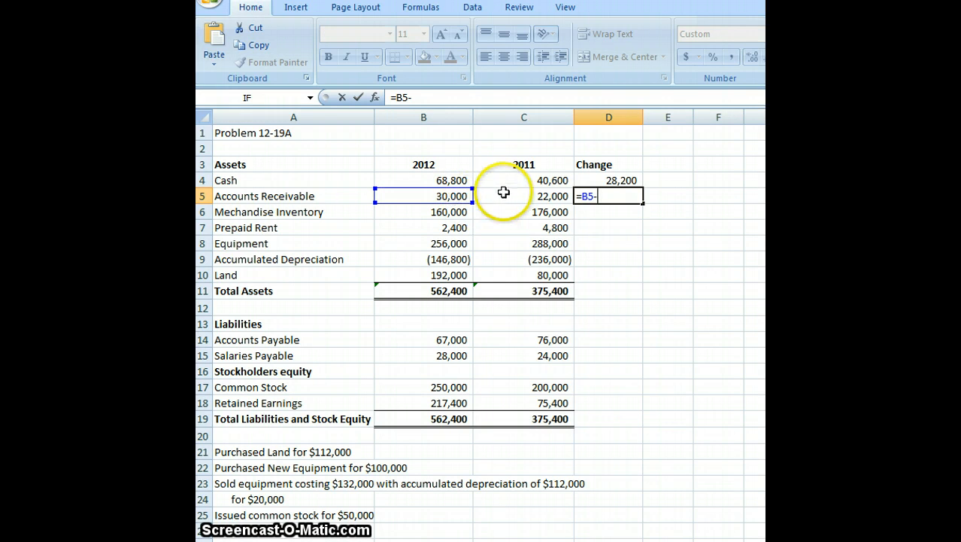
click(525, 195)
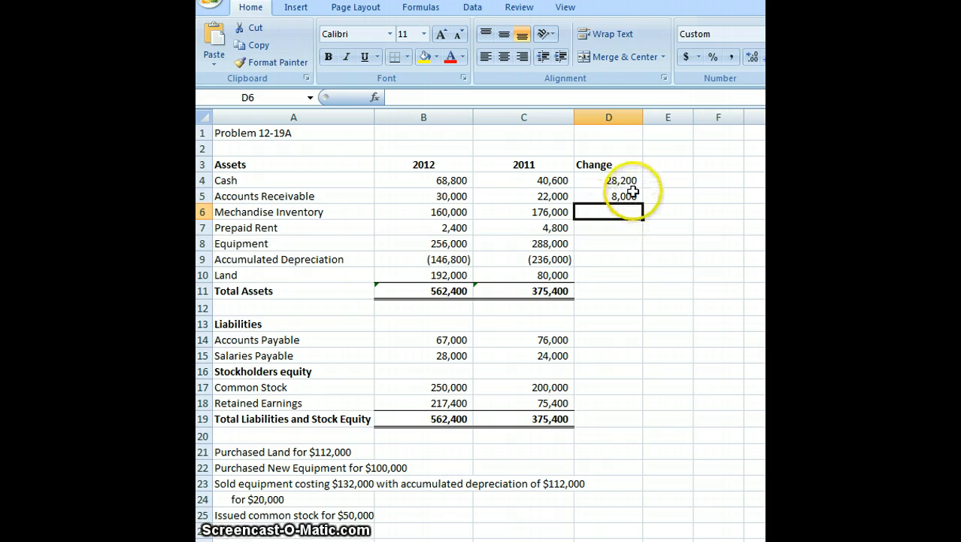
click(609, 196)
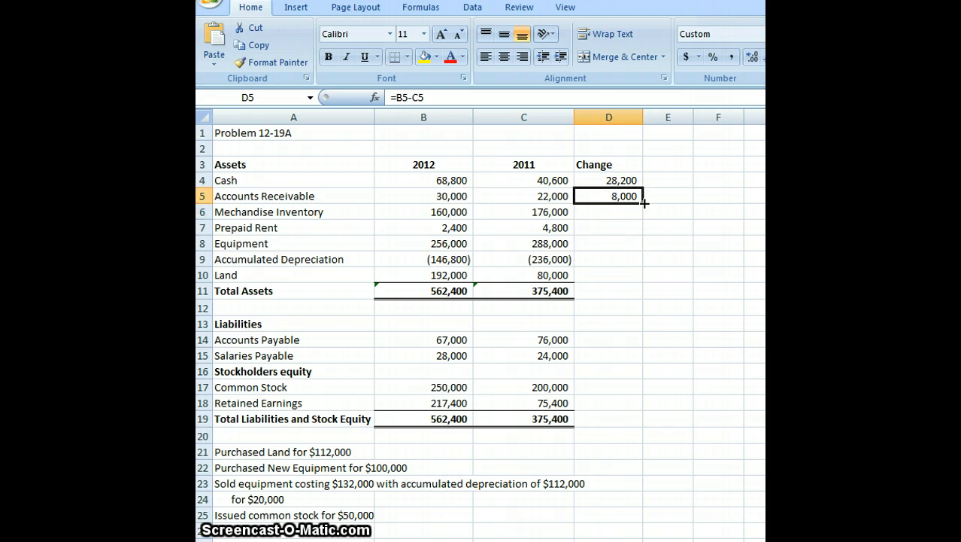
drag(643, 202, 638, 279)
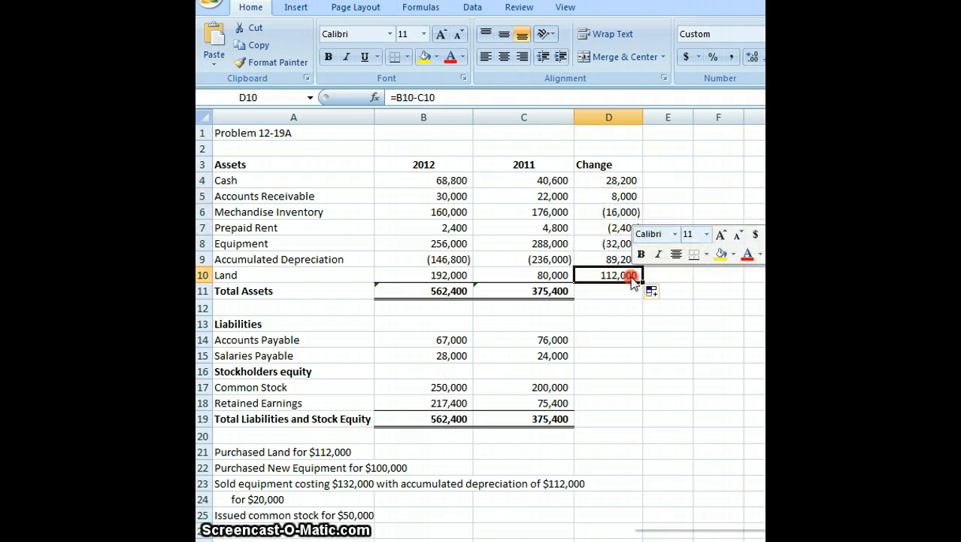
click(609, 340)
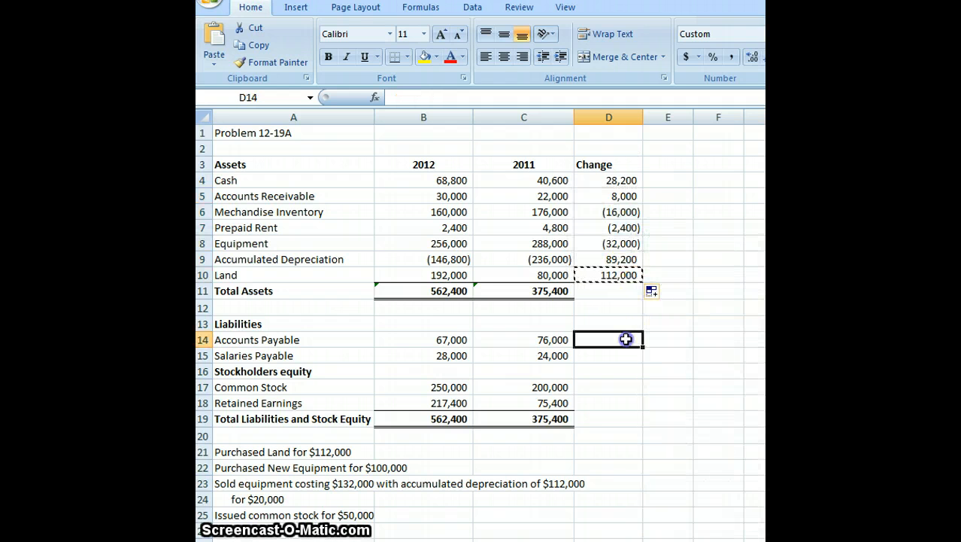
right_click(626, 340)
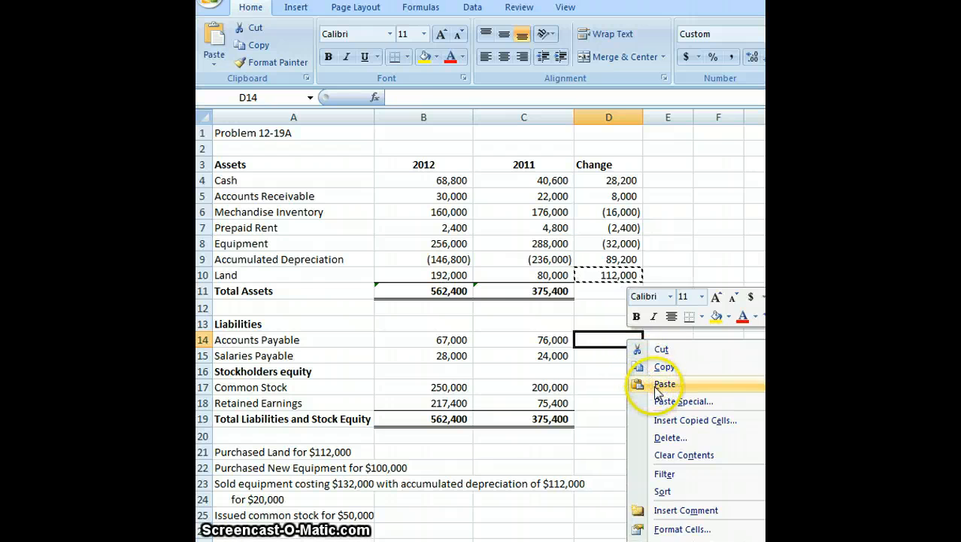
click(664, 384)
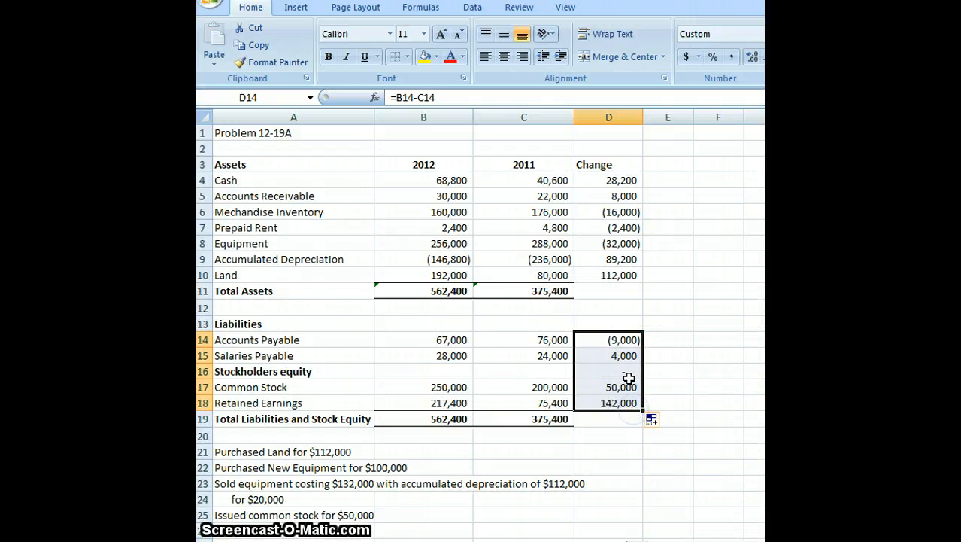
click(609, 371)
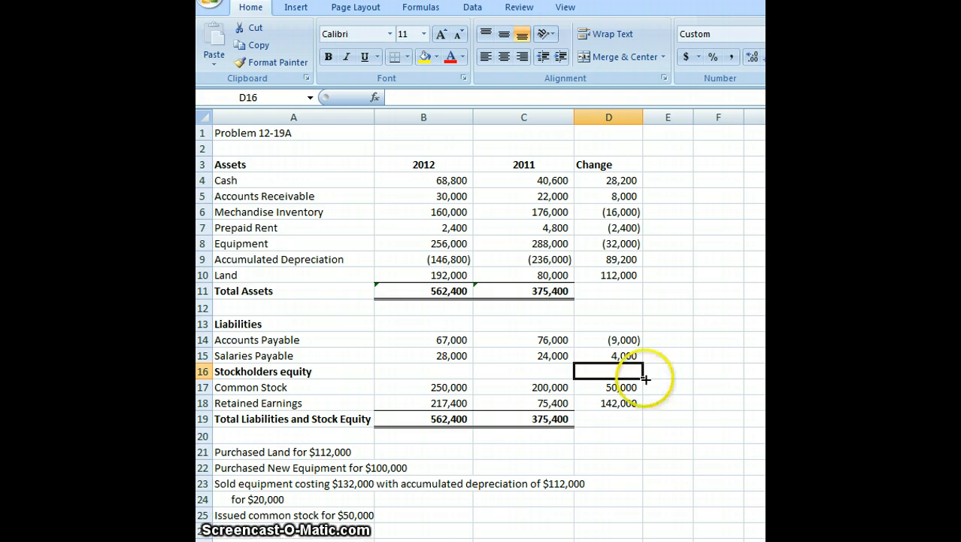
mouse_move(671, 390)
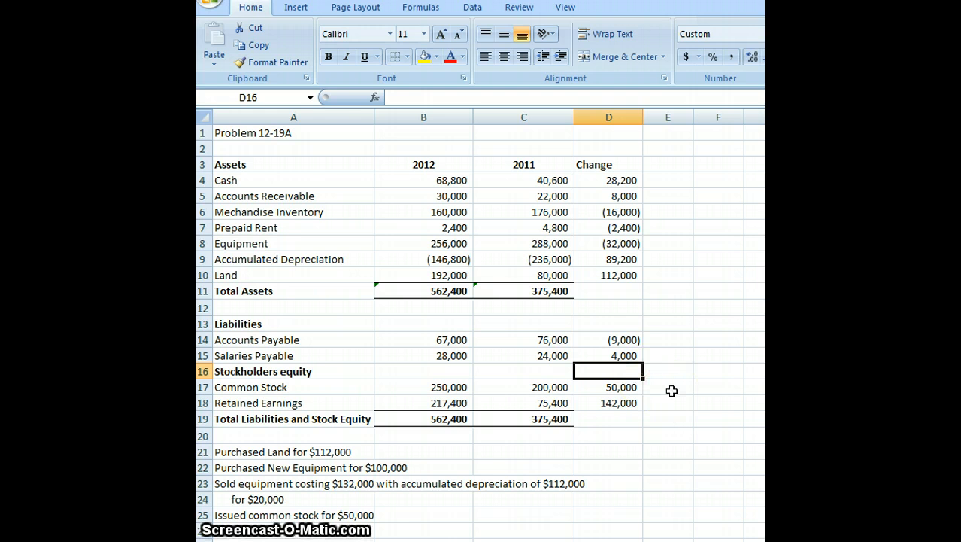
mouse_move(541, 465)
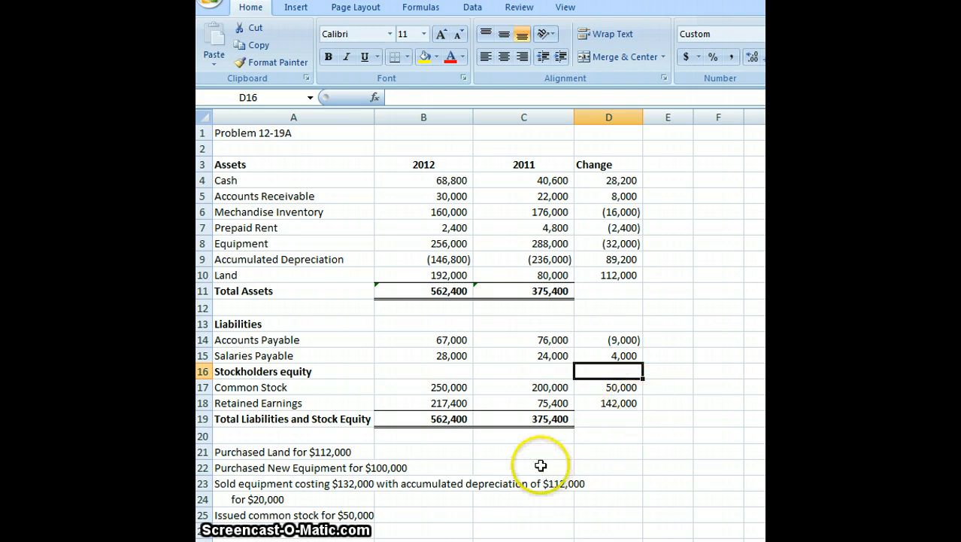
mouse_move(442, 526)
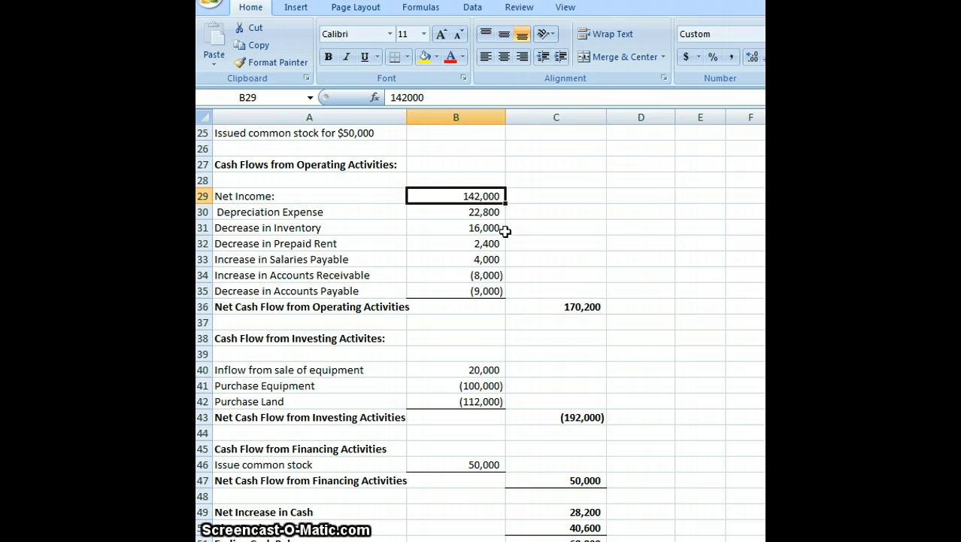
- Inspect the Depreciation Expense line and its amount in the cash flow statement
click(309, 212)
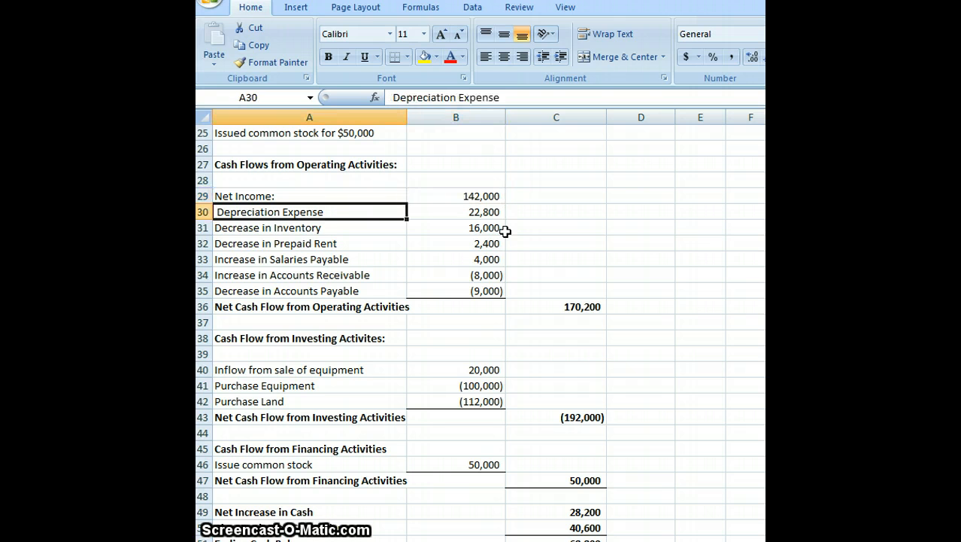
click(456, 211)
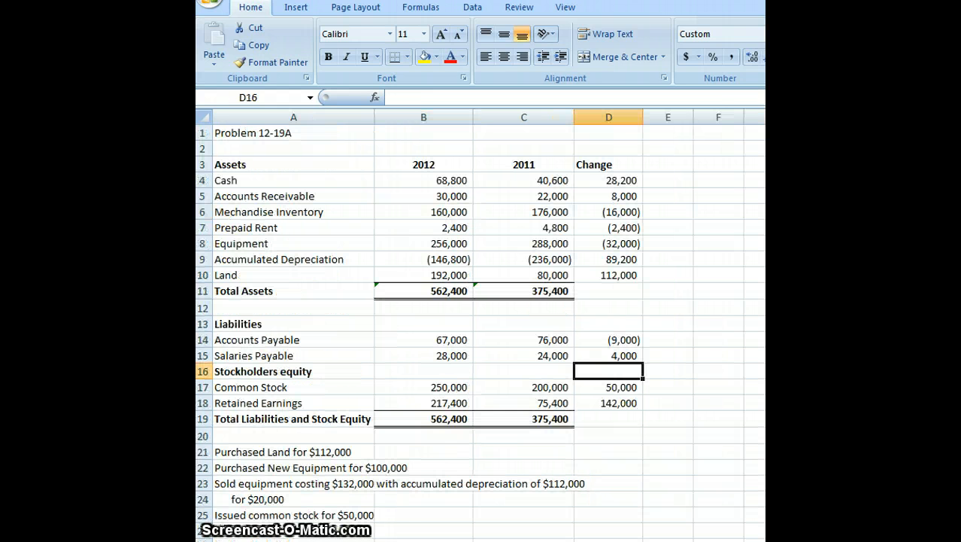
mouse_move(602, 464)
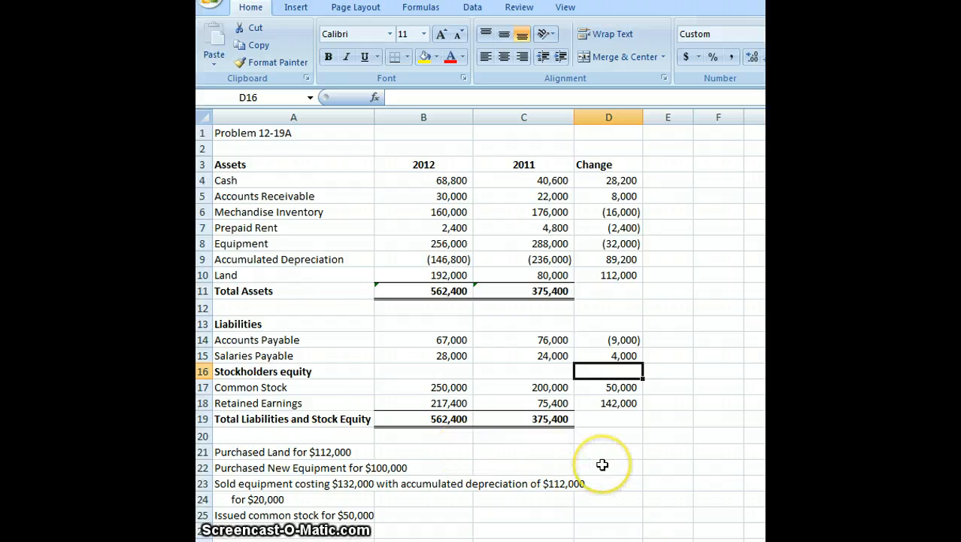
mouse_move(670, 489)
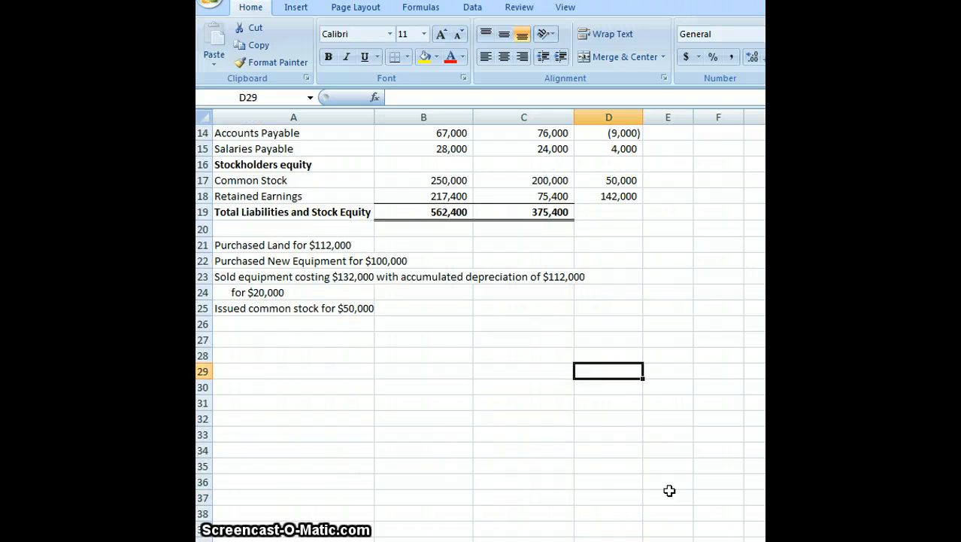
- Enter Net Income 142,000 and Depreciation Expense 22,800 starting in A27
click(293, 339)
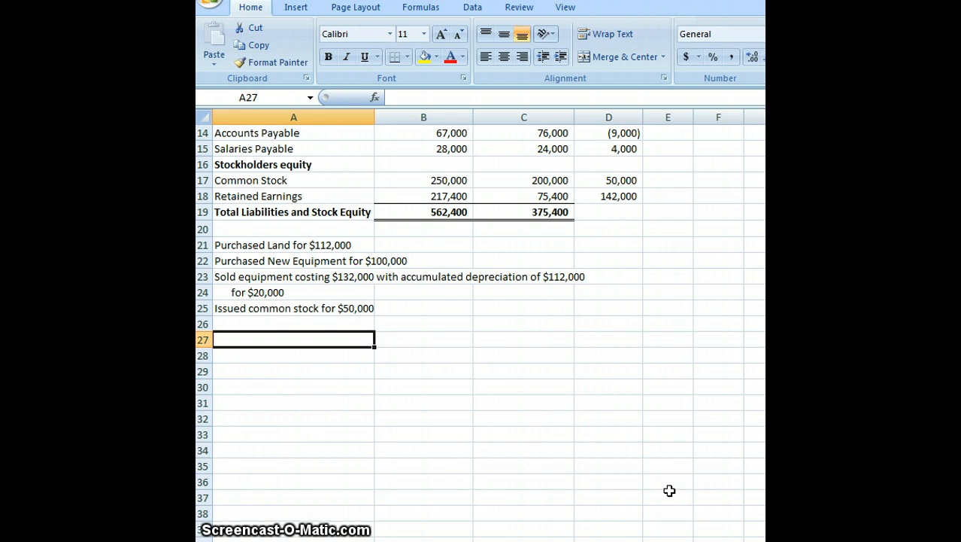
text(Net I)
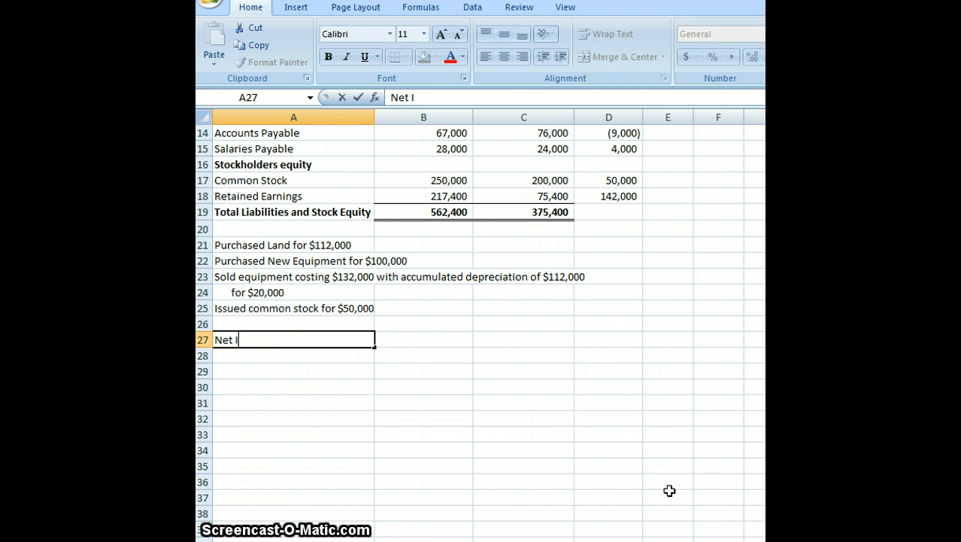
text(ncome)
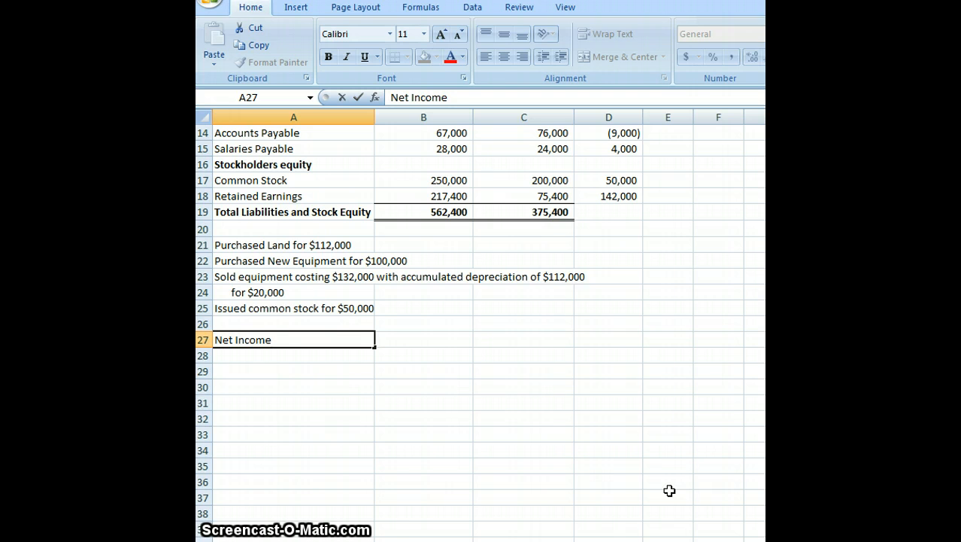
text(14)
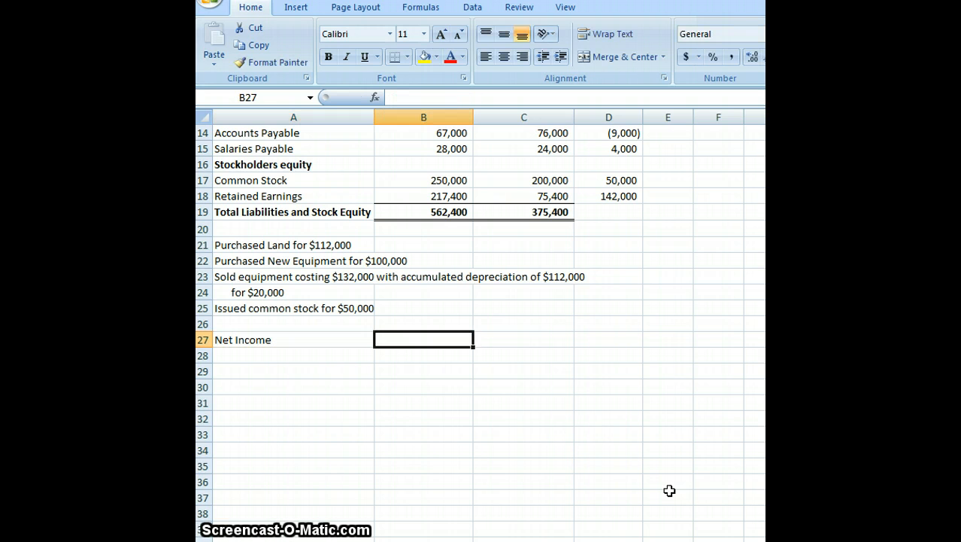
text(142000)
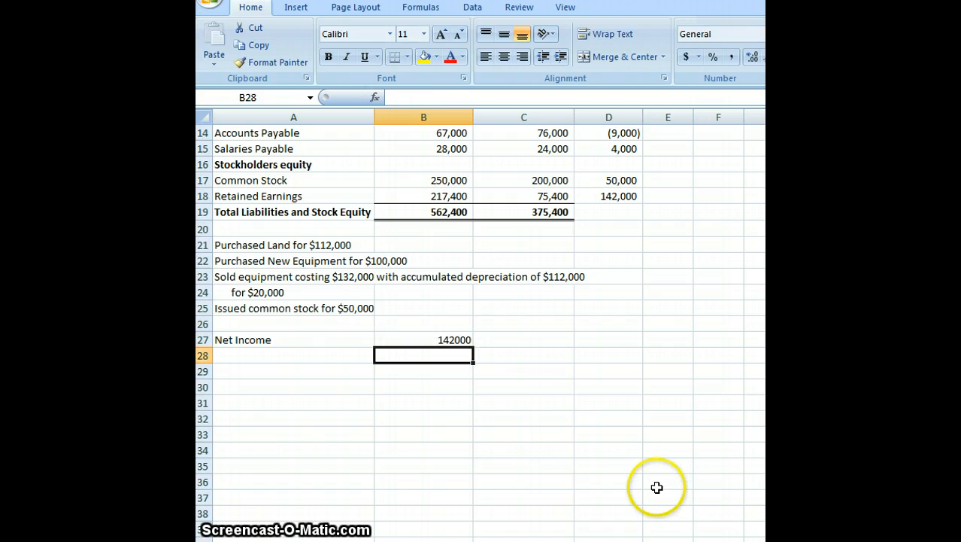
mouse_move(657, 488)
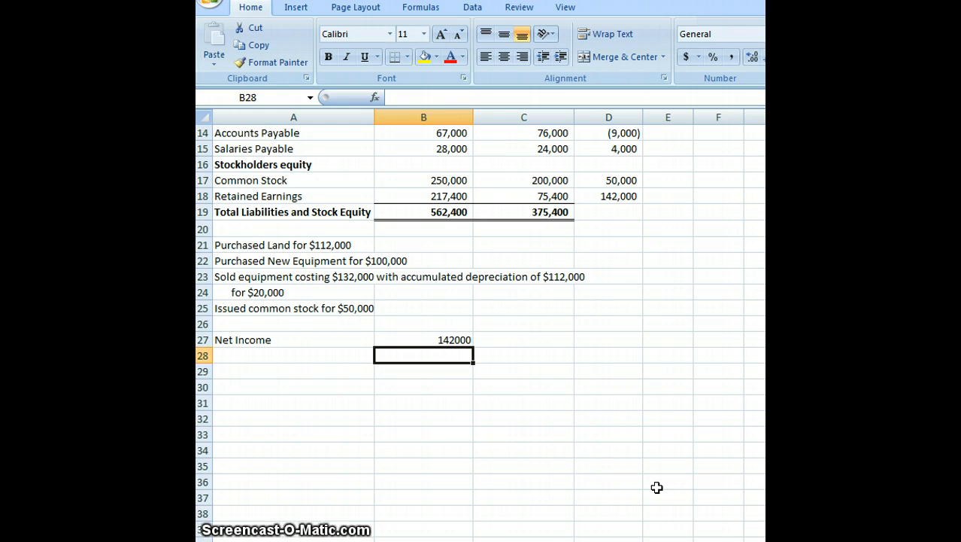
text(22800)
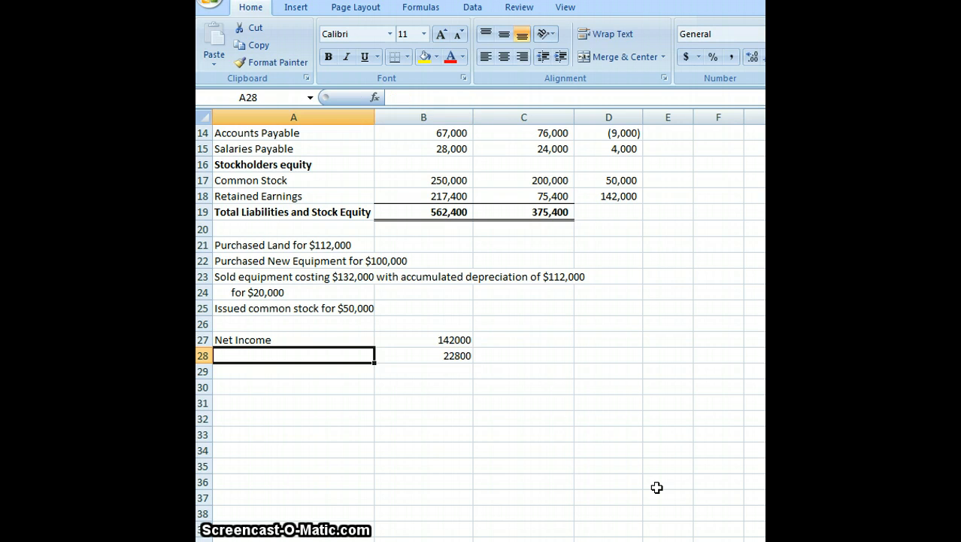
text(Depreciation Expense)
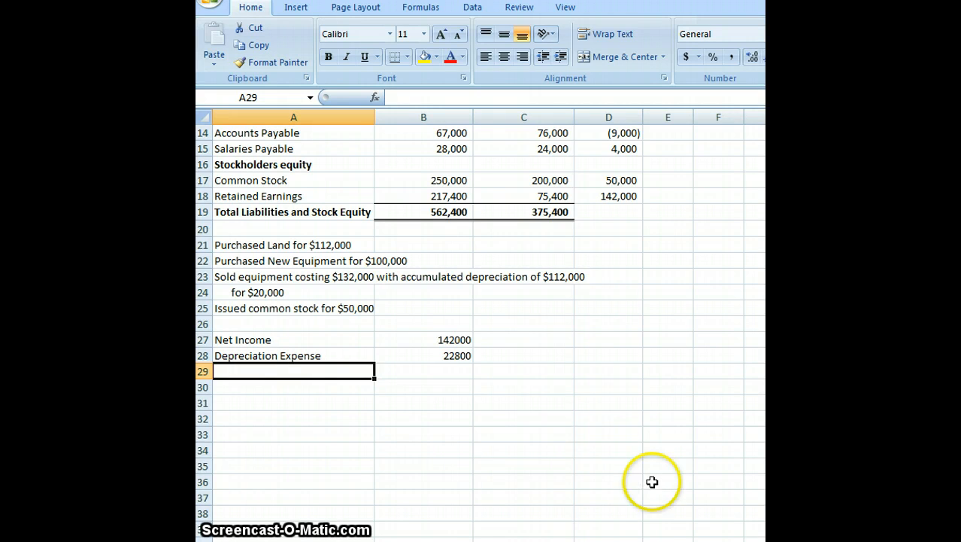
mouse_move(652, 481)
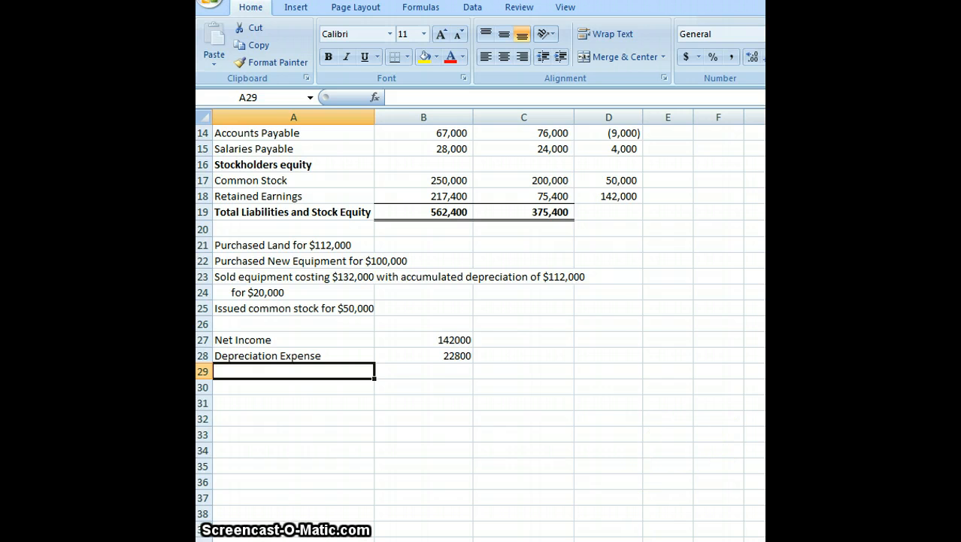
- Add Accounts Receivable with a negative amount of -8000
scroll(up, 3)
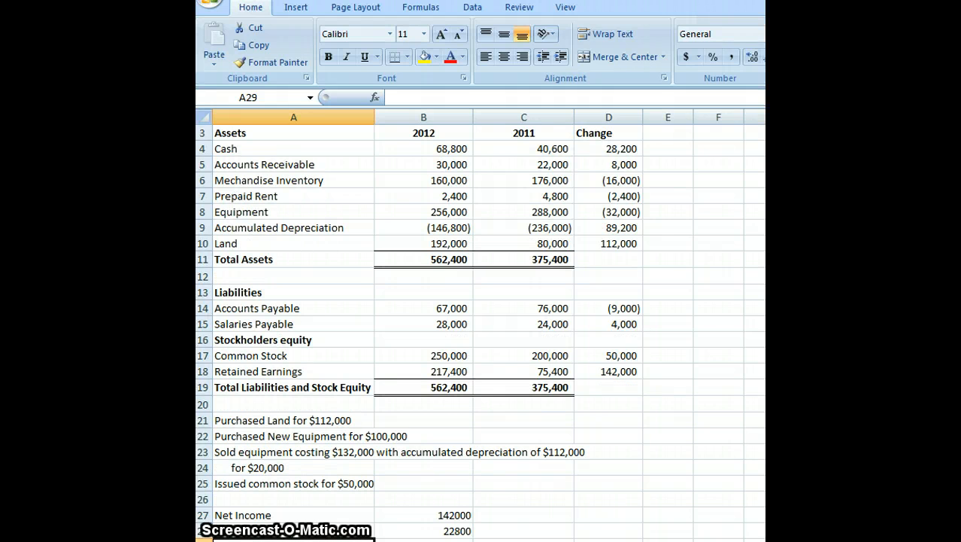
scroll(down, 3)
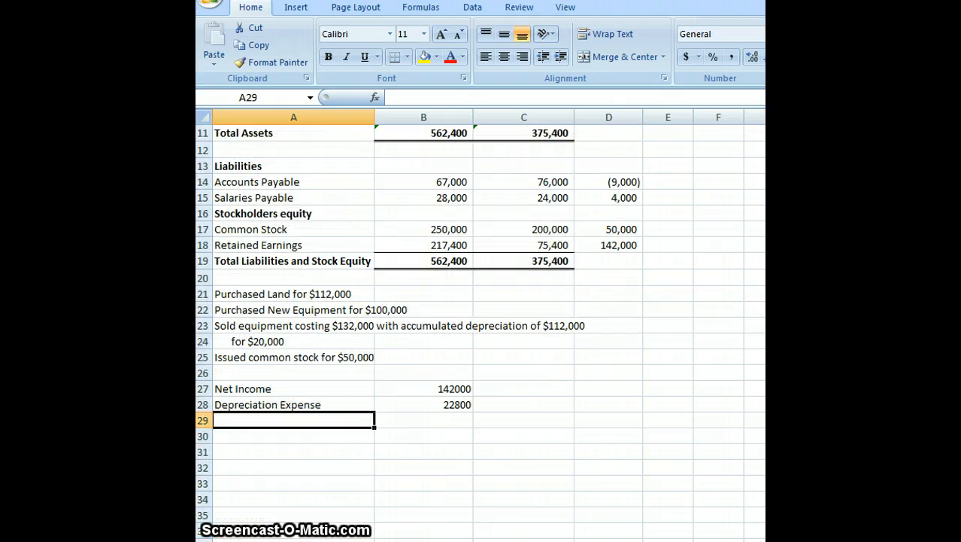
text(Accounts)
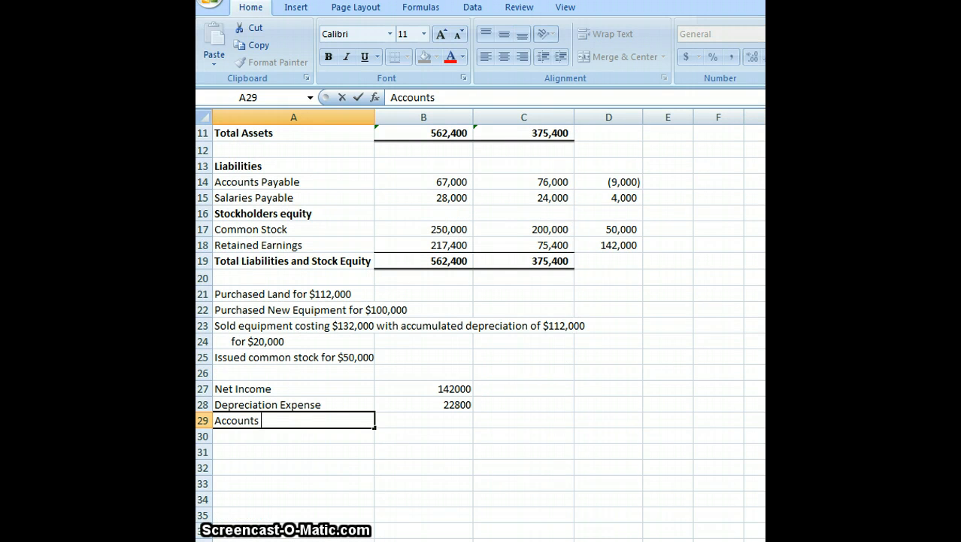
text(Receiva)
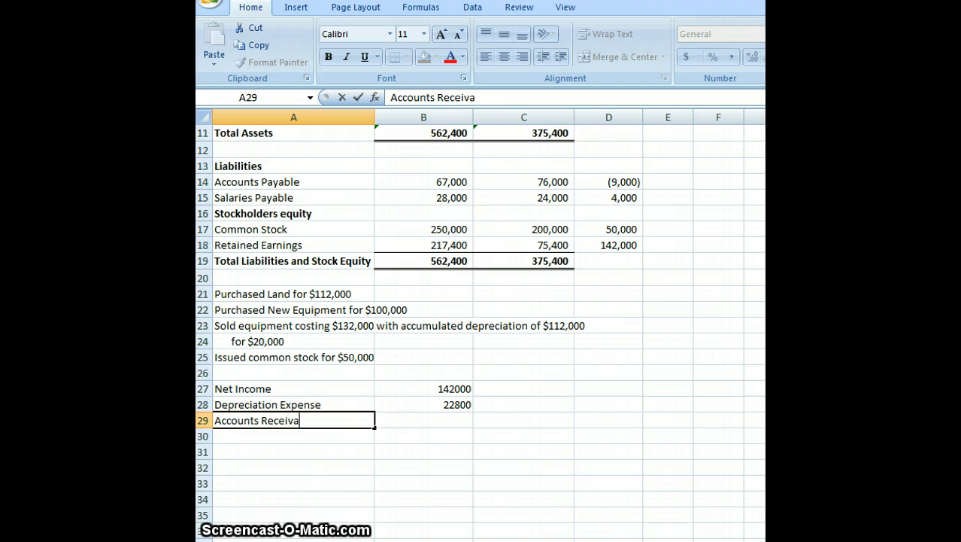
text(ble)
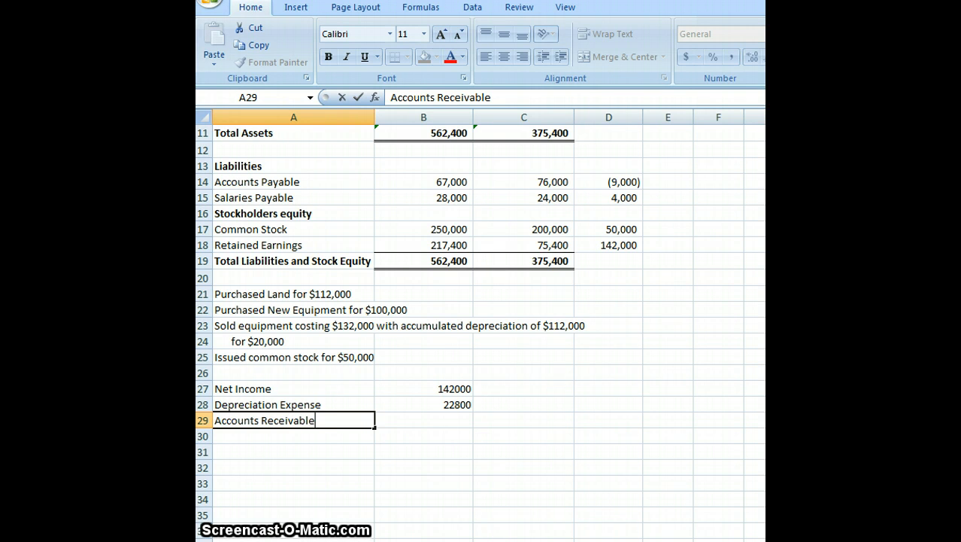
click(424, 420)
text(8000)
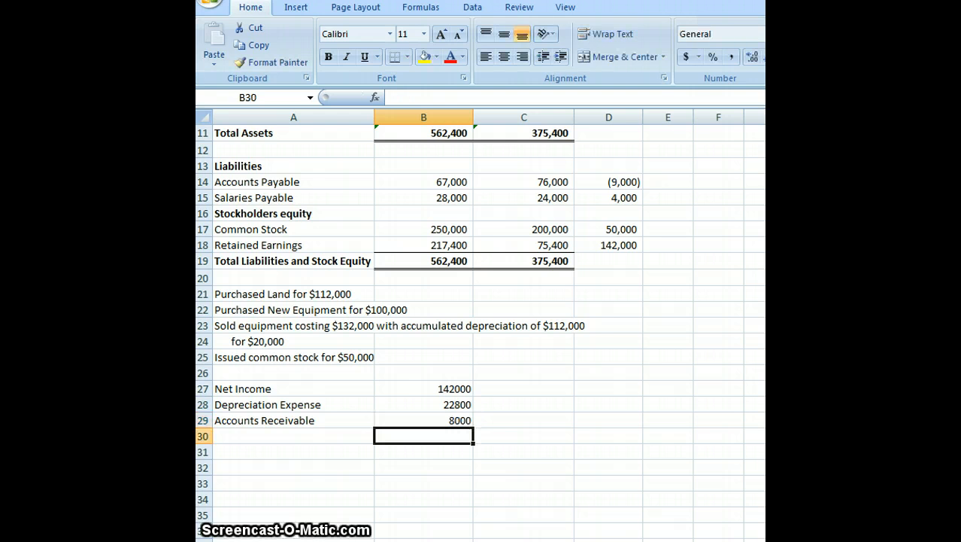
click(424, 420)
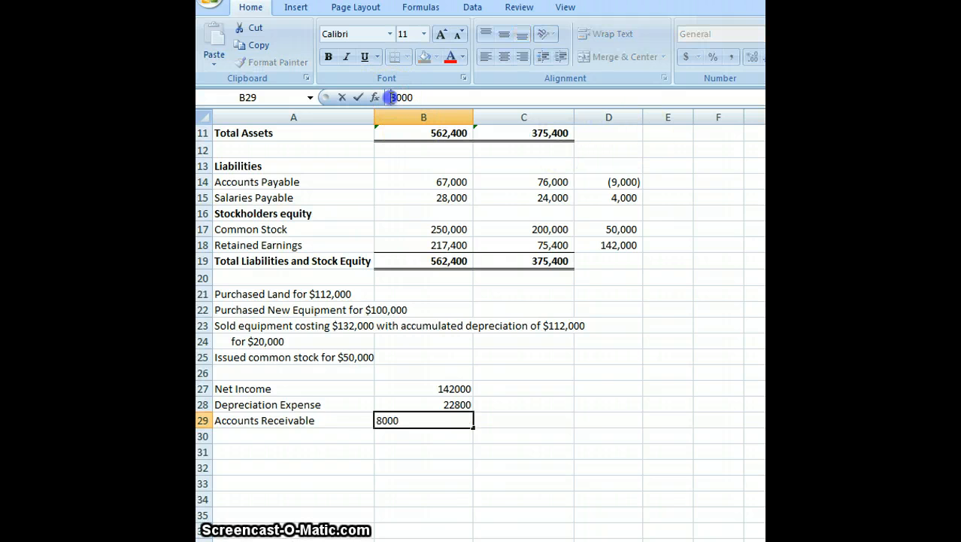
key(Return)
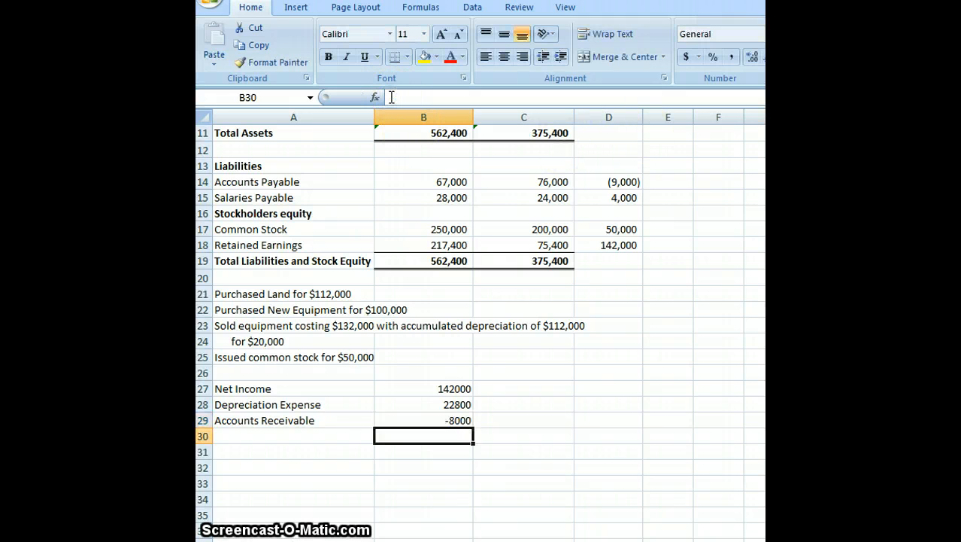
mouse_move(388, 295)
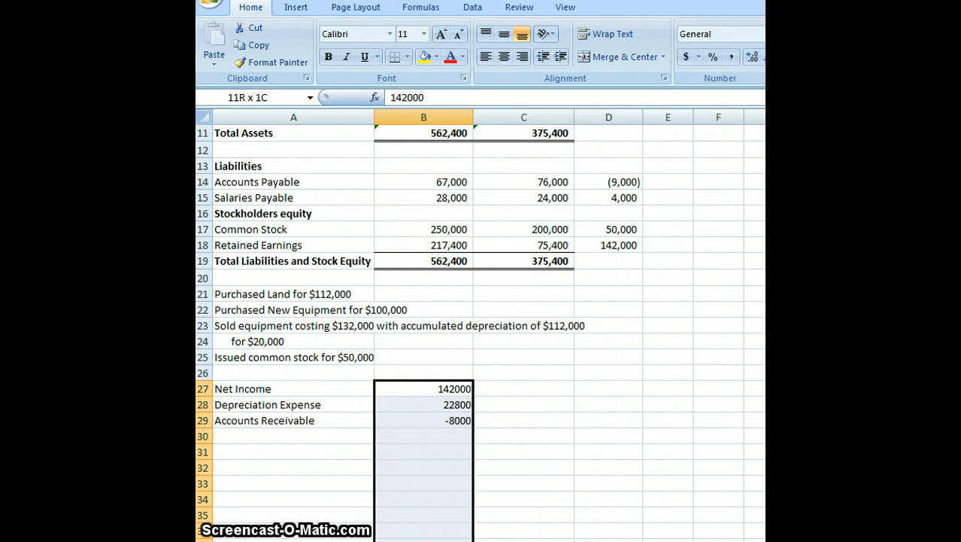
- Apply Comma Style to the adjustment amounts in column B
scroll(down, 3)
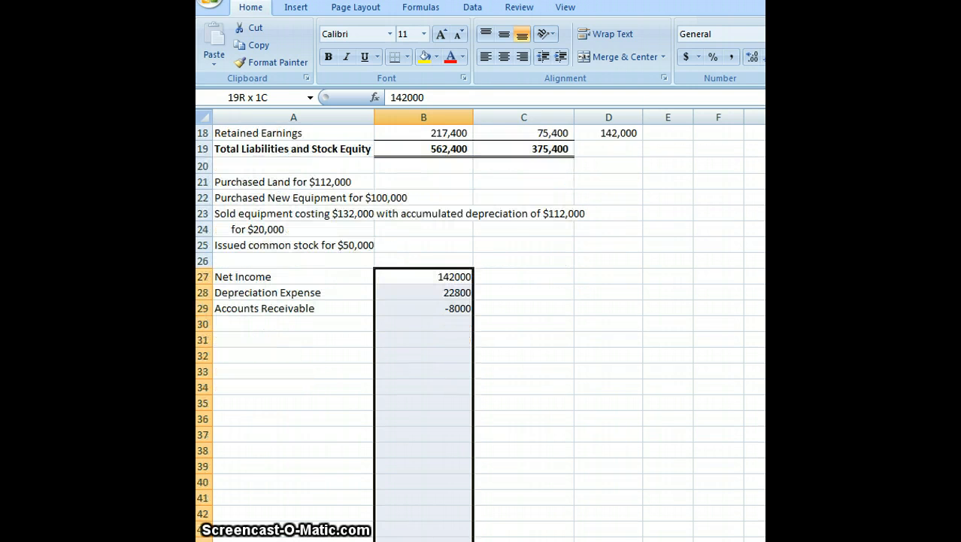
click(422, 276)
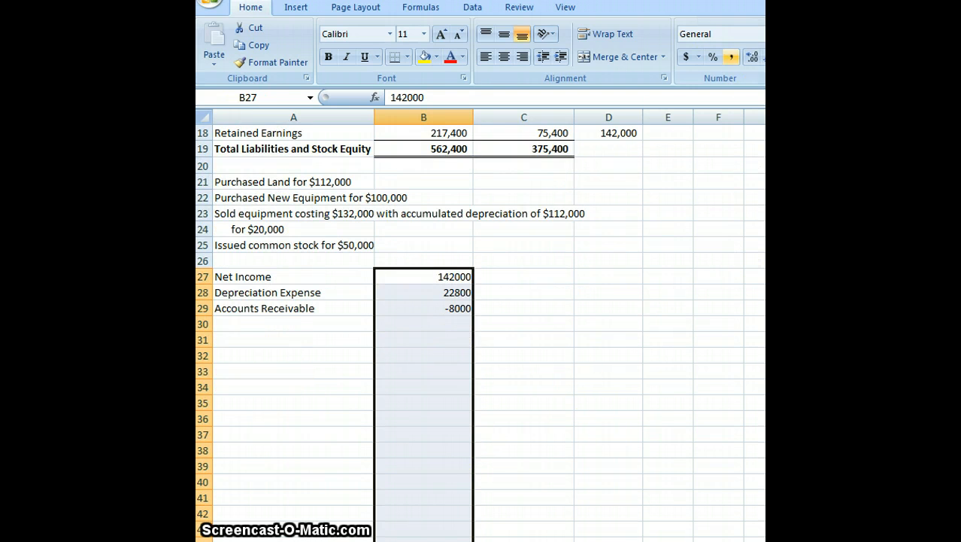
mouse_move(730, 56)
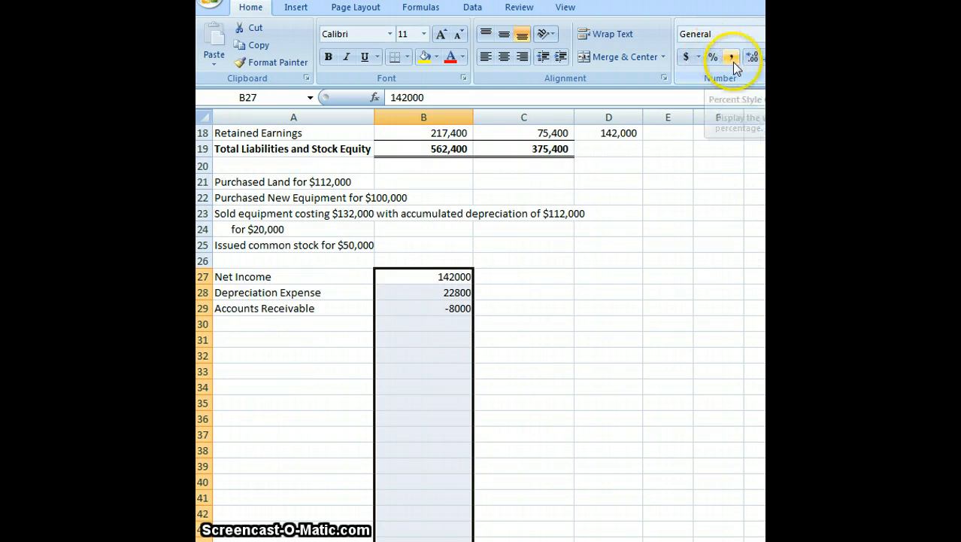
click(730, 57)
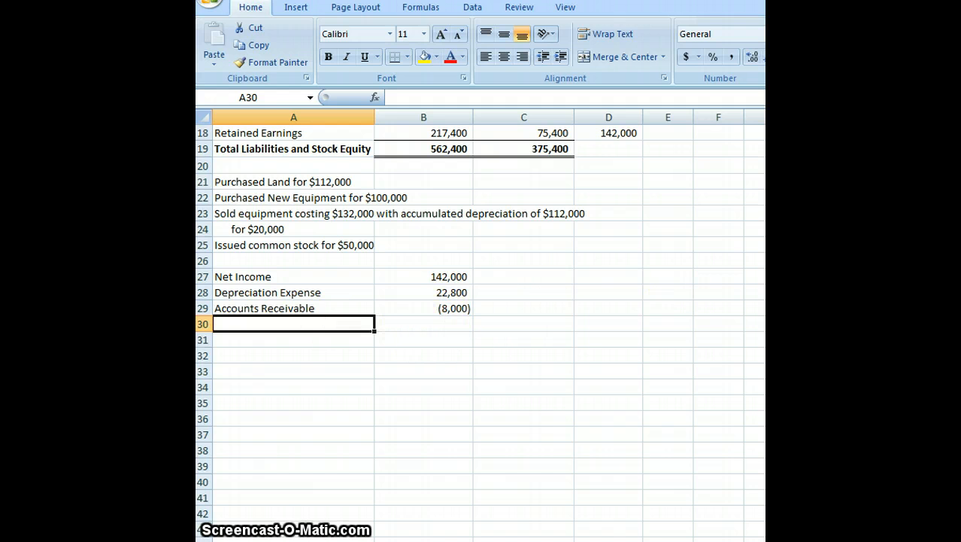
- Enter Inventory with 16,000 in A30:B30, then check the Prepaid Rent change
scroll(up, 3)
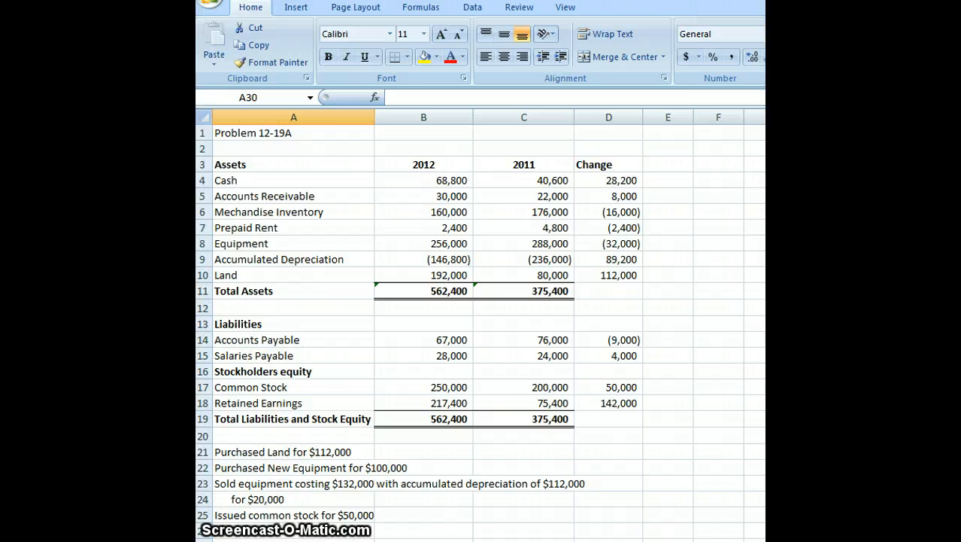
scroll(down, 3)
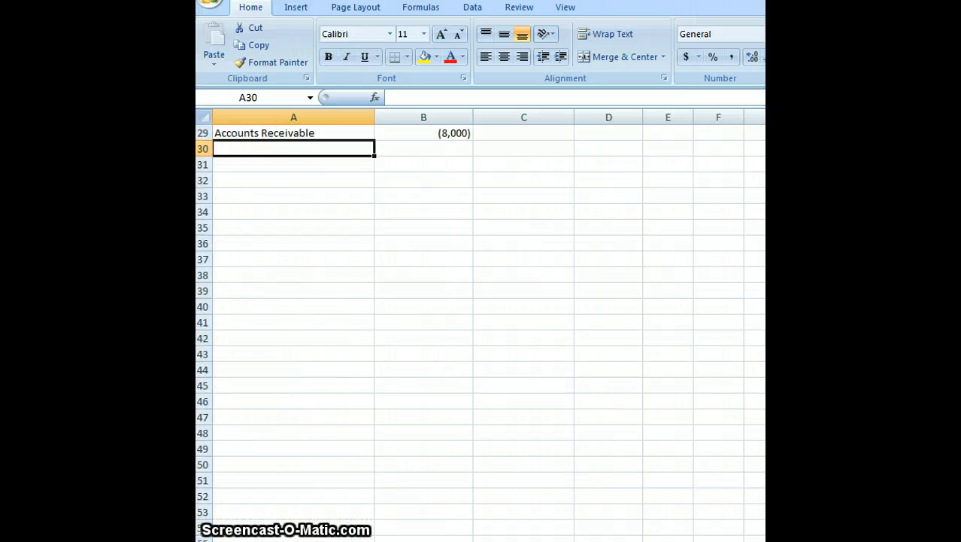
text(Inventory)
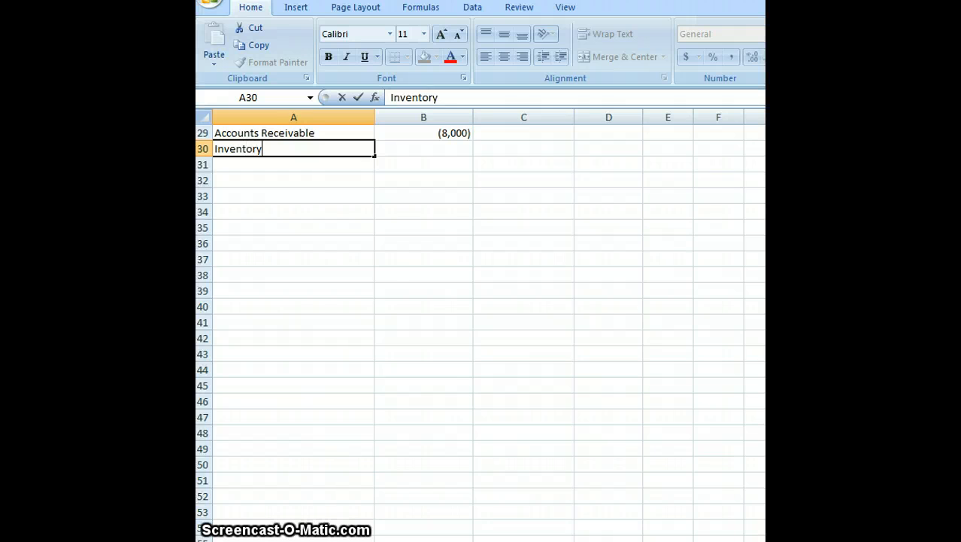
text(160)
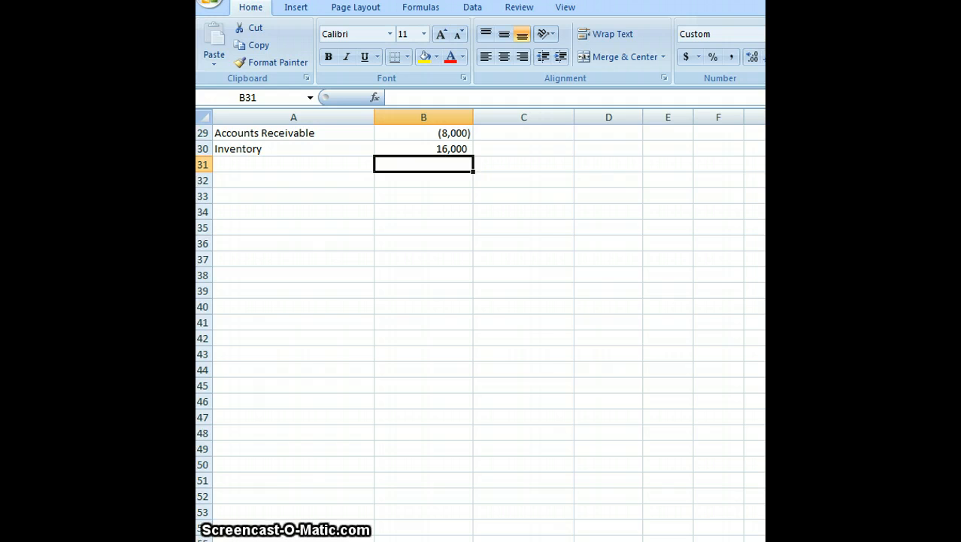
click(423, 149)
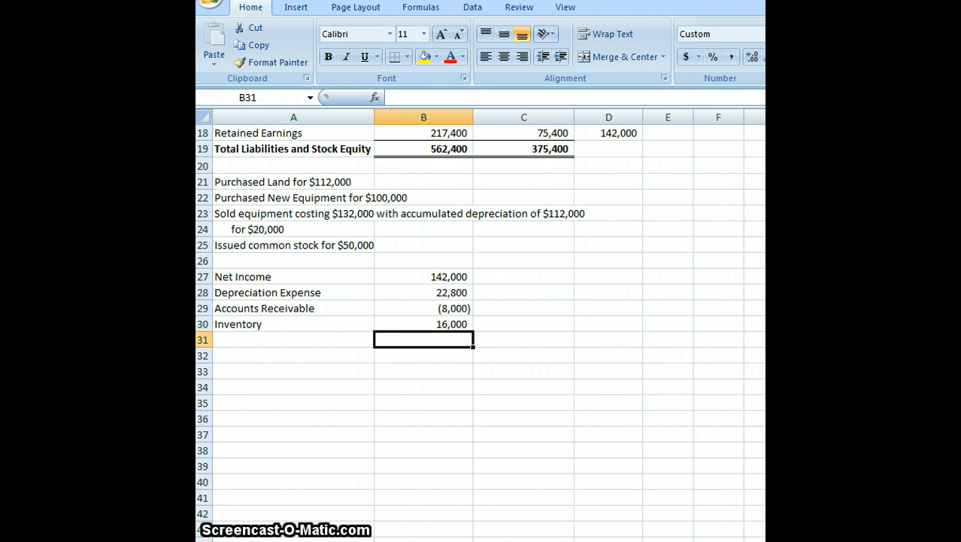
click(293, 324)
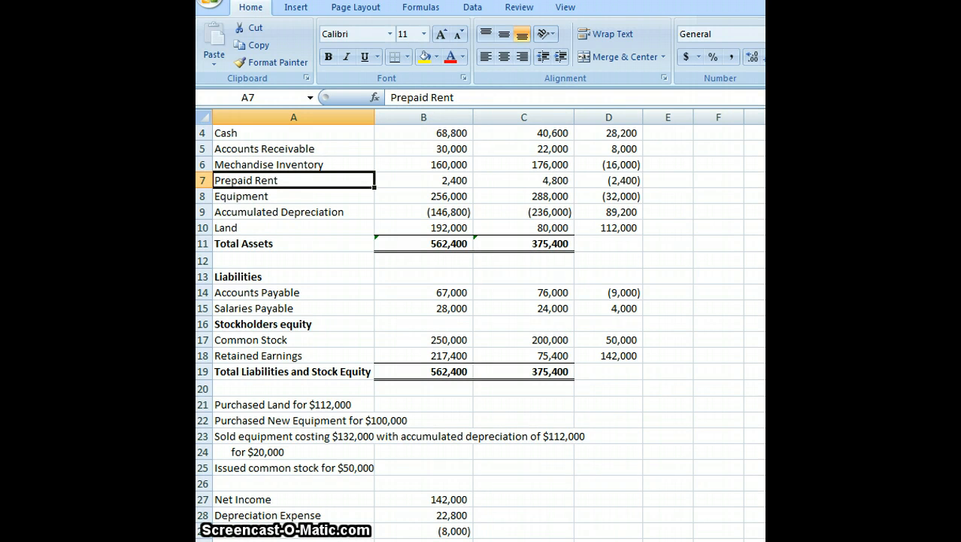
- Enter the Prepaid Rent label, fixing its typo, with 2400 in B31
scroll(down, 3)
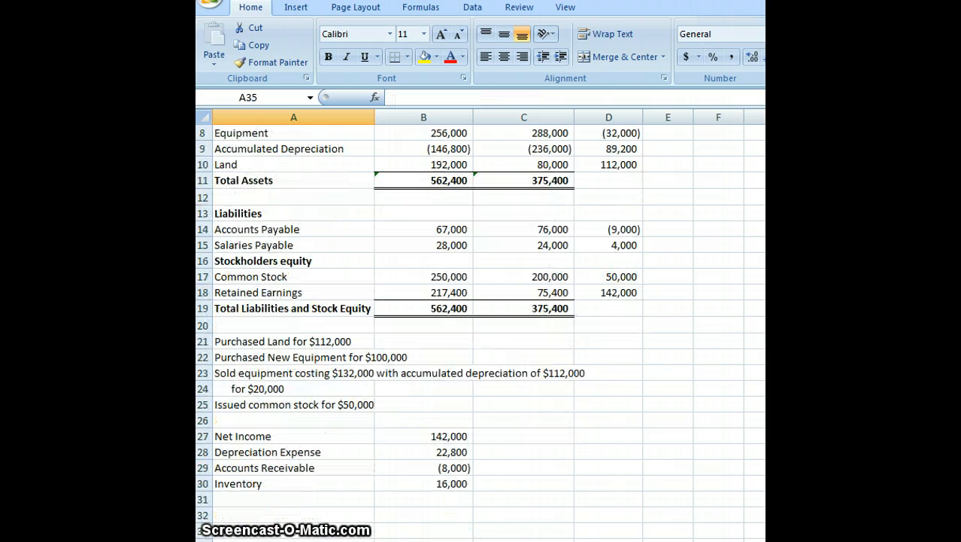
text(P)
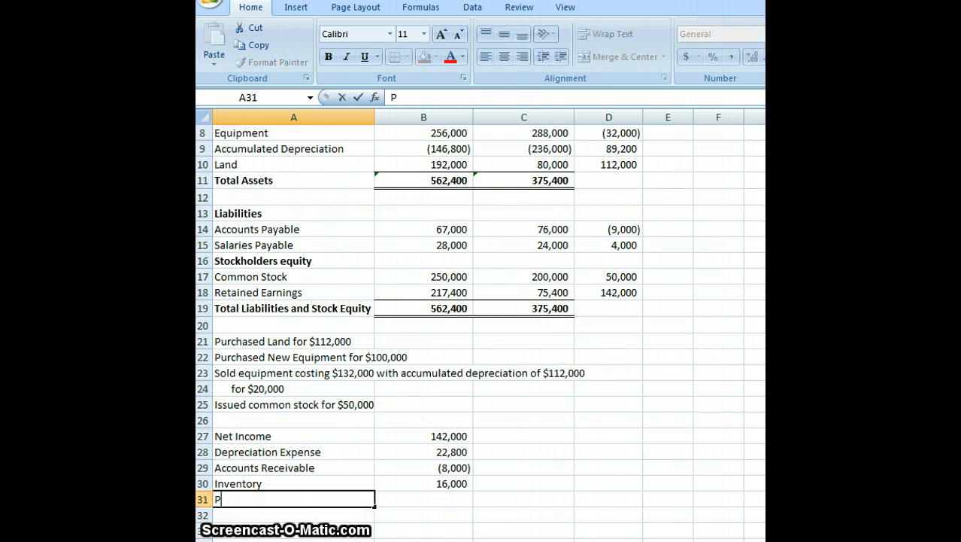
text(Prepaid REnt)
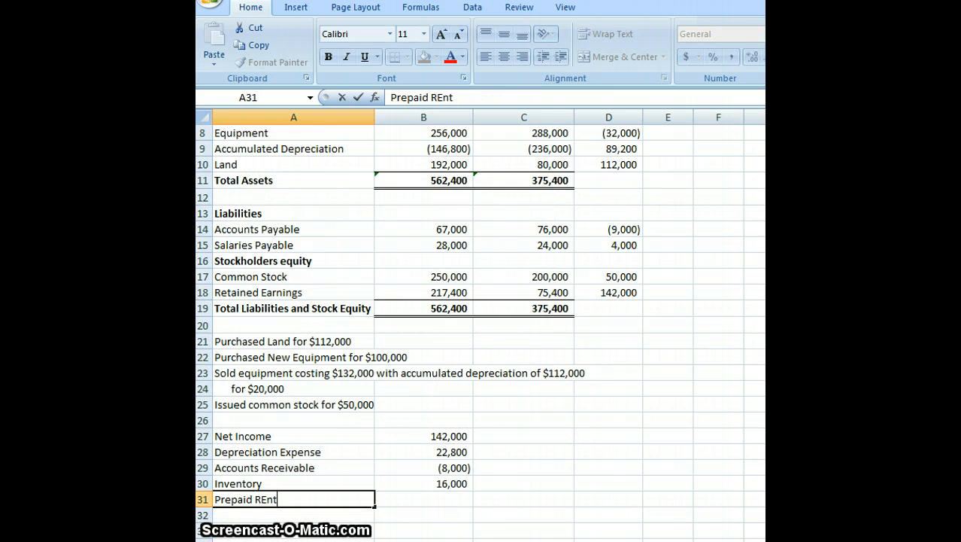
key(BackSpace)
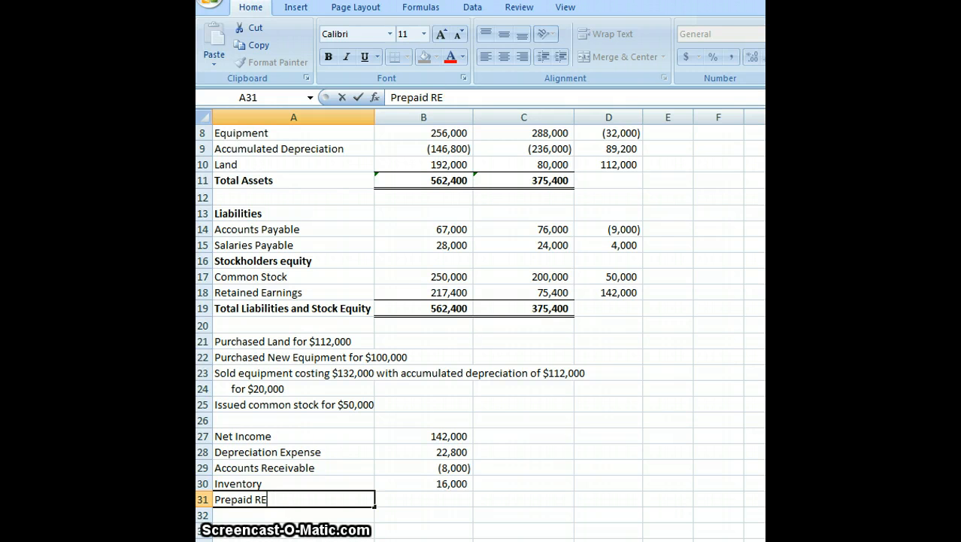
key(Tab)
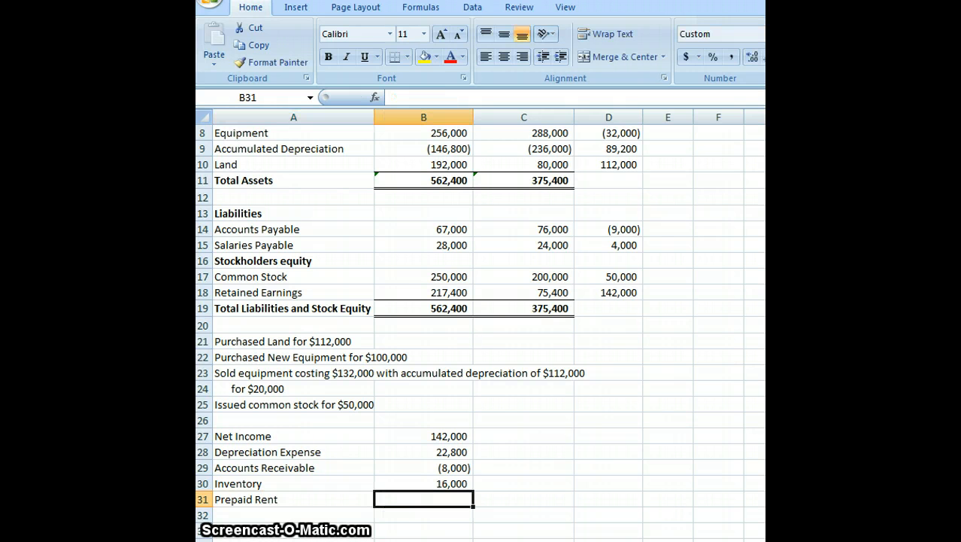
text(2400)
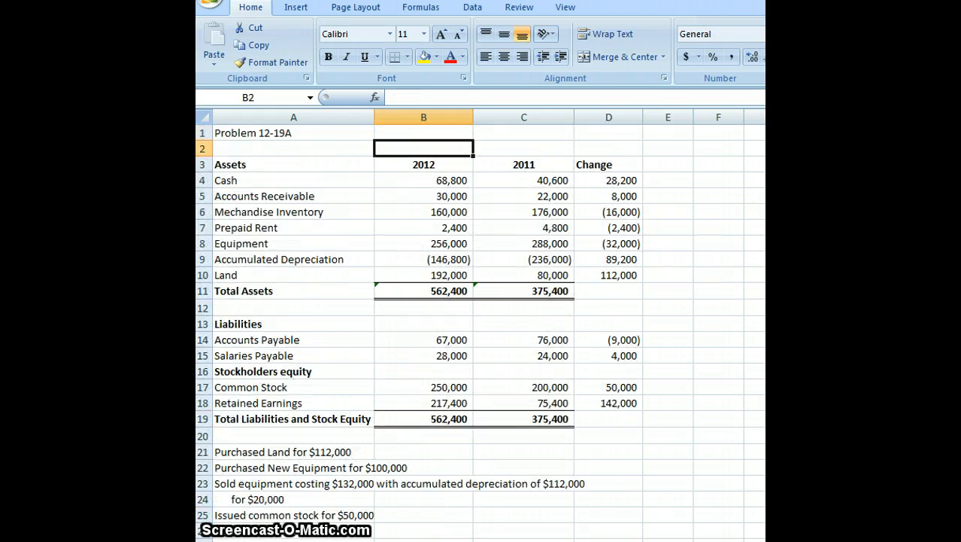
click(423, 290)
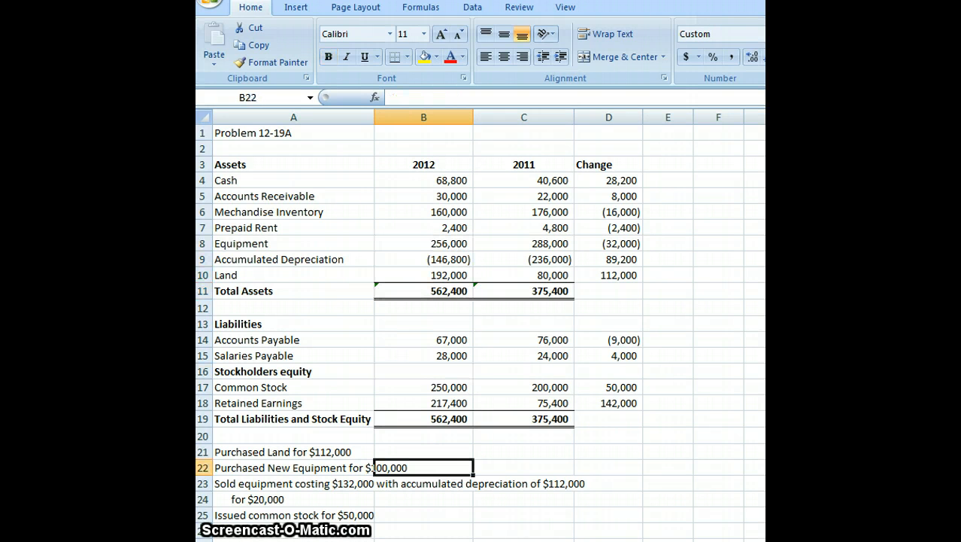
scroll(down, 3)
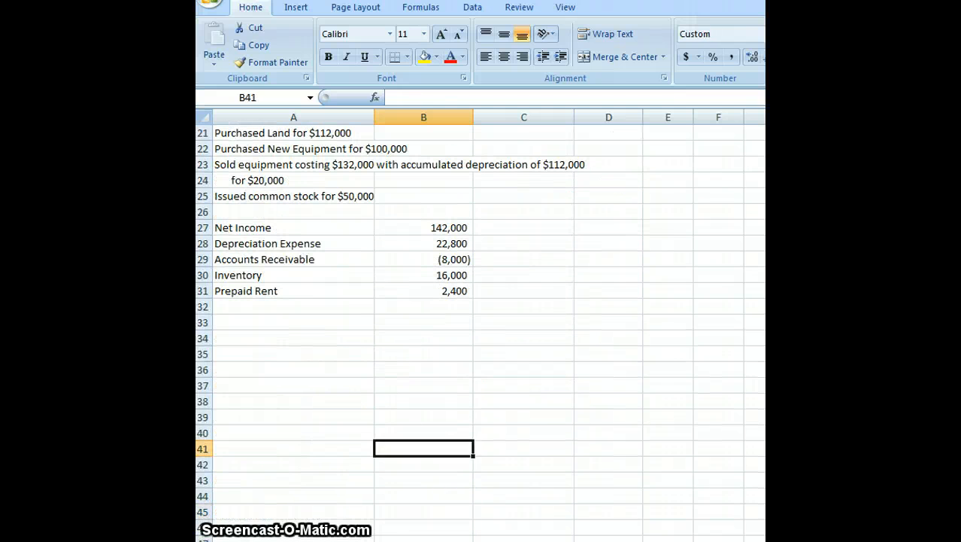
- Enter Equipment in A32 with -100000 in B32
click(293, 307)
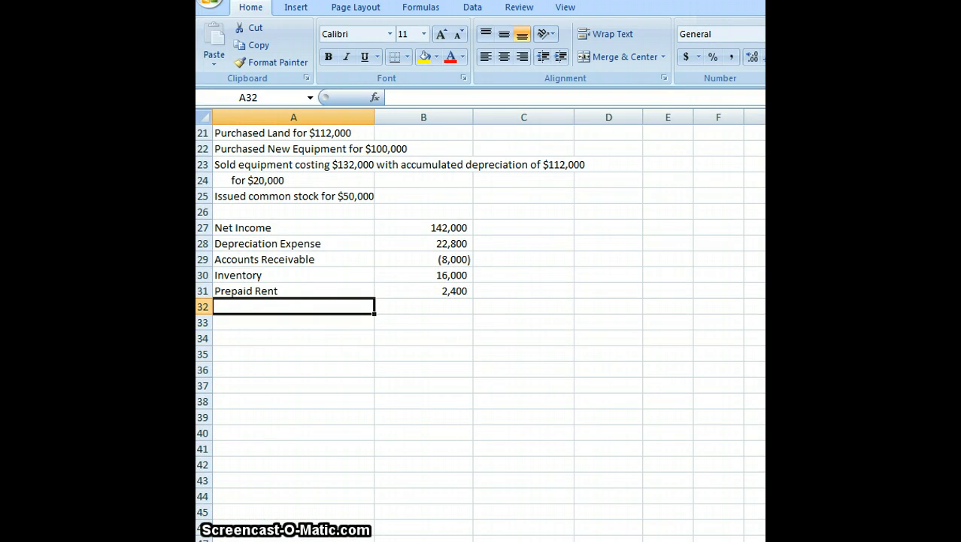
text(Equipme)
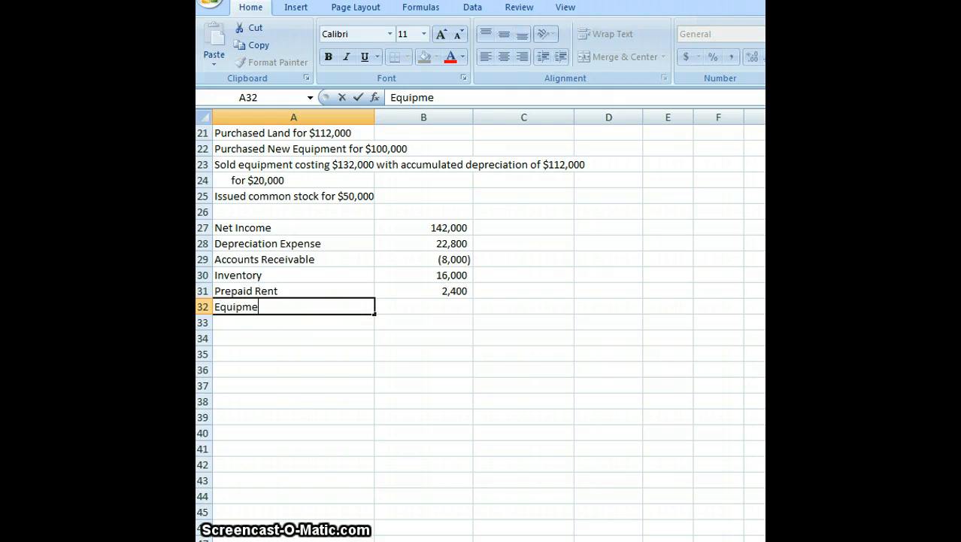
click(423, 291)
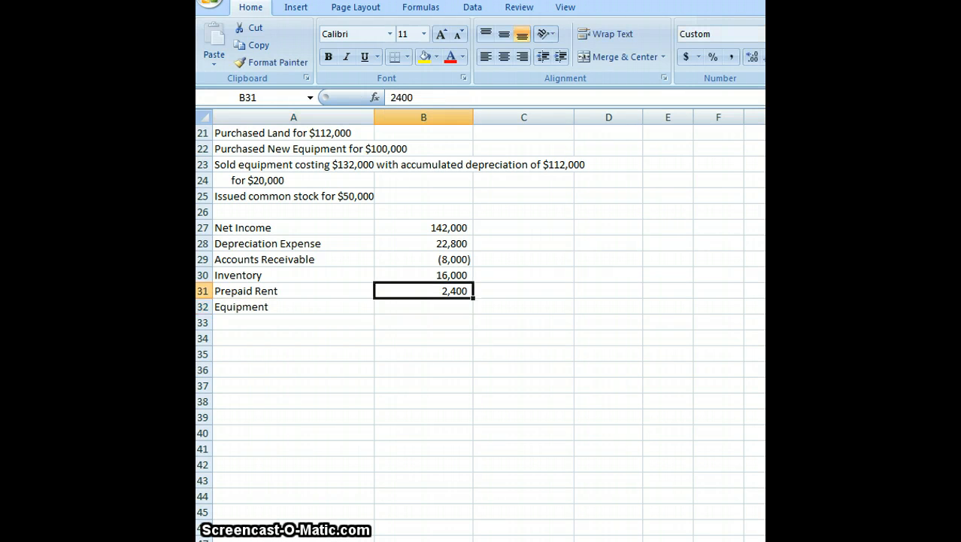
click(422, 196)
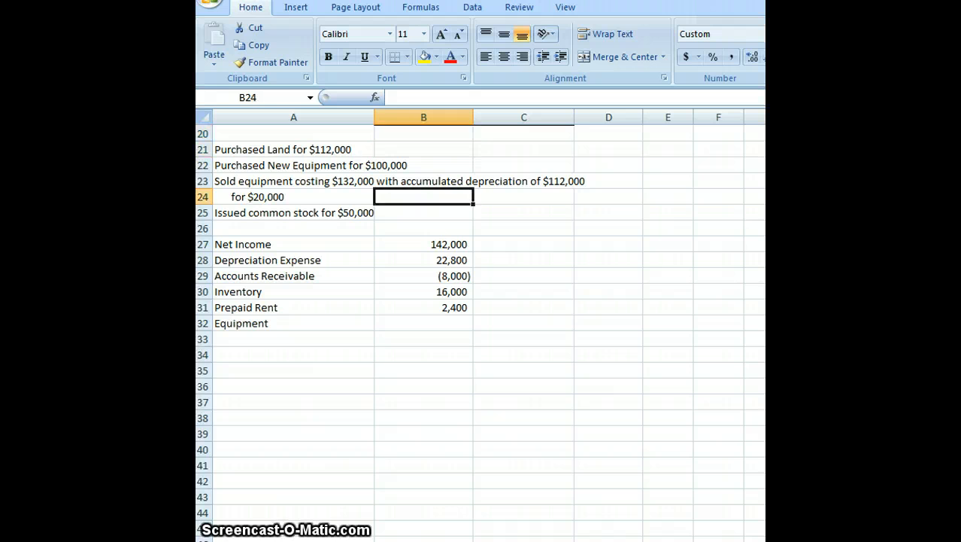
click(424, 323)
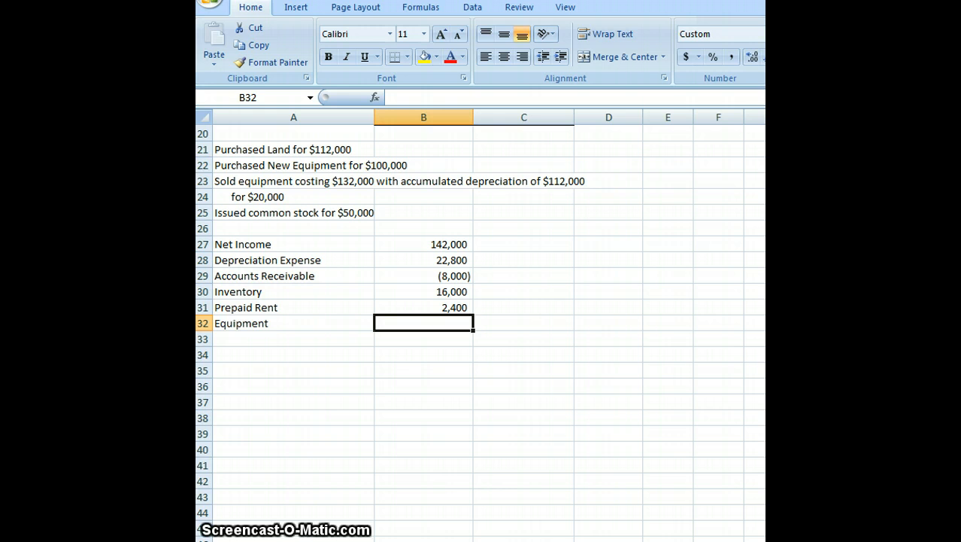
text(-100)
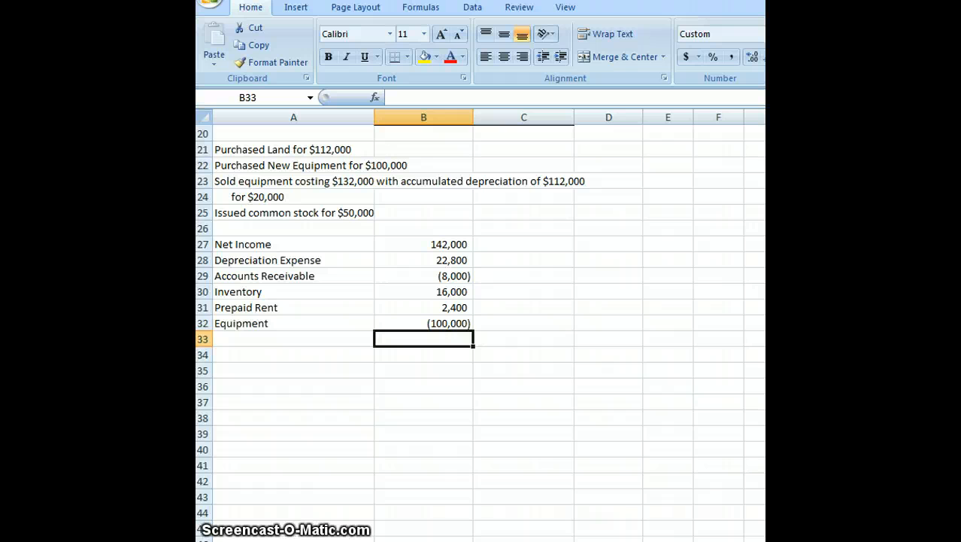
click(294, 339)
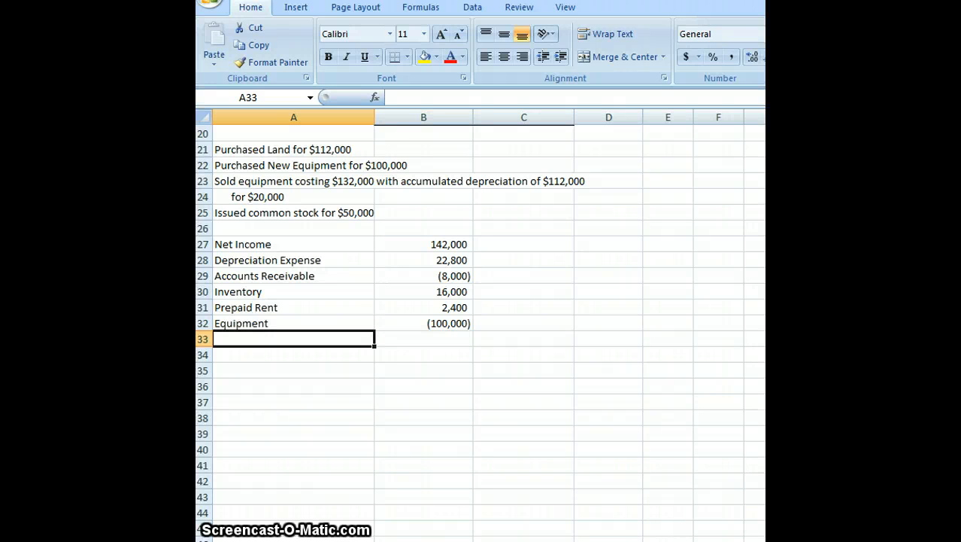
- Add a Sale of Equipment line with 20,000 below Equipment
text(Sale of Equipment)
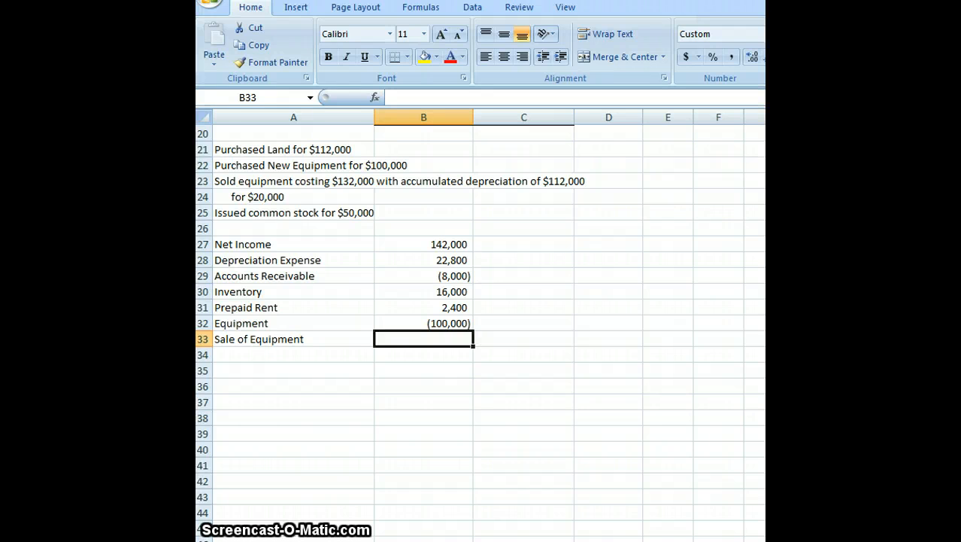
text(2000)
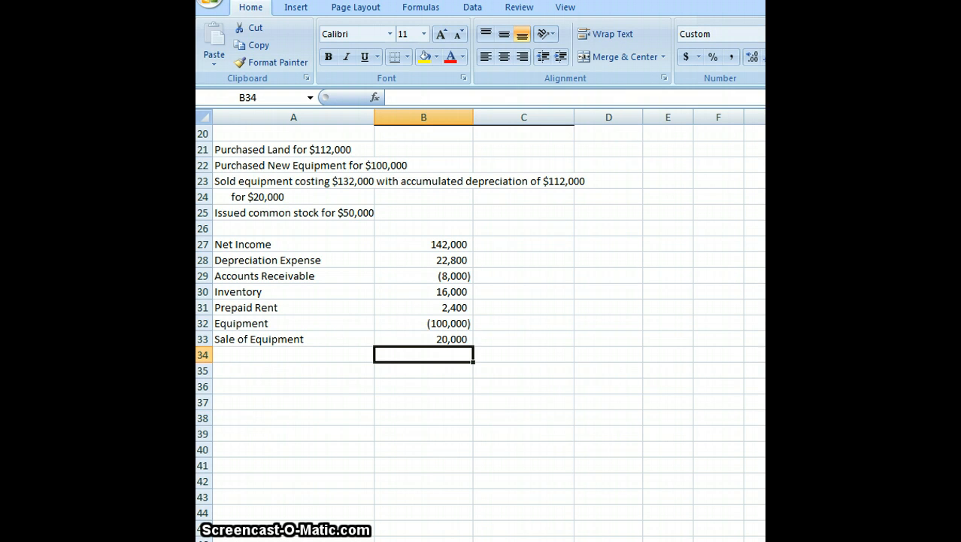
click(355, 6)
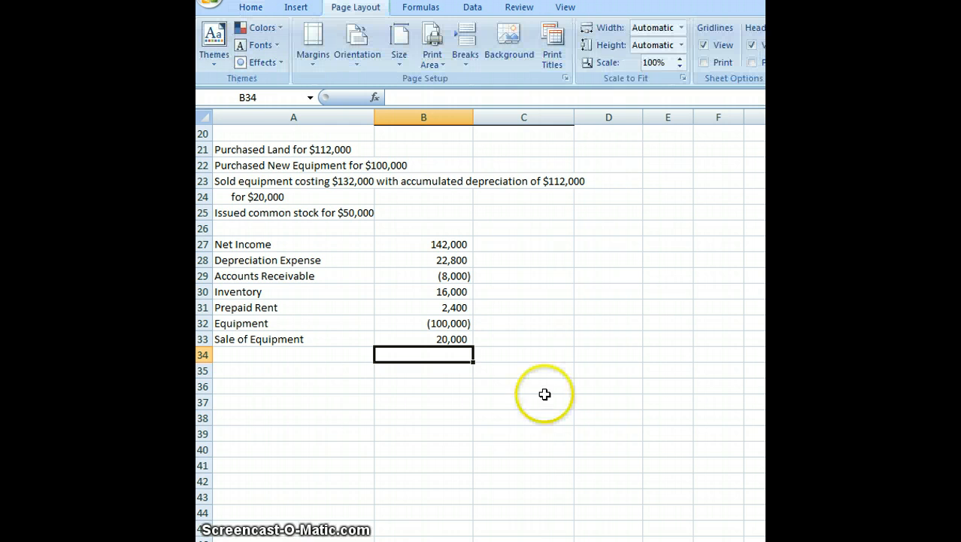
mouse_move(544, 394)
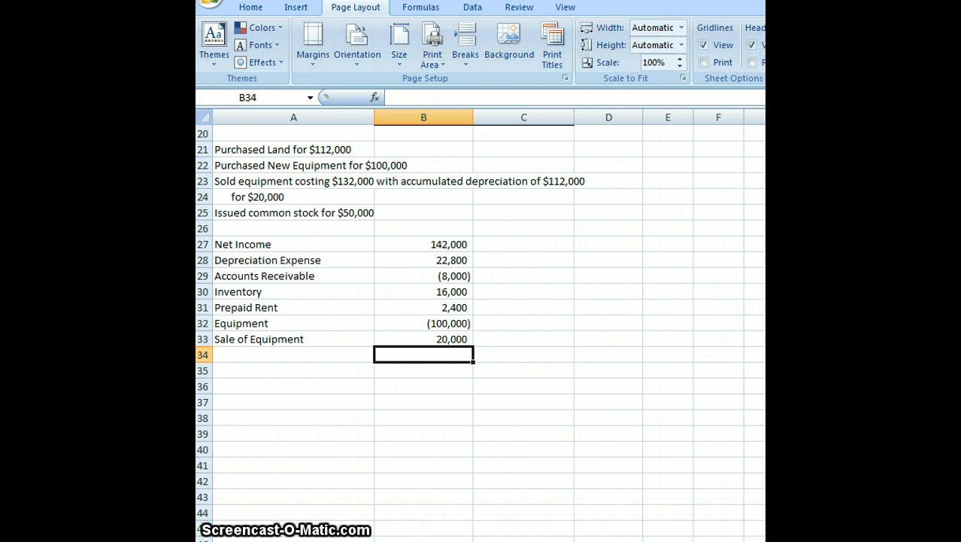
scroll(up, 3)
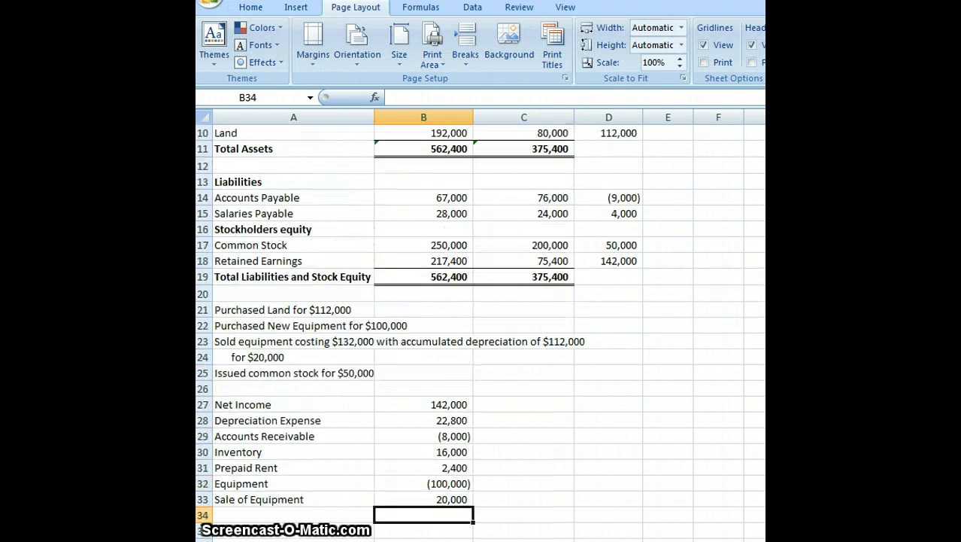
scroll(up, 3)
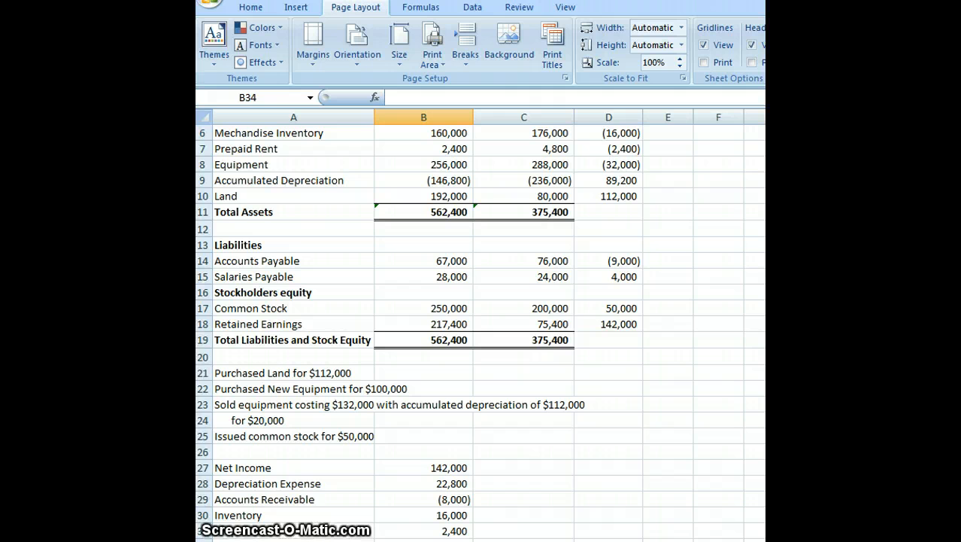
mouse_move(743, 188)
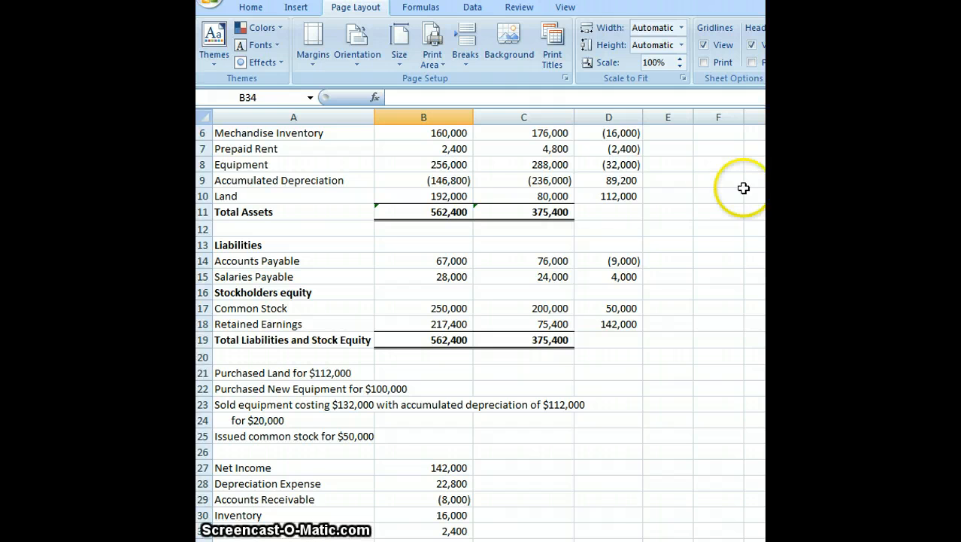
mouse_move(611, 227)
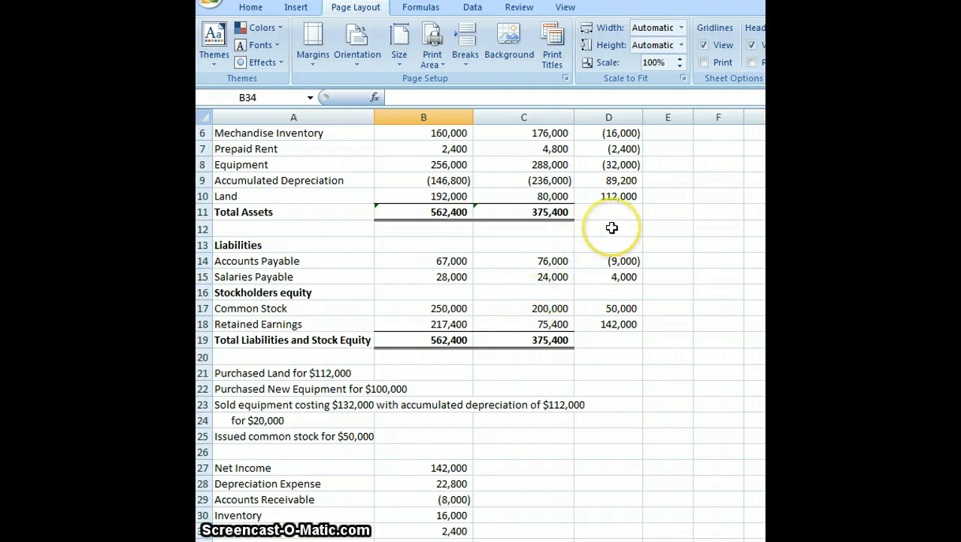
mouse_move(740, 445)
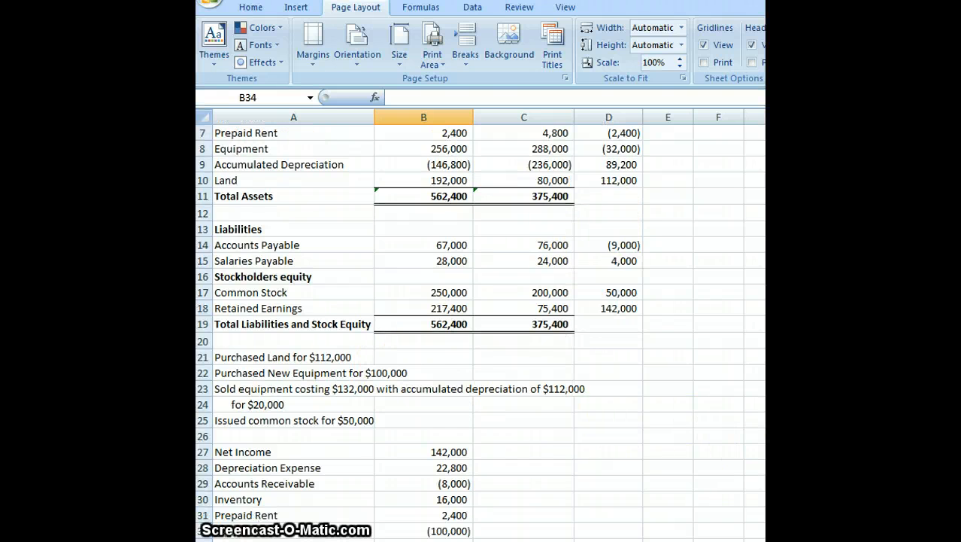
- Enter Purchase of Land, correcting its amount to -112000
scroll(down, 3)
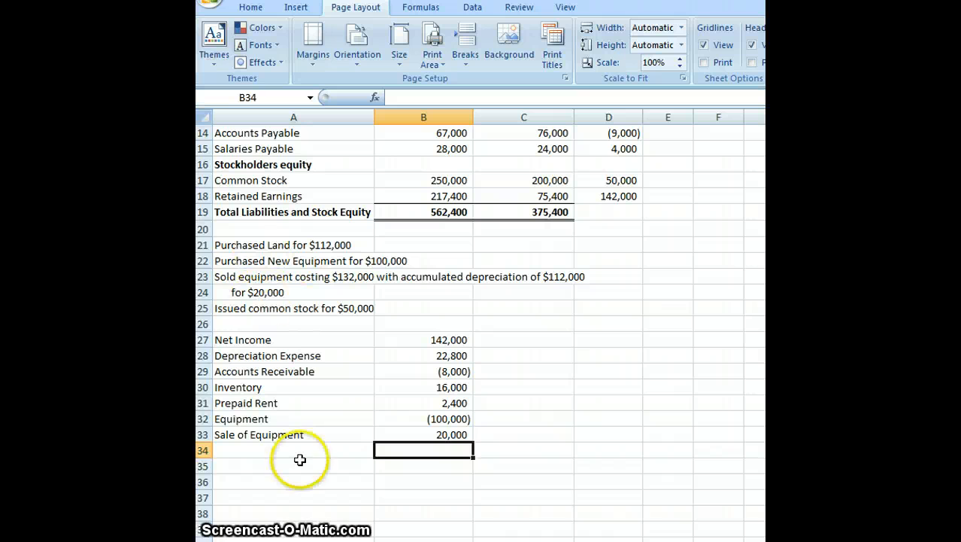
text(Pur)
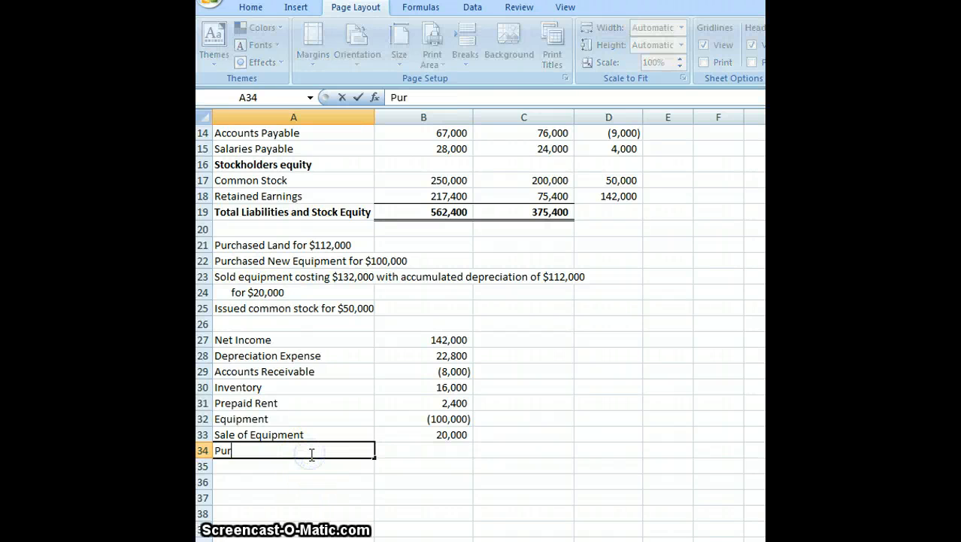
text(chase of Land)
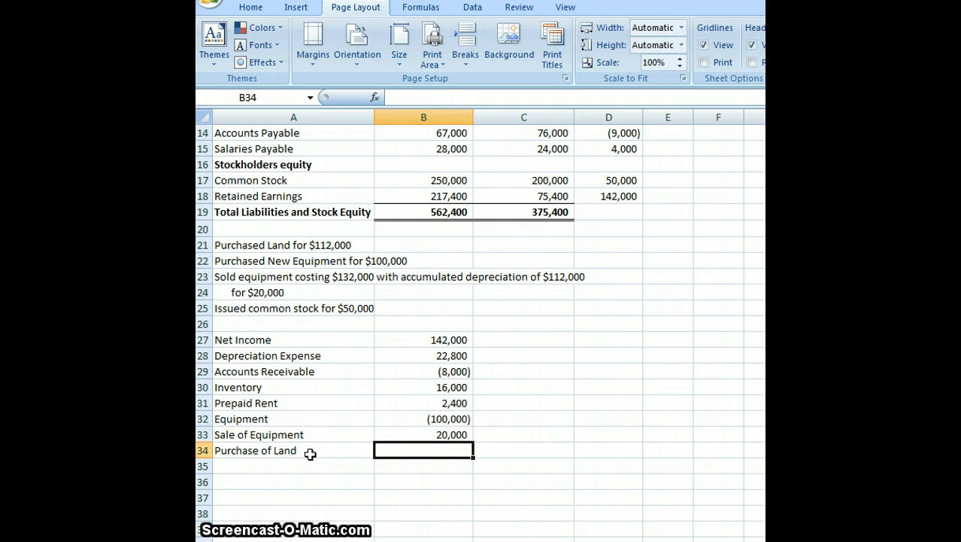
text(11200)
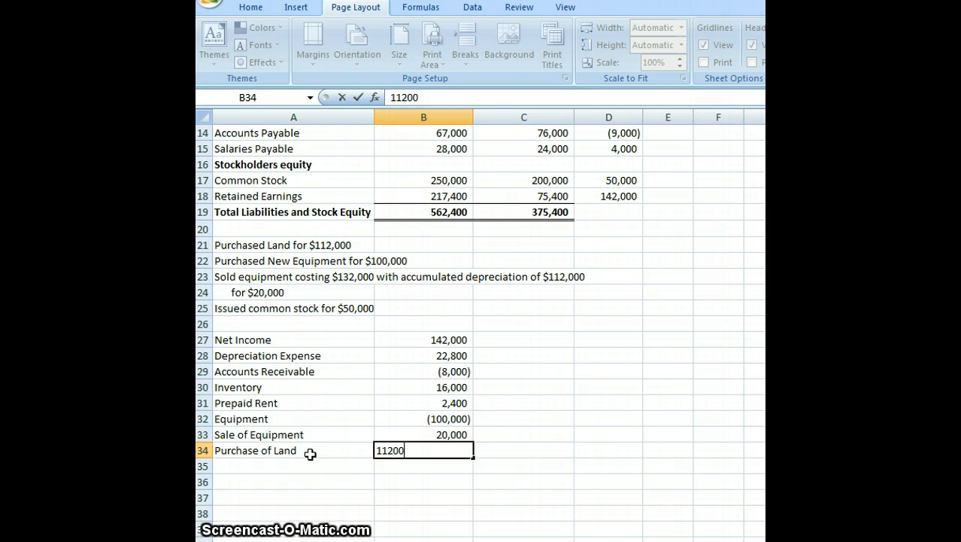
key(Return)
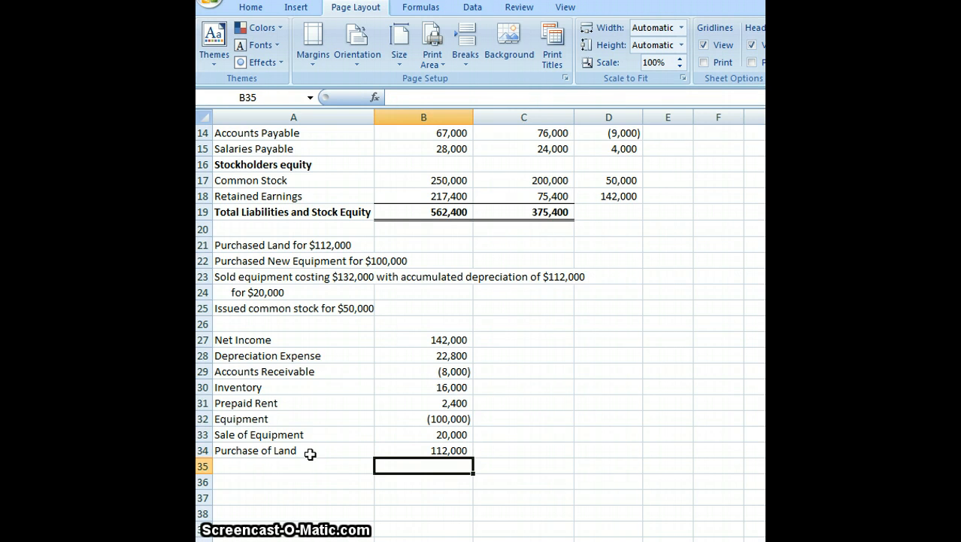
click(424, 450)
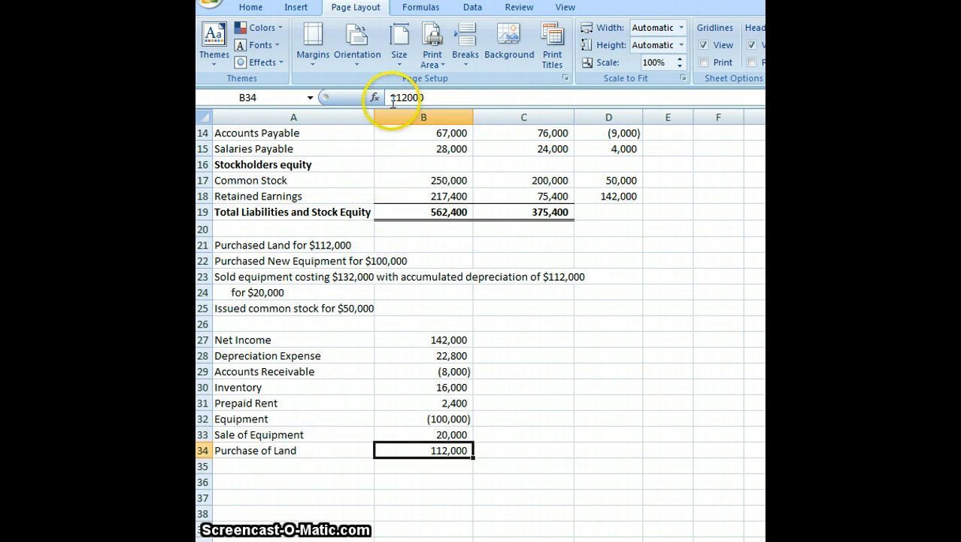
text(-112000)
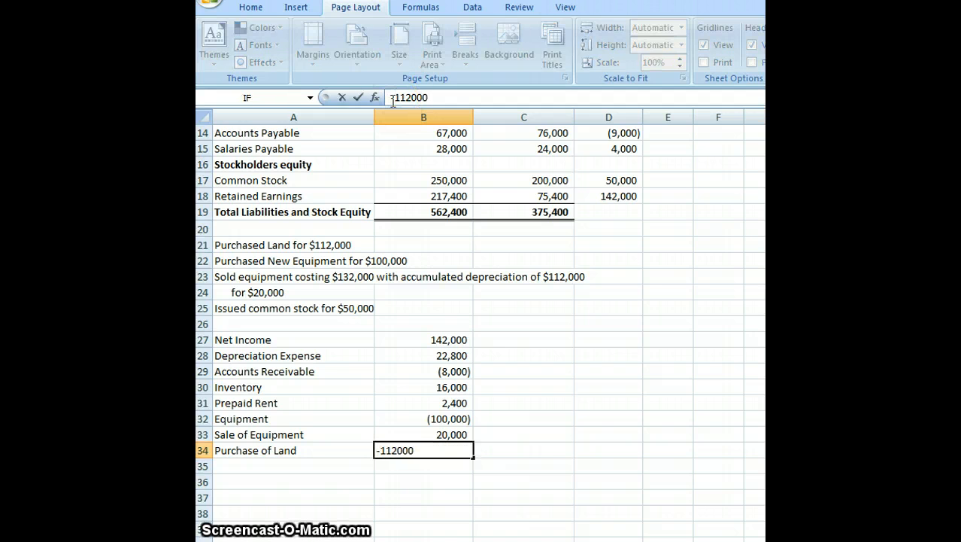
key(Return)
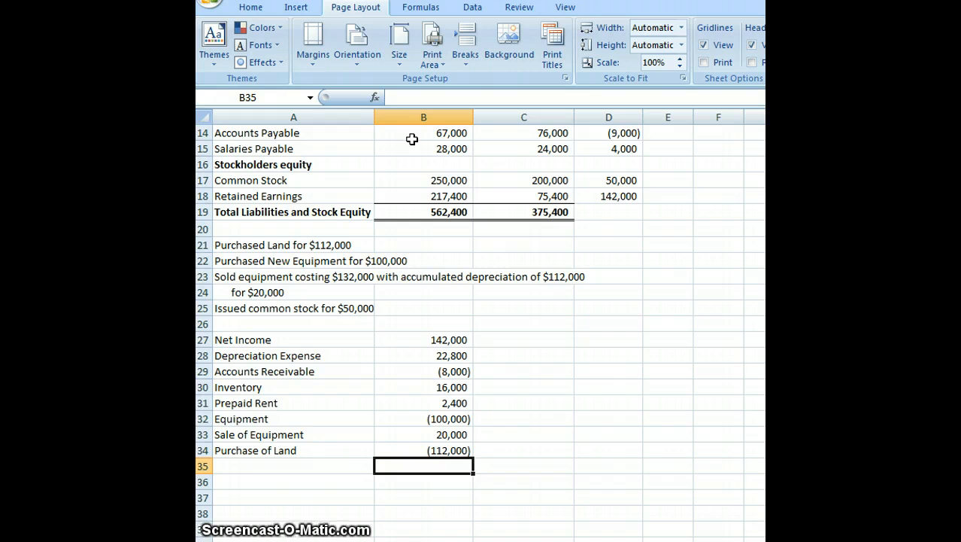
mouse_move(404, 246)
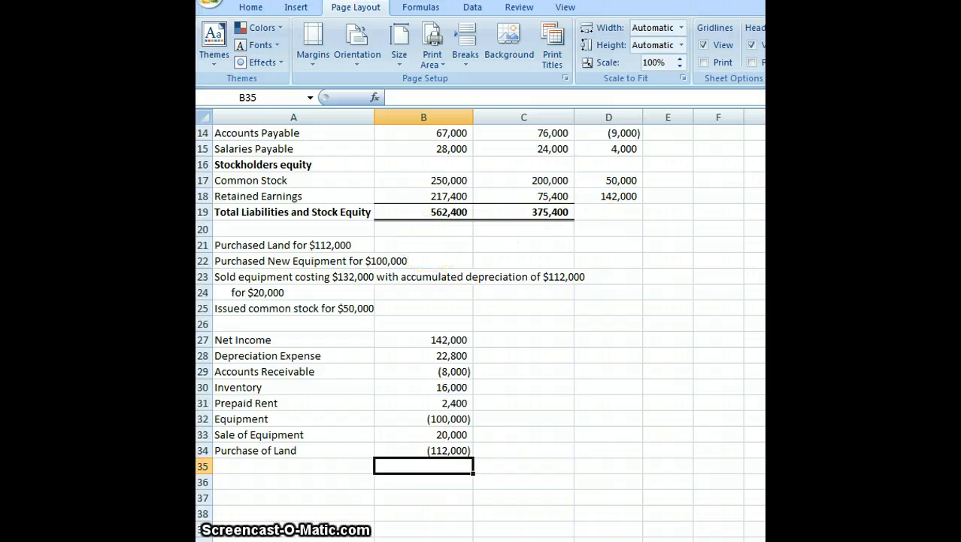
scroll(up, 3)
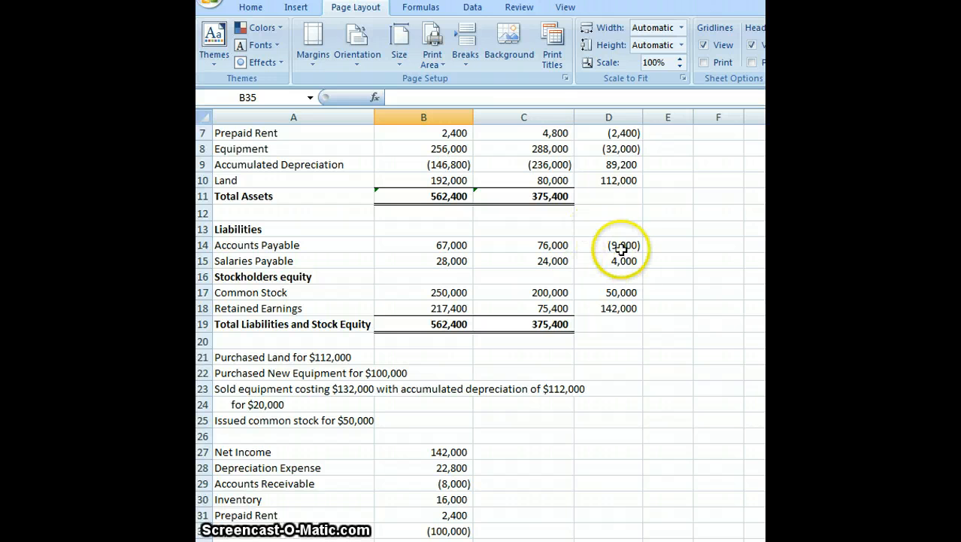
- Check the D14 formula and enter Accounts Payable at -9000
click(609, 245)
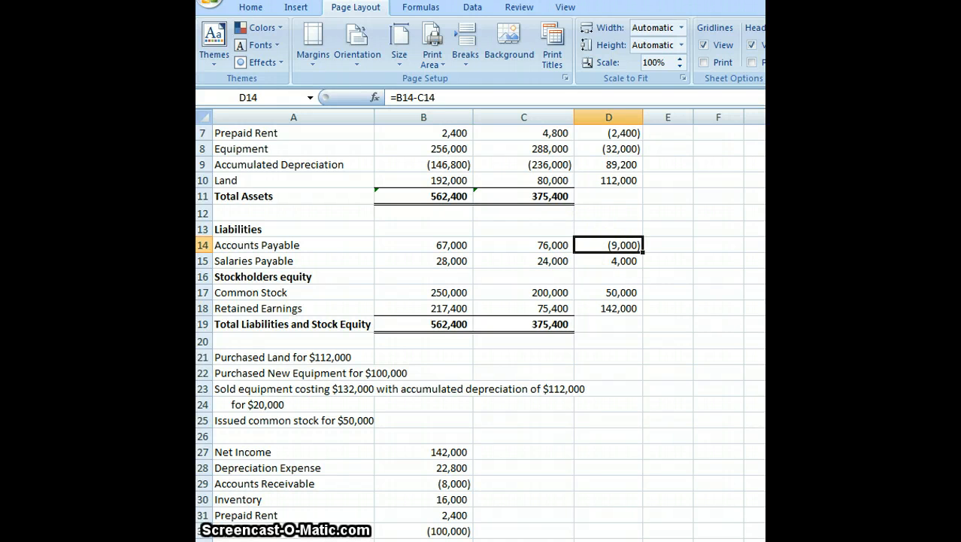
scroll(down, 3)
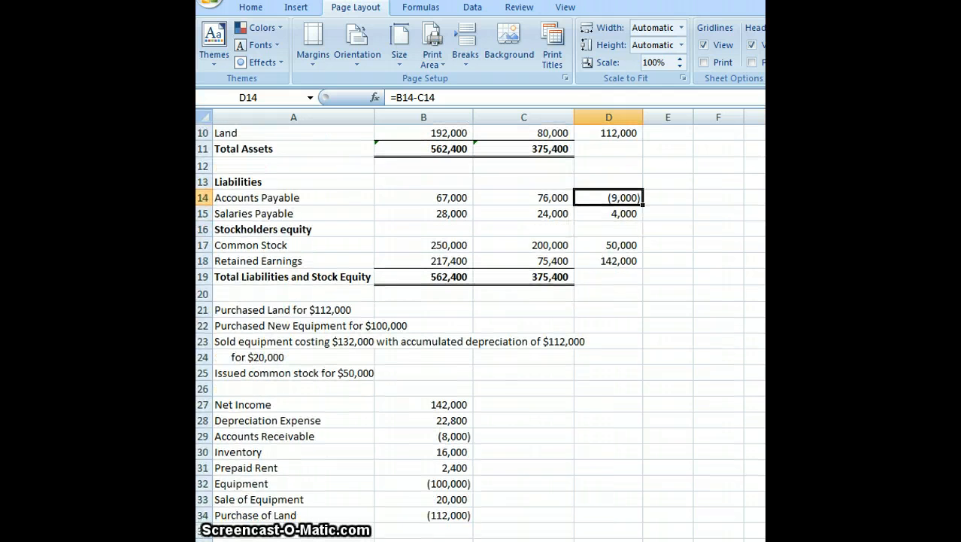
scroll(down, 3)
text(Accounts Payable)
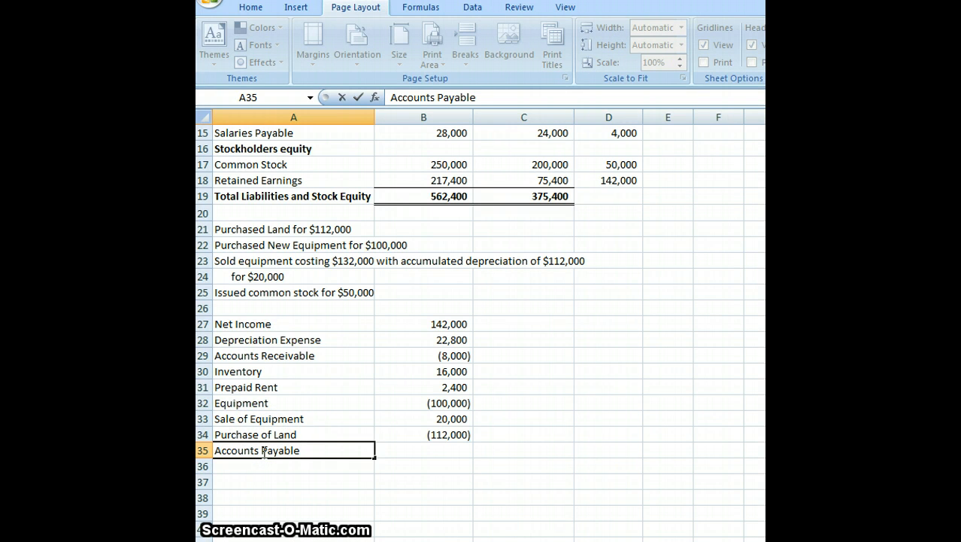
text(9000)
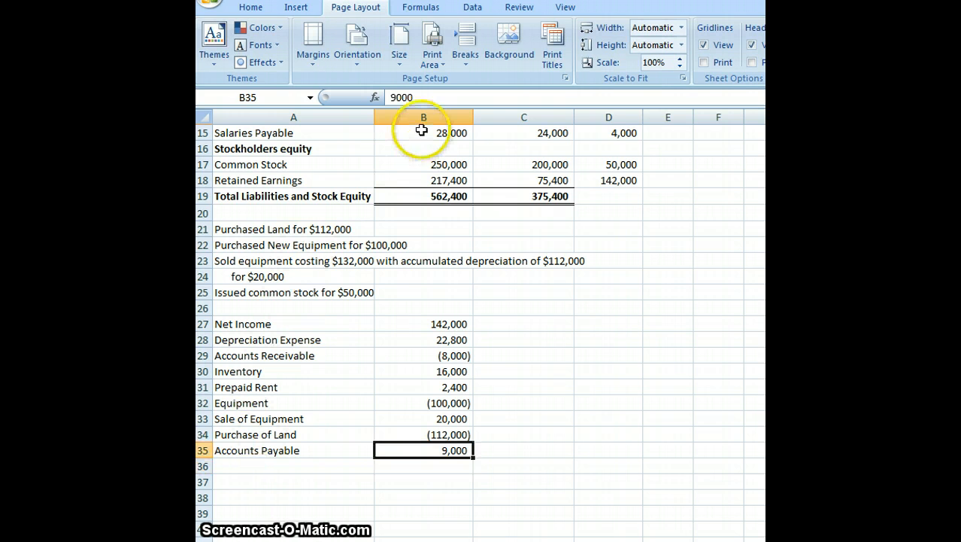
text(-9000)
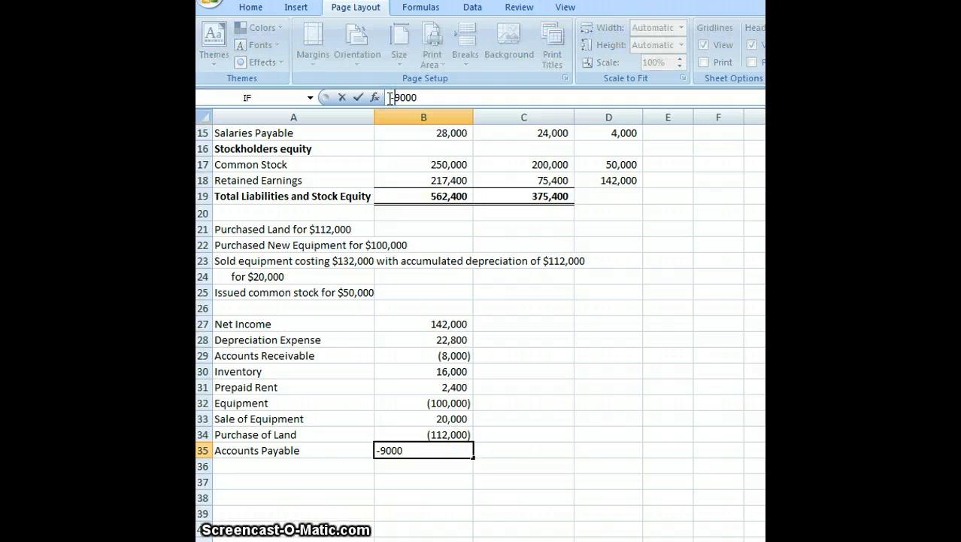
key(Return)
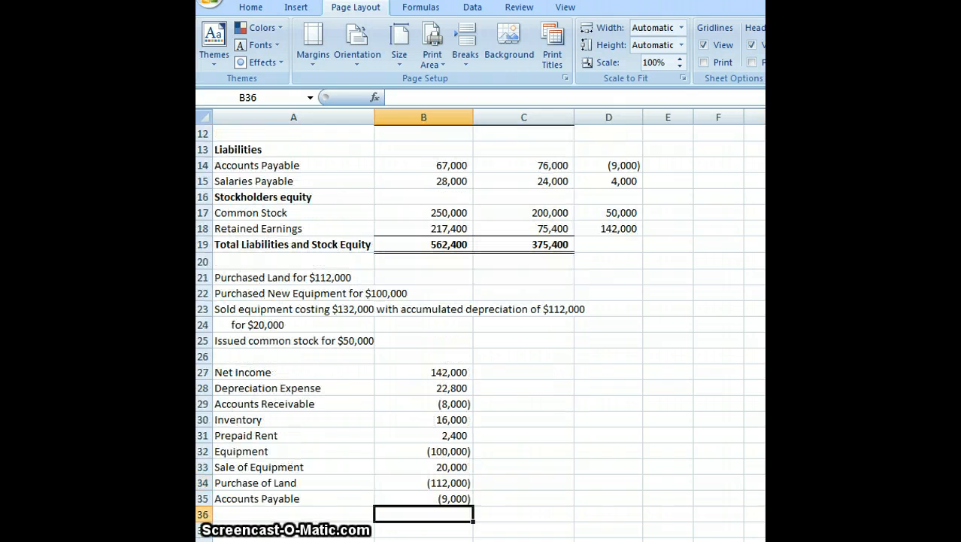
- Add the Salaries Payable label with an amount of 4000
text(Sale of Equipment)
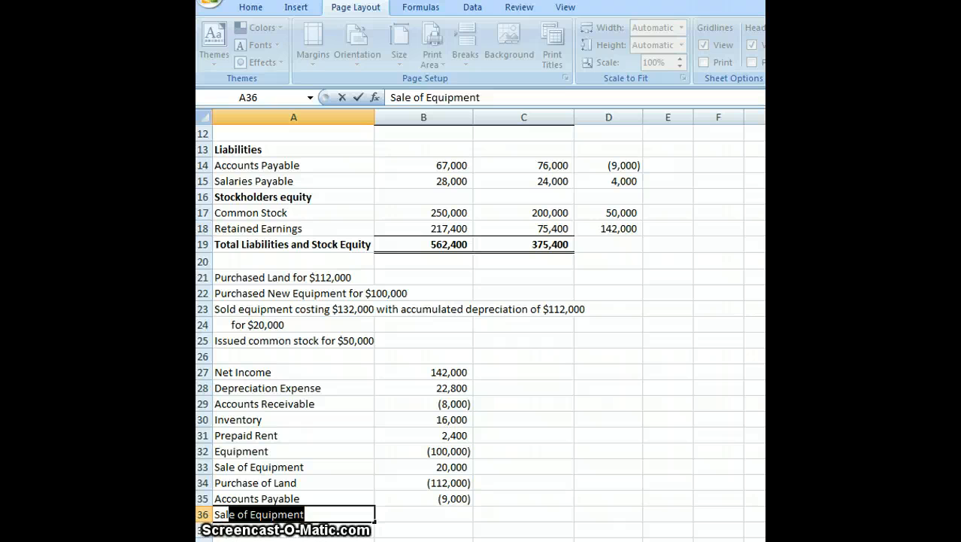
text(Salaries Paybl)
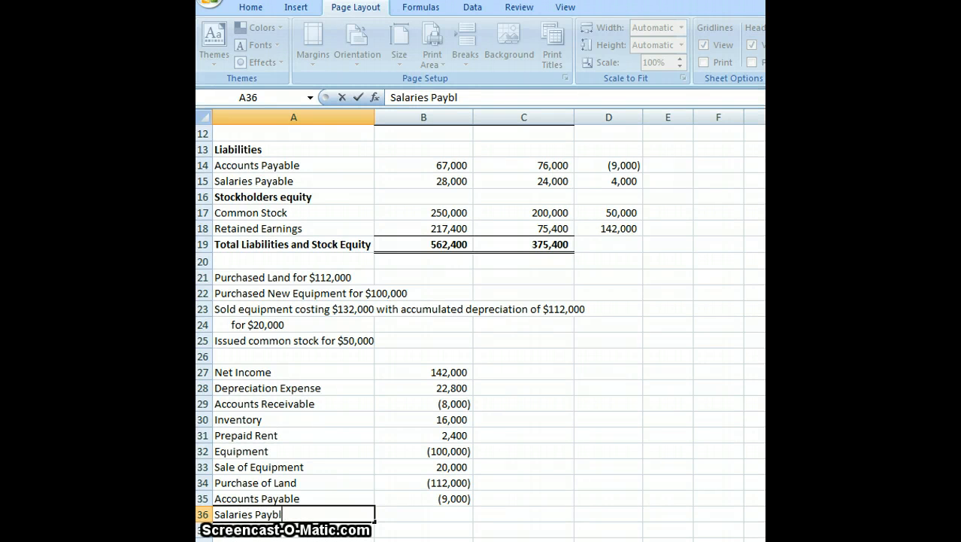
key(Tab)
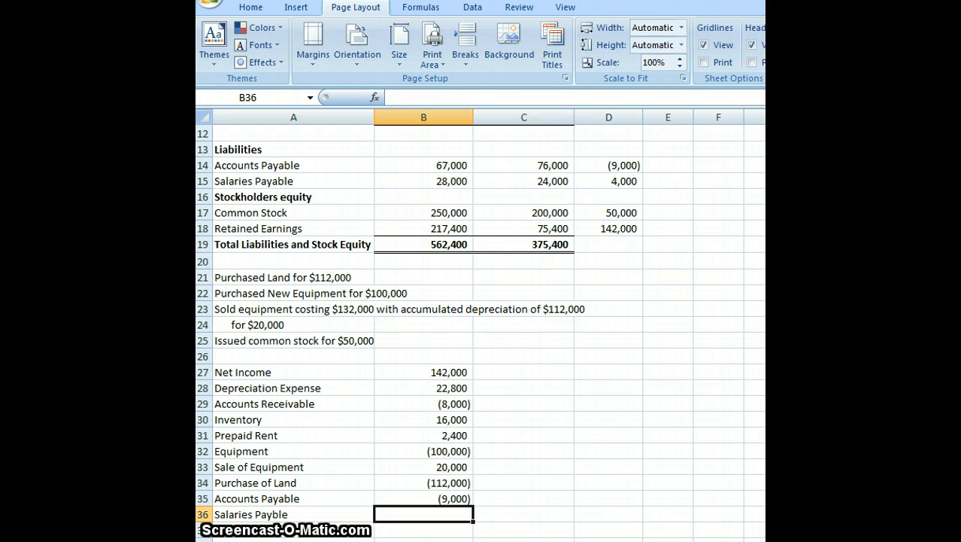
text(4000)
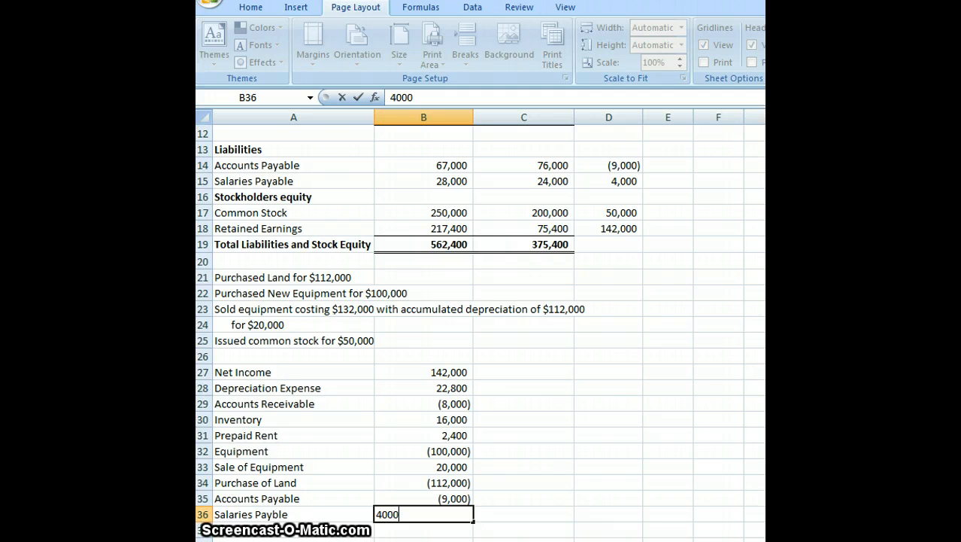
key(Return)
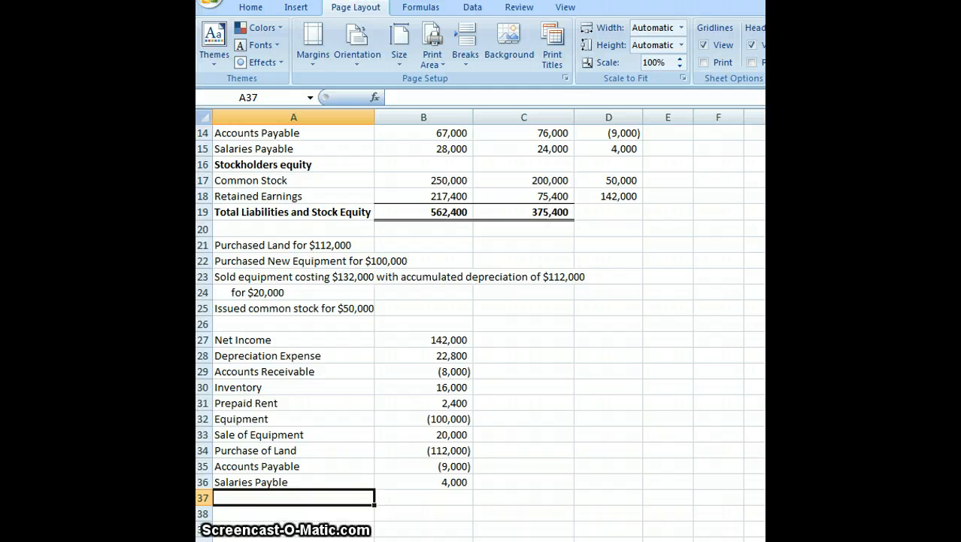
text(C)
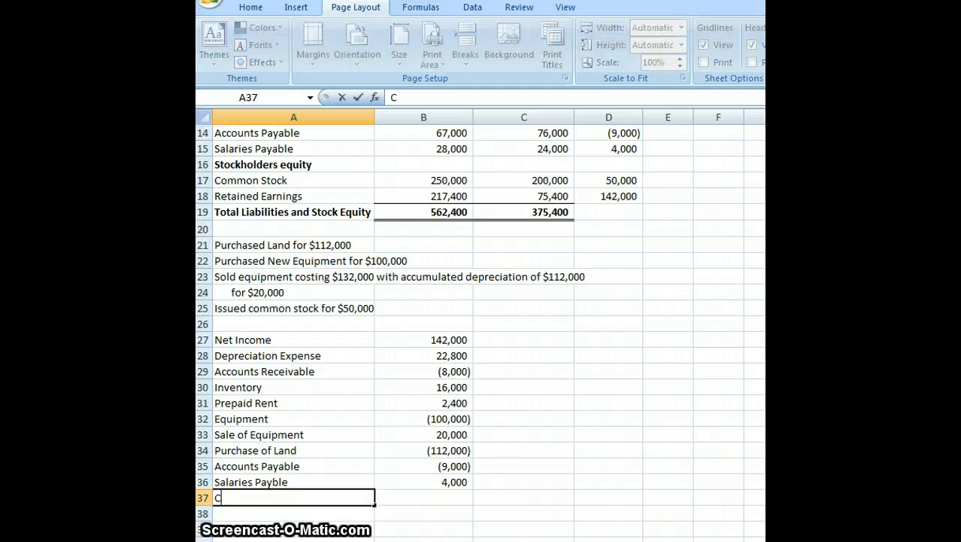
text(ommon Sto)
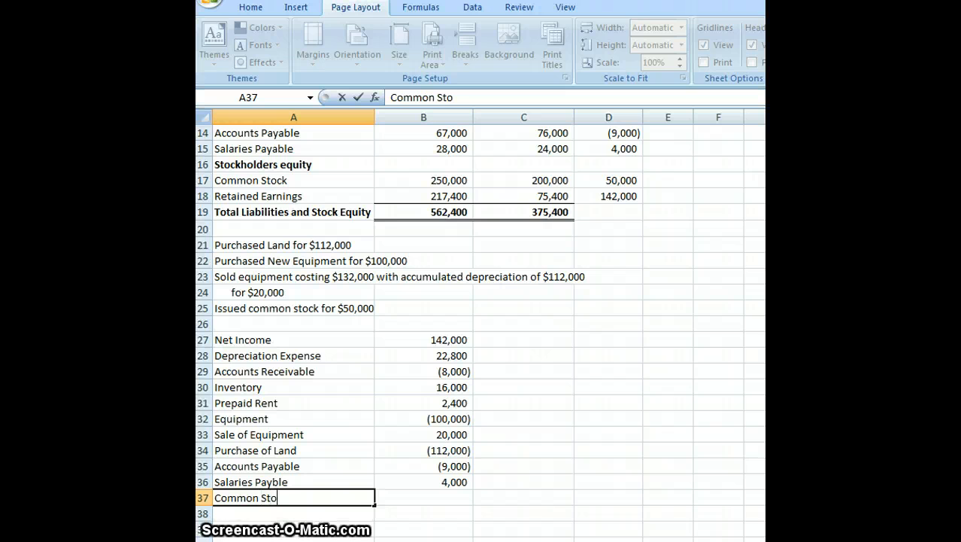
text(ck)
click(424, 497)
text(50,000)
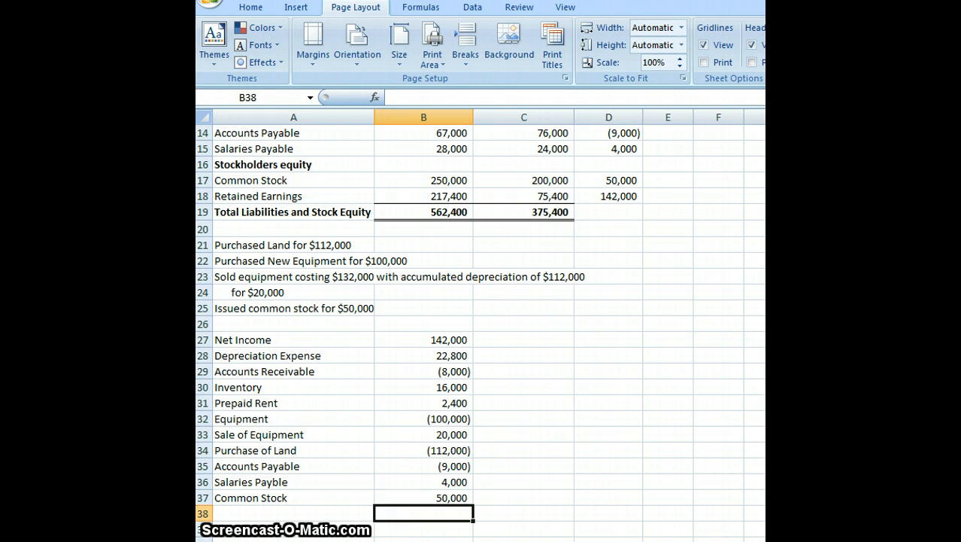
mouse_move(399, 495)
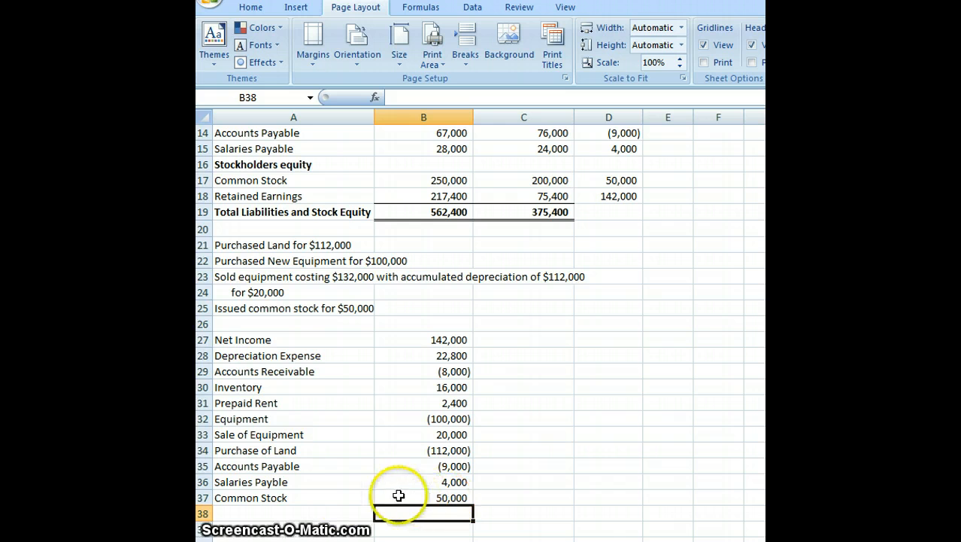
click(294, 513)
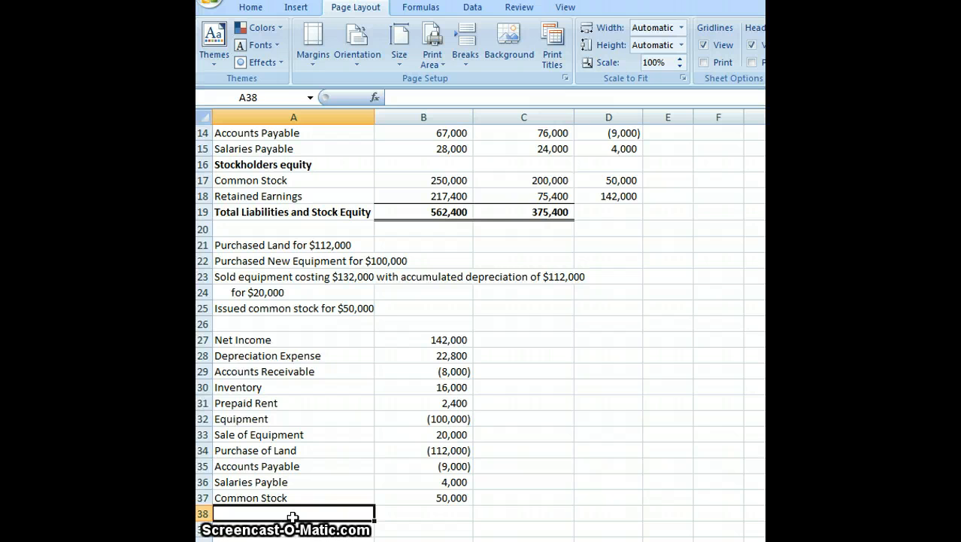
mouse_move(422, 492)
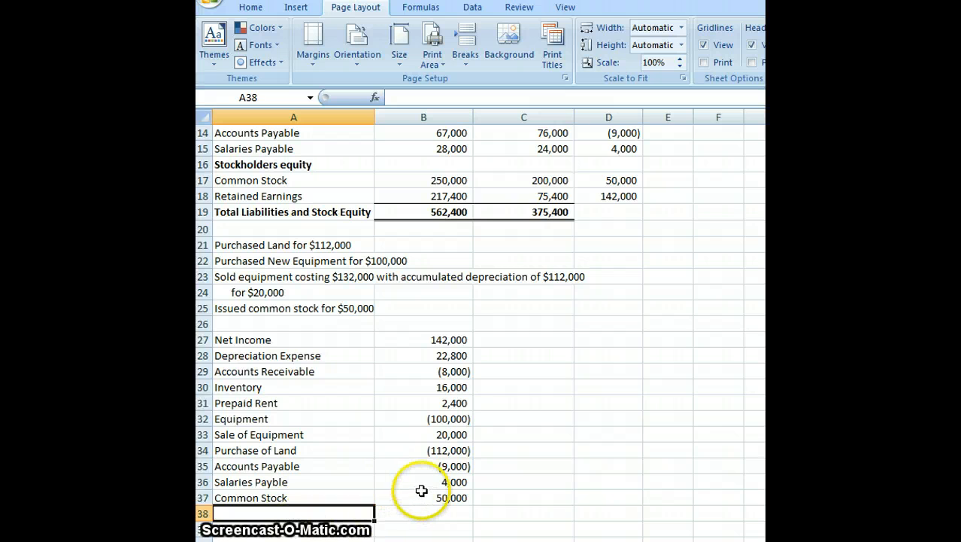
click(423, 497)
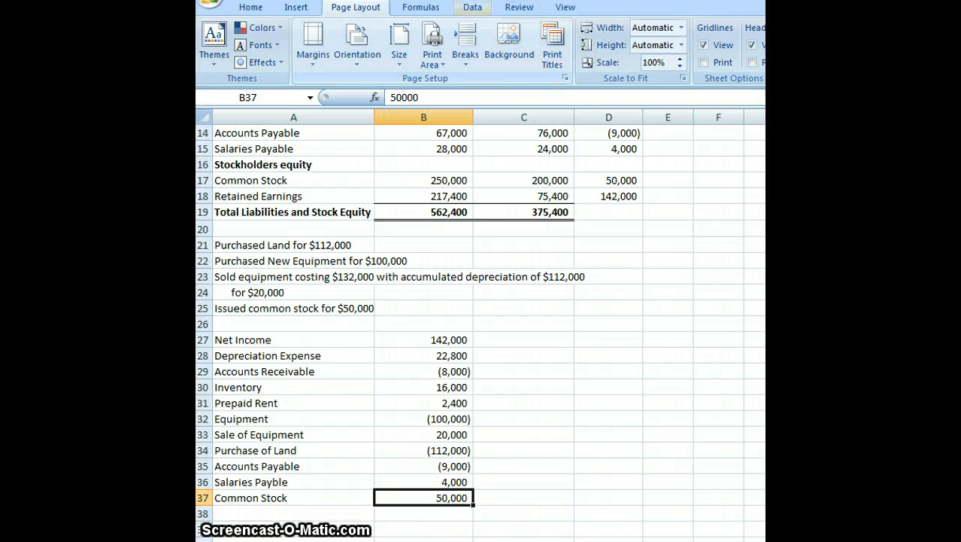
click(250, 7)
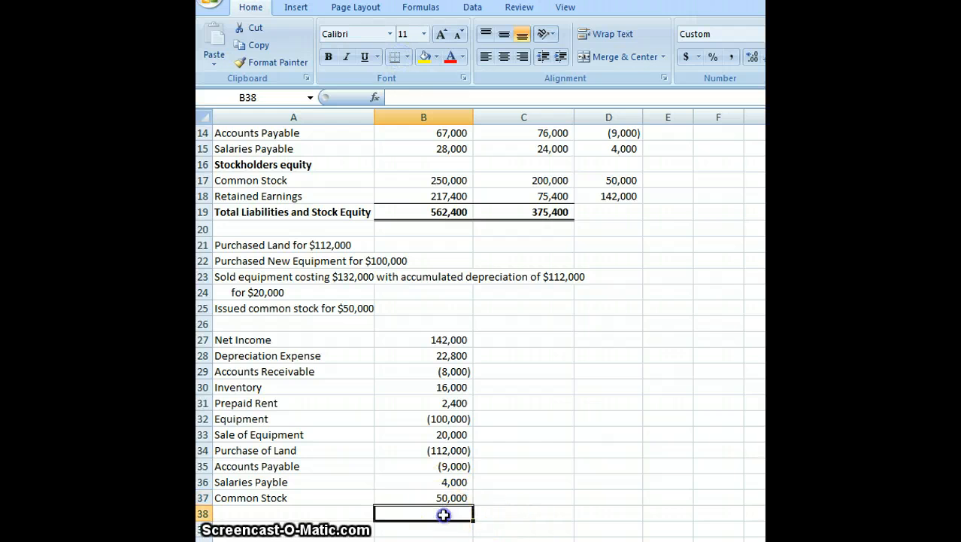
- Enter =SUM(B27:B37), label it Increase in Cash, and compare with D4's 28,200
text(=SUM(B27:B37)
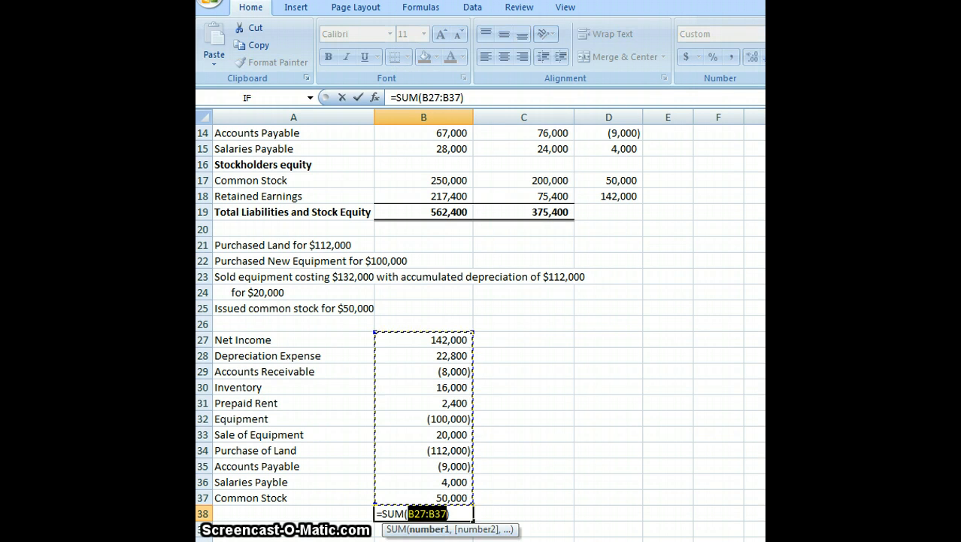
key(Return)
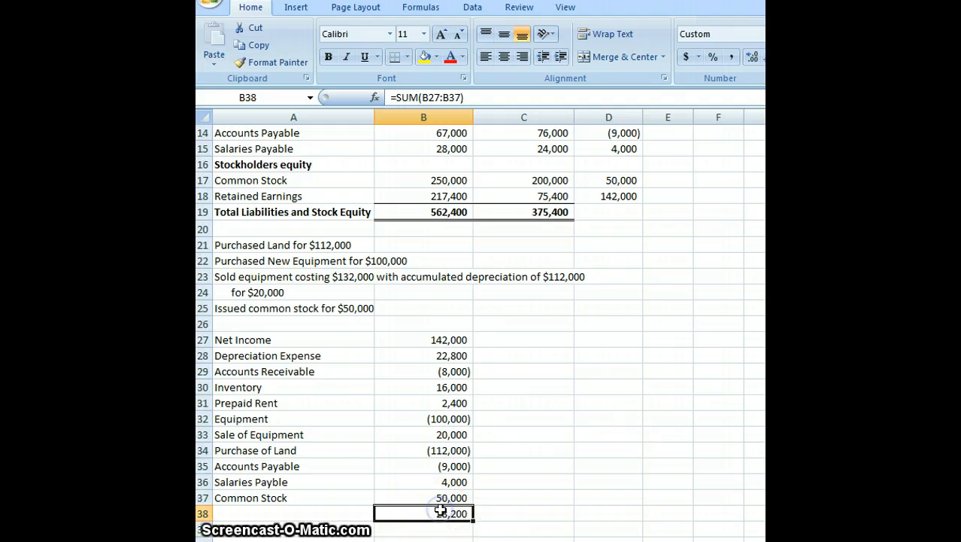
text(Inventory)
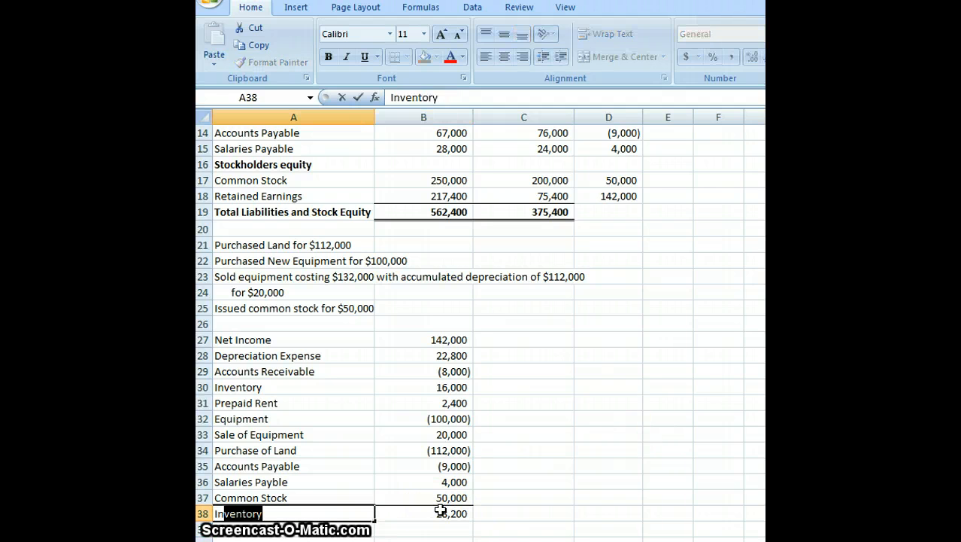
text(Increase)
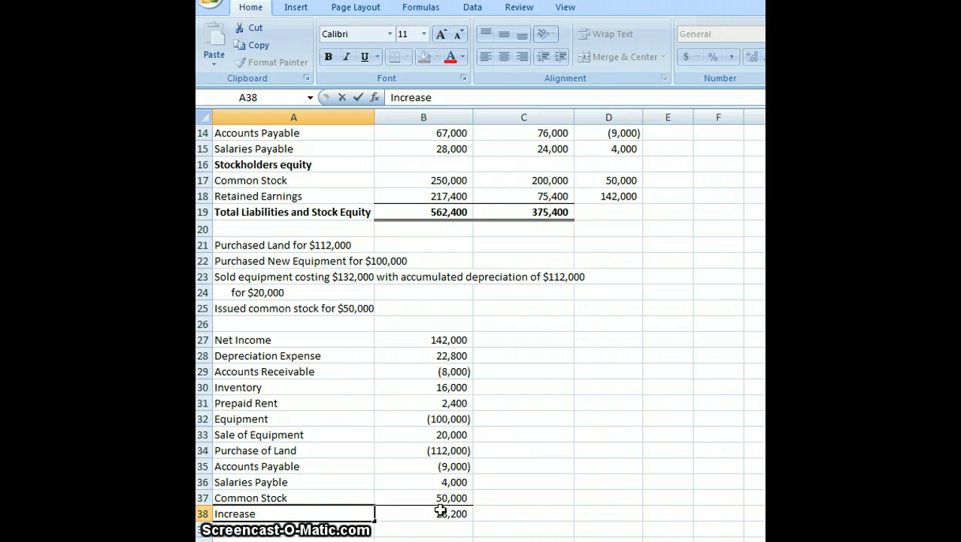
text(in Cash)
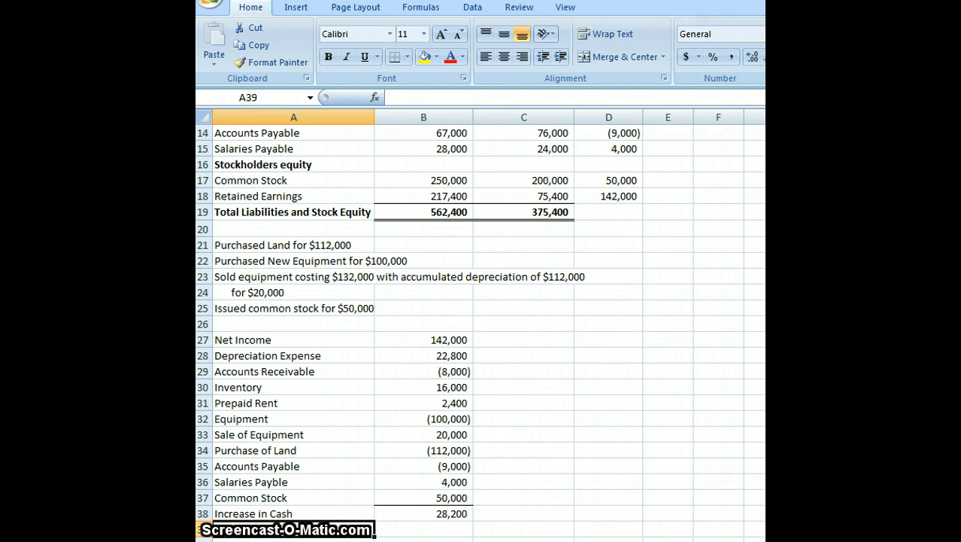
click(608, 179)
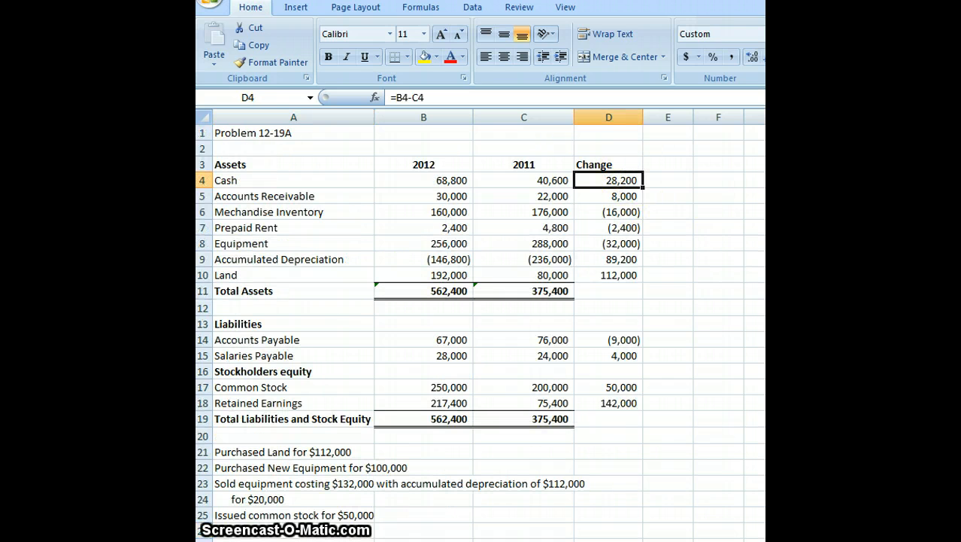
scroll(down, 3)
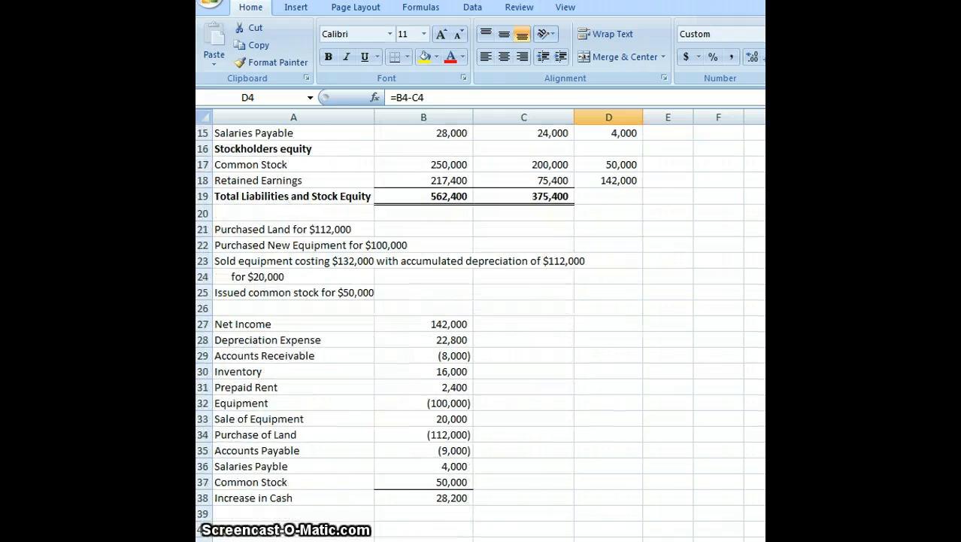
scroll(down, 3)
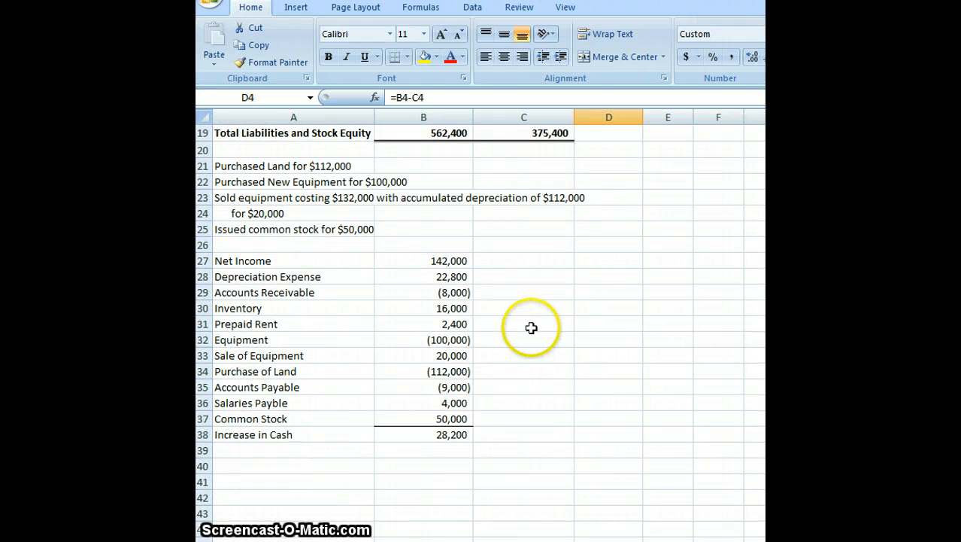
mouse_move(528, 317)
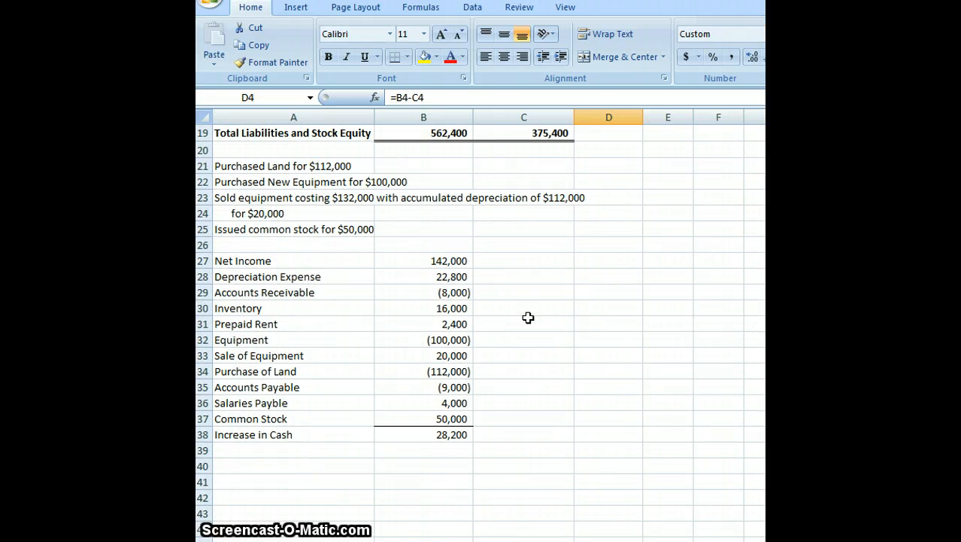
mouse_move(501, 304)
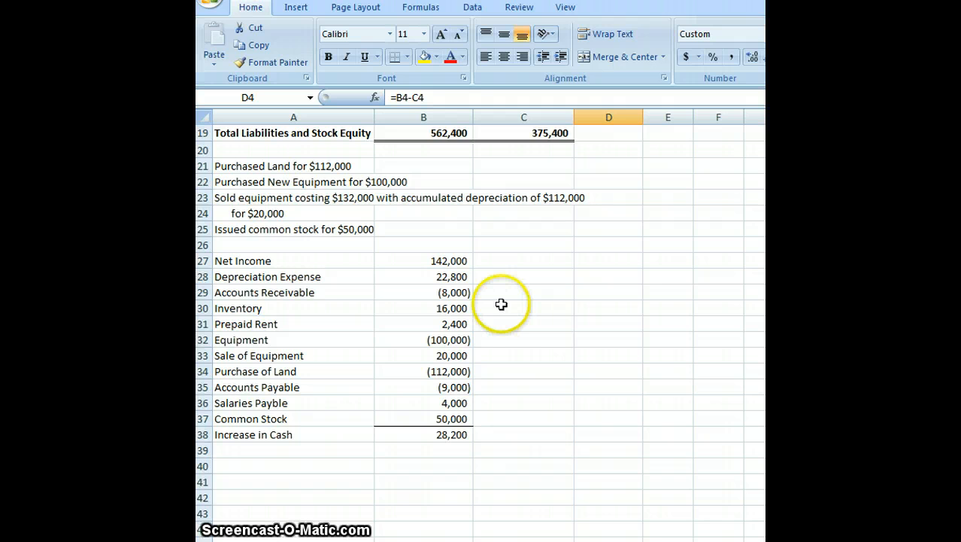
mouse_move(498, 299)
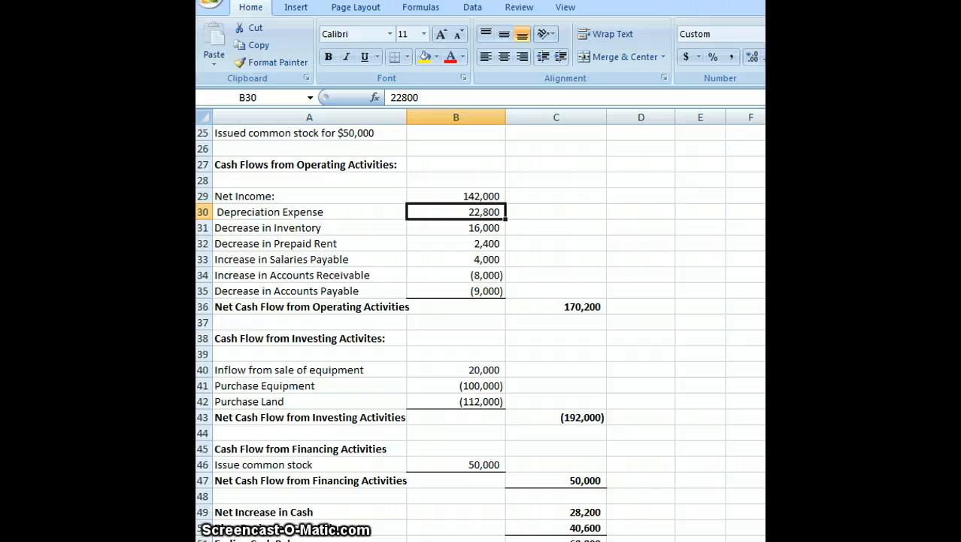
- Check the subtotal formulas: net investing total, 28,200 increase, 40,600 beginning and 68,800 ending cash
scroll(down, 3)
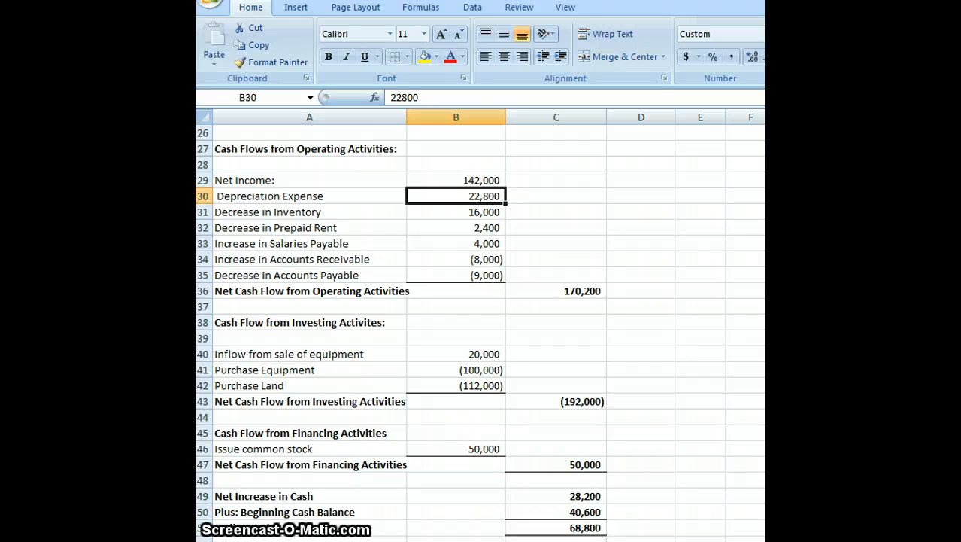
scroll(up, 3)
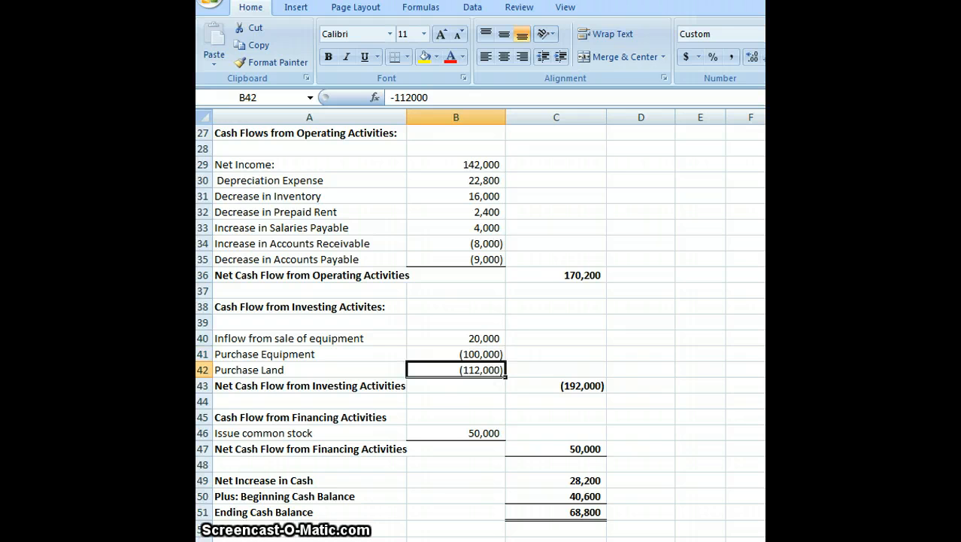
click(556, 385)
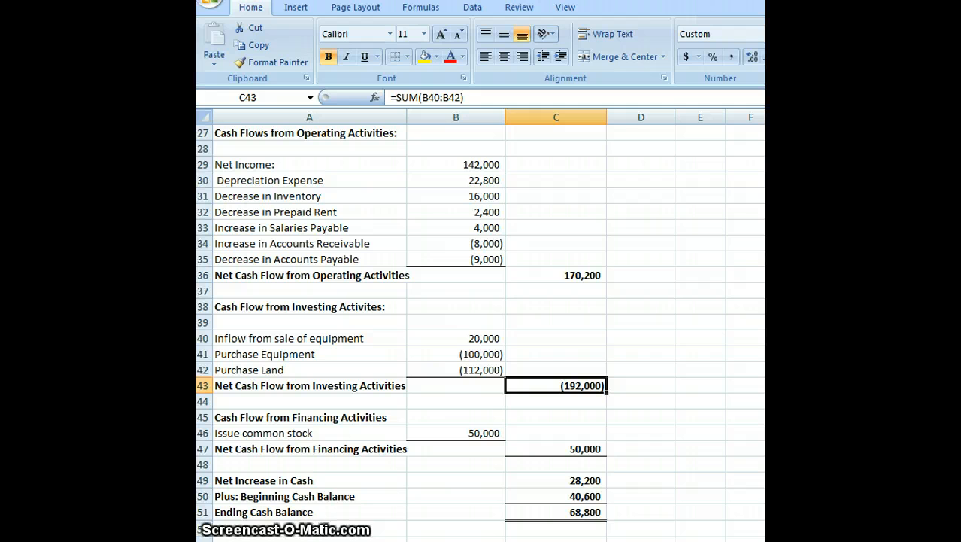
click(556, 432)
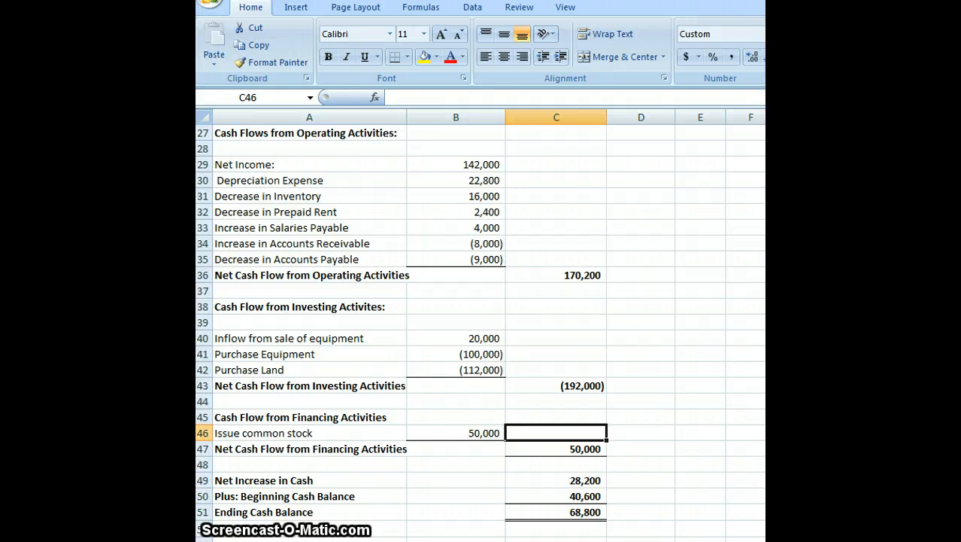
click(556, 464)
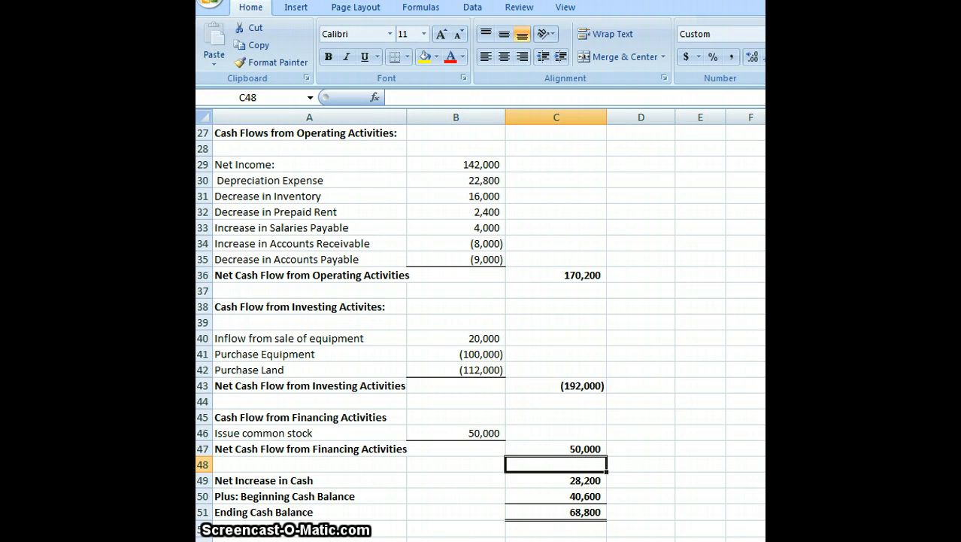
click(556, 480)
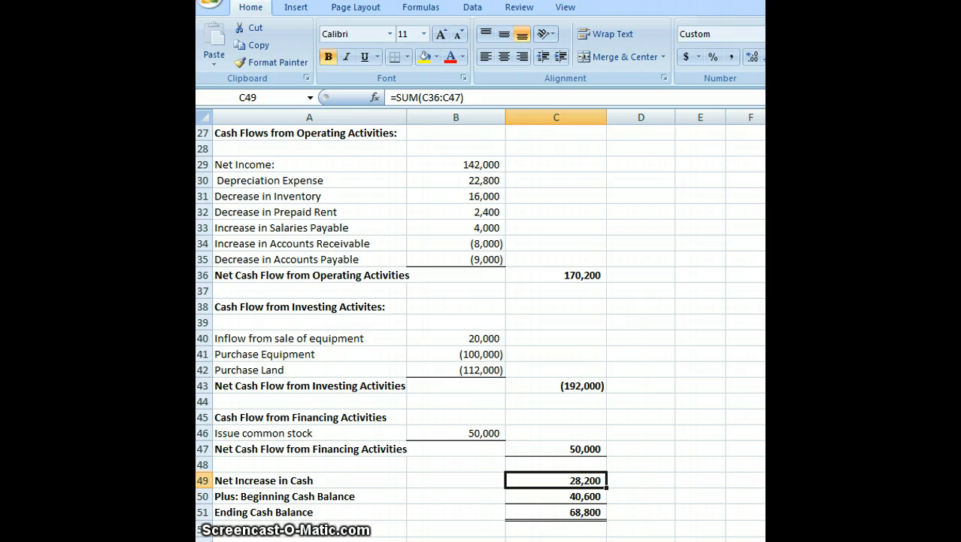
click(556, 496)
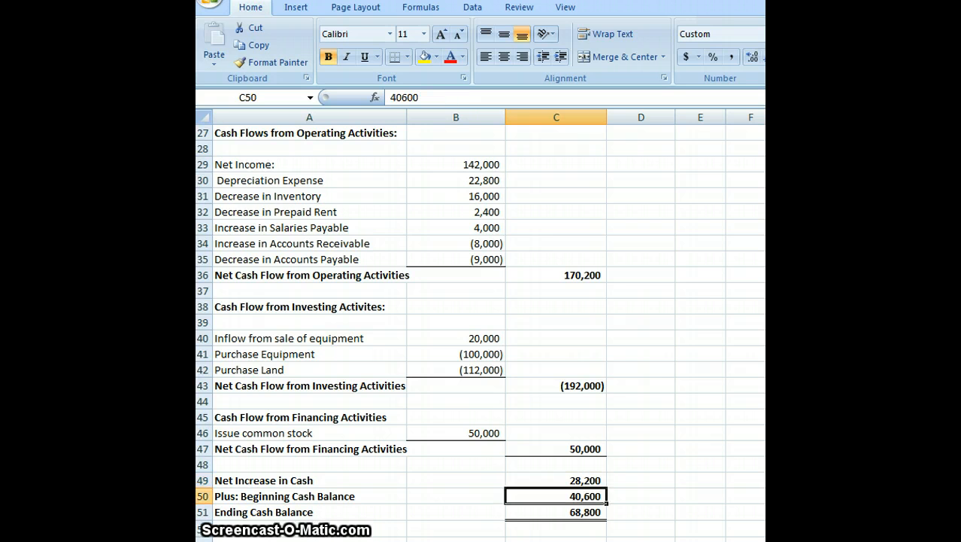
click(556, 511)
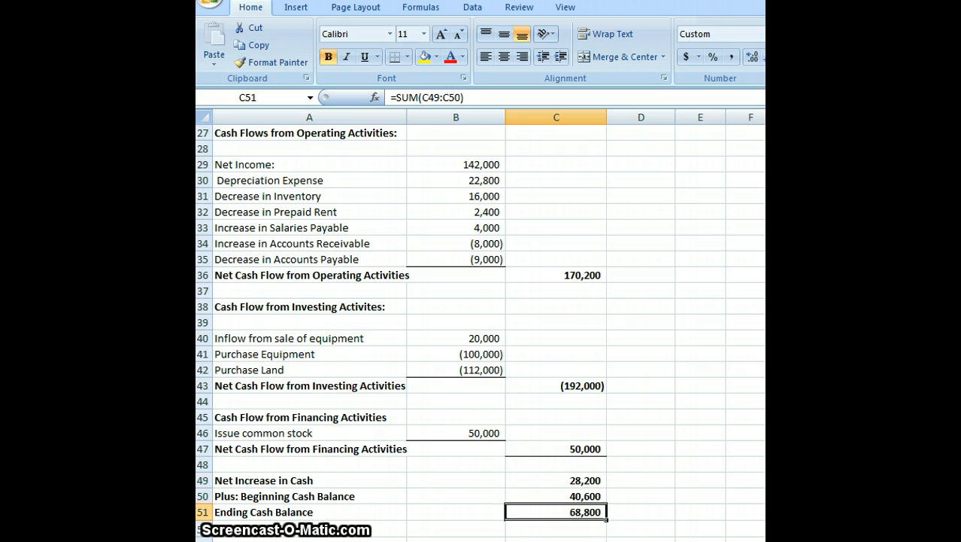
mouse_move(733, 439)
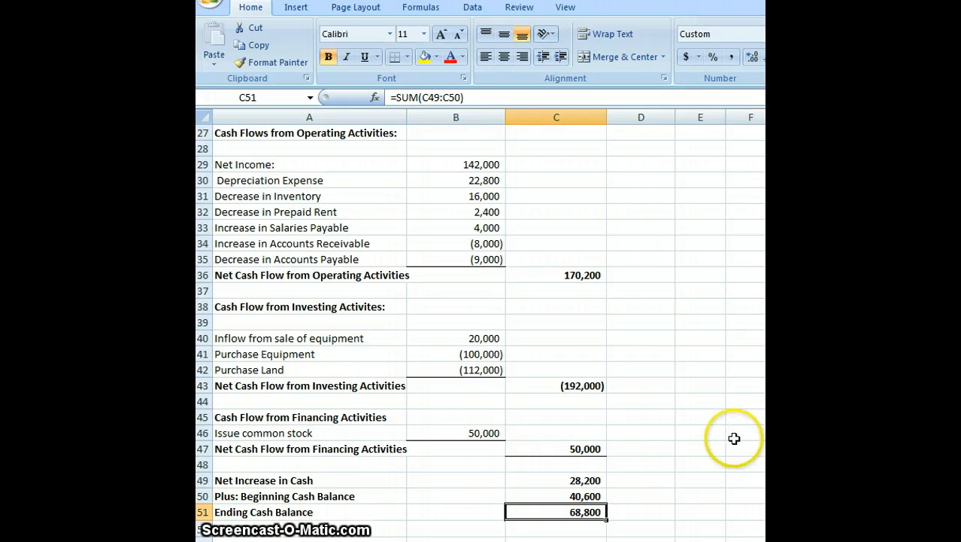
mouse_move(733, 438)
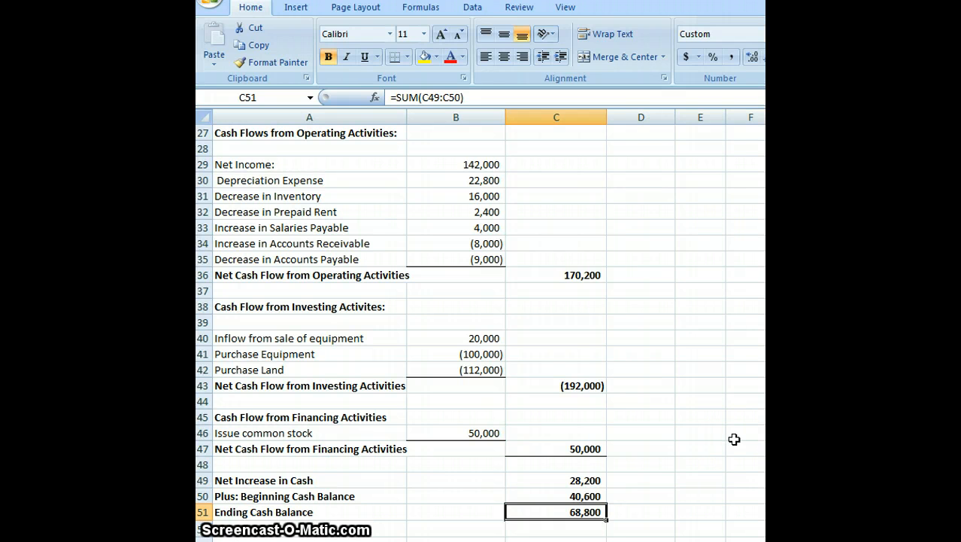